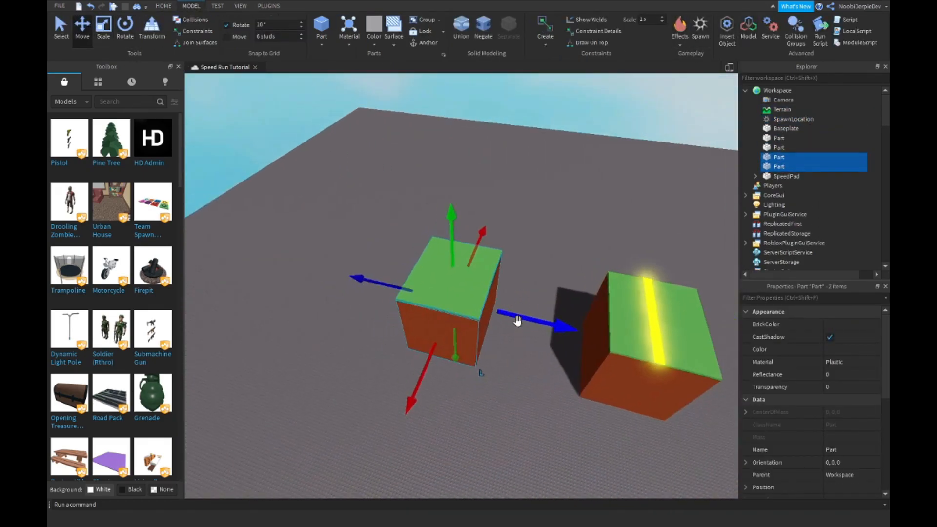
Delete the earlier test parts so only the plain studded baseplate remains.
left_click(163, 6)
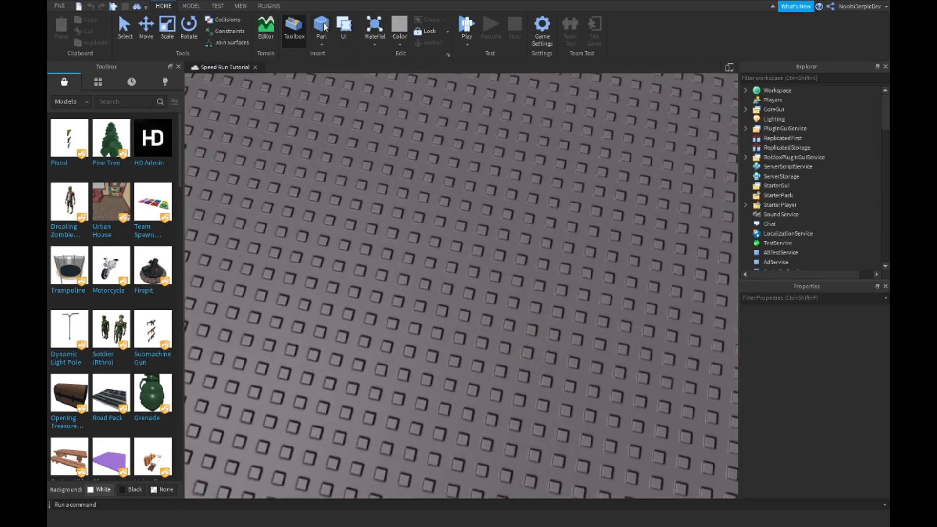
Insert a long flat part, colour it New Yeller with Neon material, and name it SpeedPad.
left_click(321, 27)
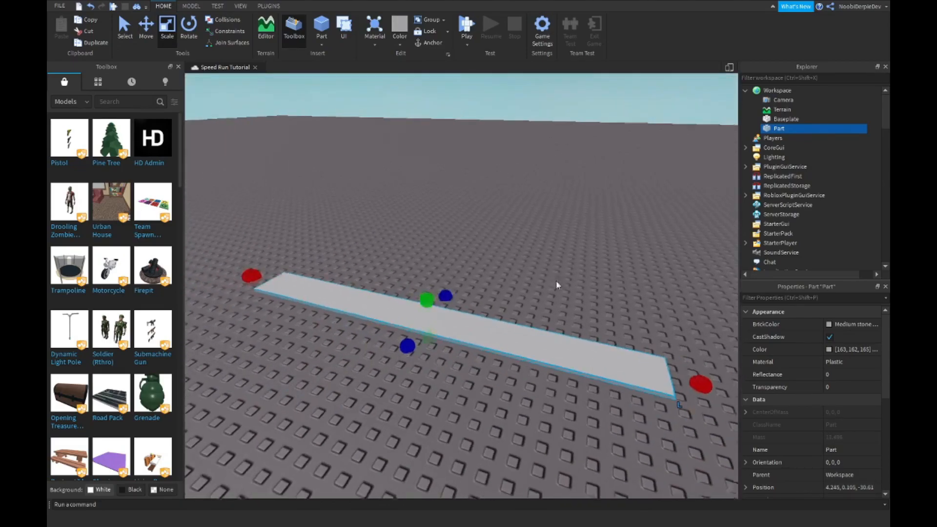
left_click(853, 324)
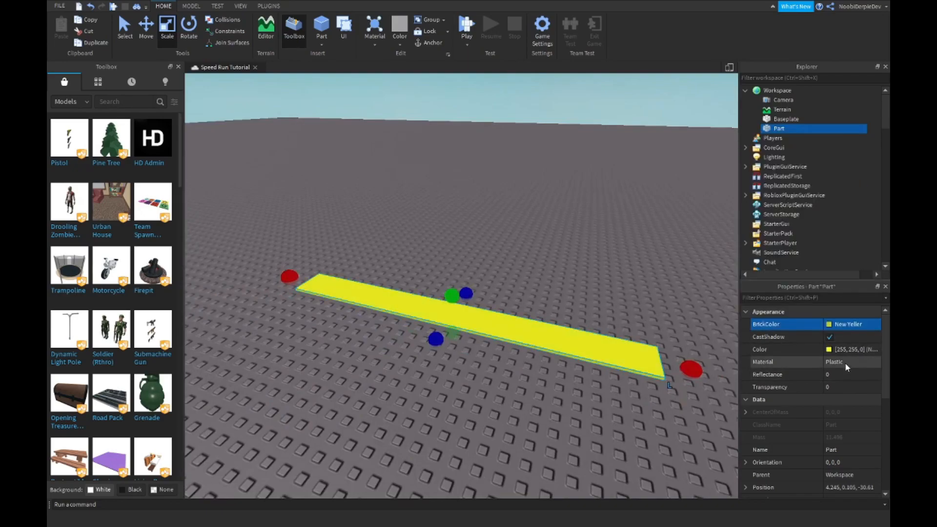
left_click(843, 362)
type("SpeedPad")
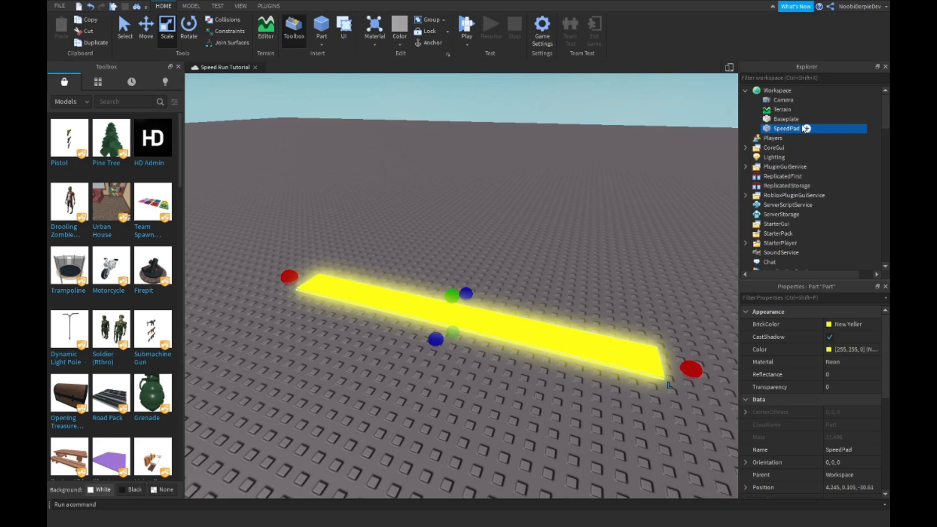
left_click(805, 129)
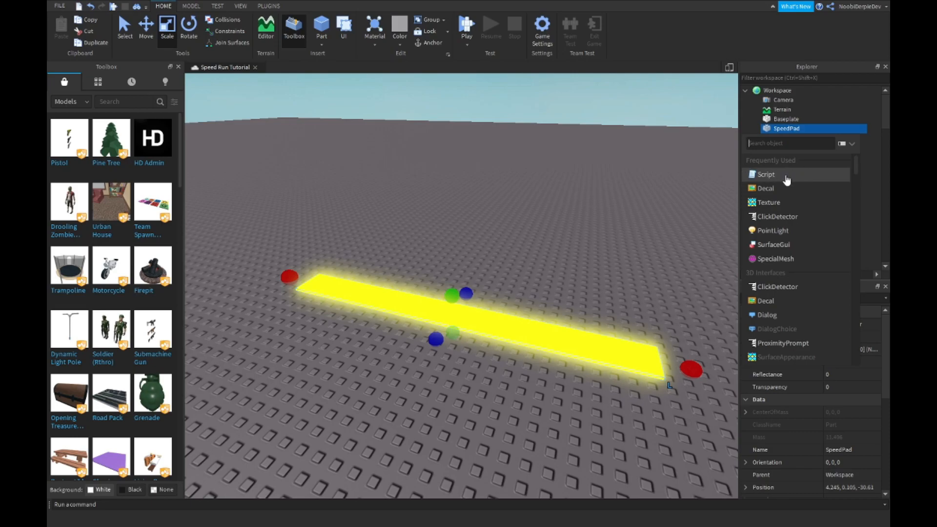
Add a Script to SpeedPad with a Touched:Connect function checking FindFirstChild("Humanoid").
left_click(766, 174)
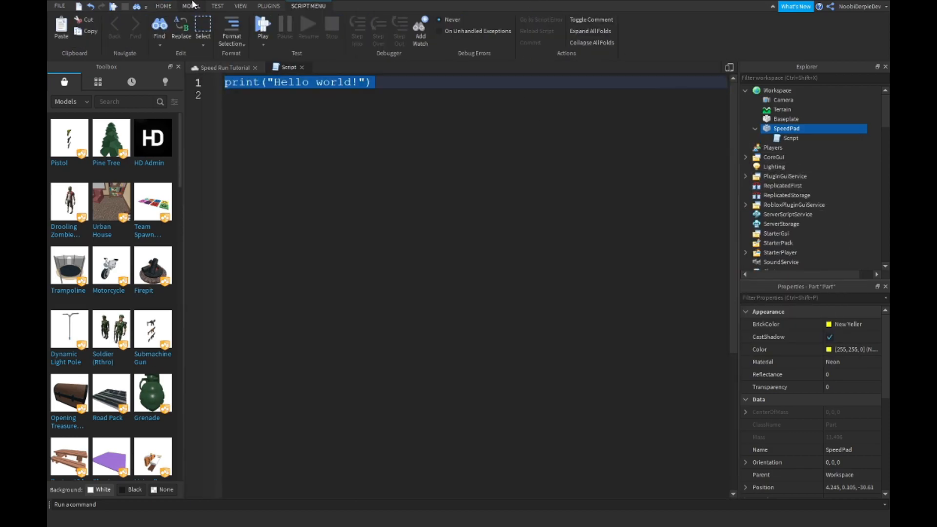
type("scro")
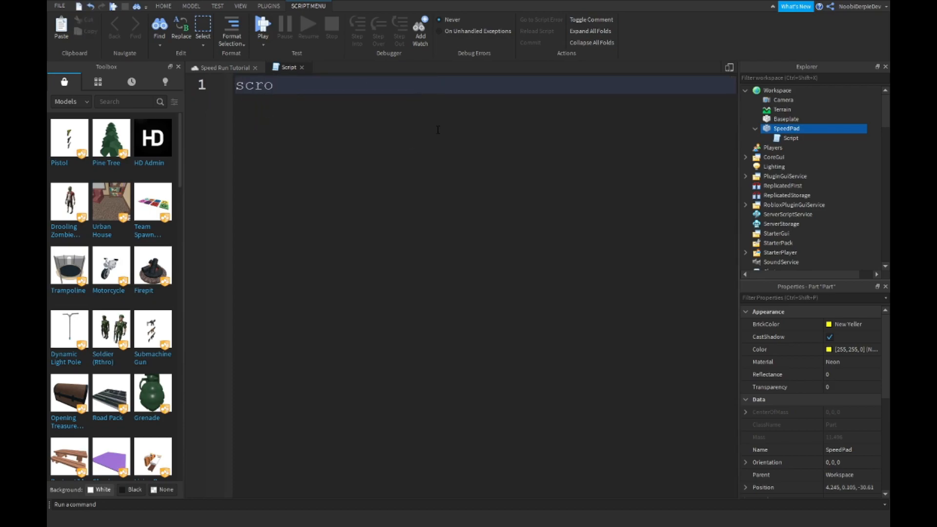
type("script.Parent.")
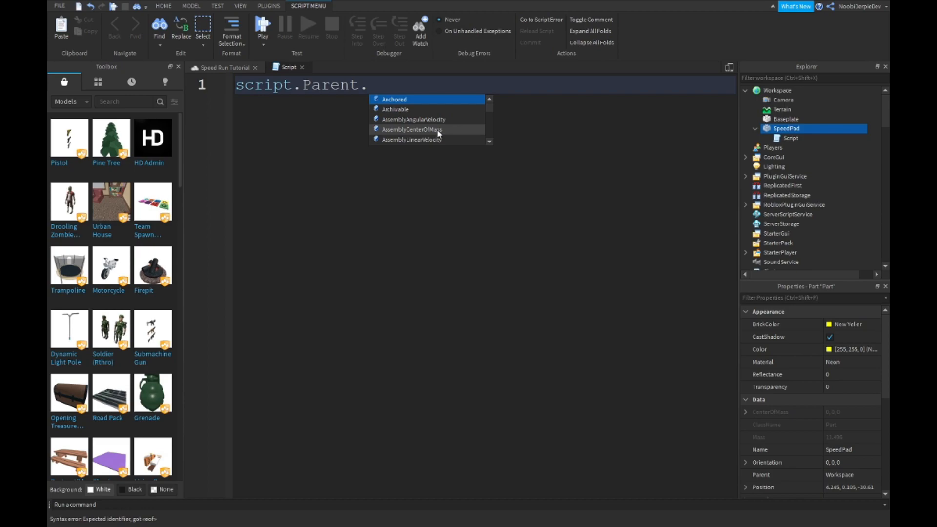
type("Touched:Connect(f")
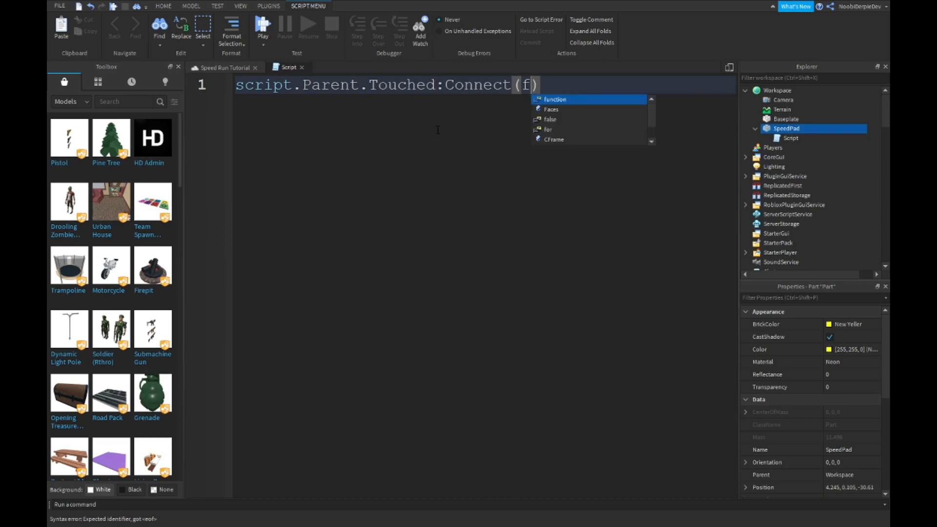
type("unction(hit")
type("if hit.P")
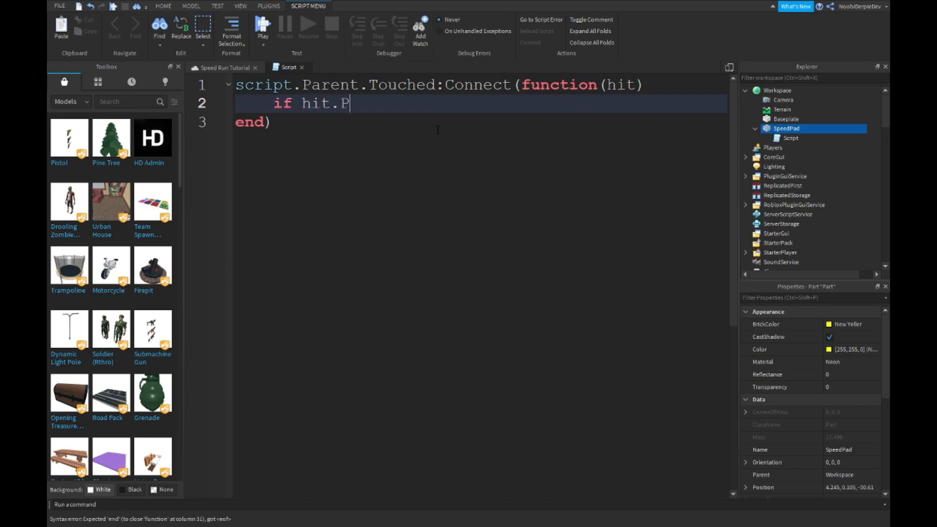
type("arent:FindF")
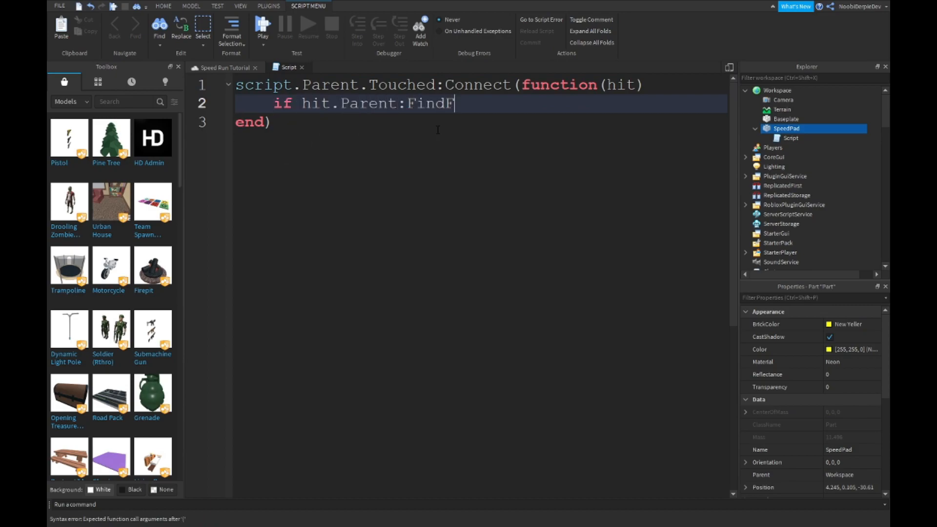
type("irstChild(\"H\"")
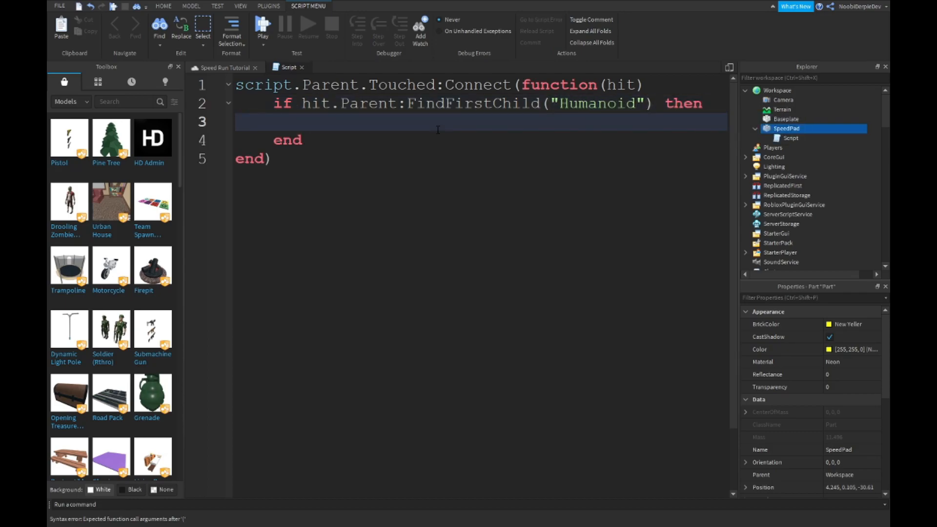
mouse_move(588, 134)
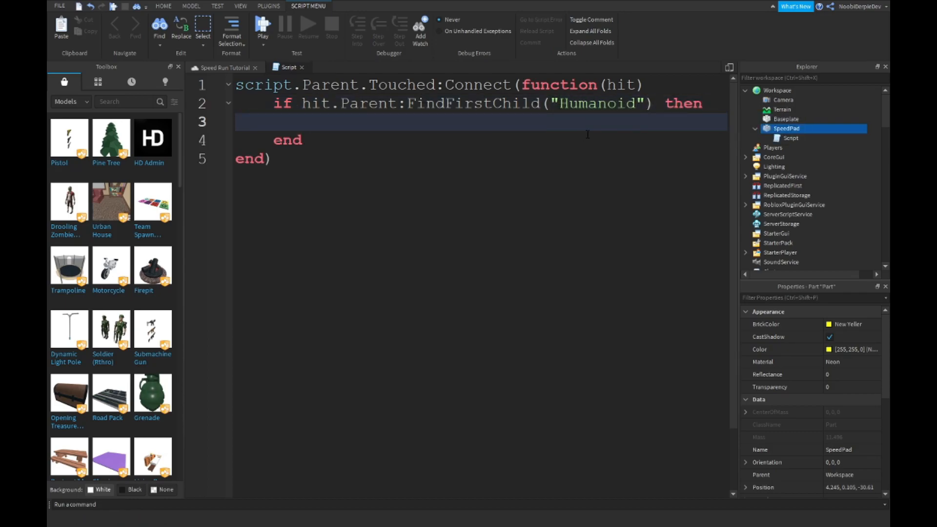
Store the touching player via game.Players and begin a local debounce variable.
left_click(163, 6)
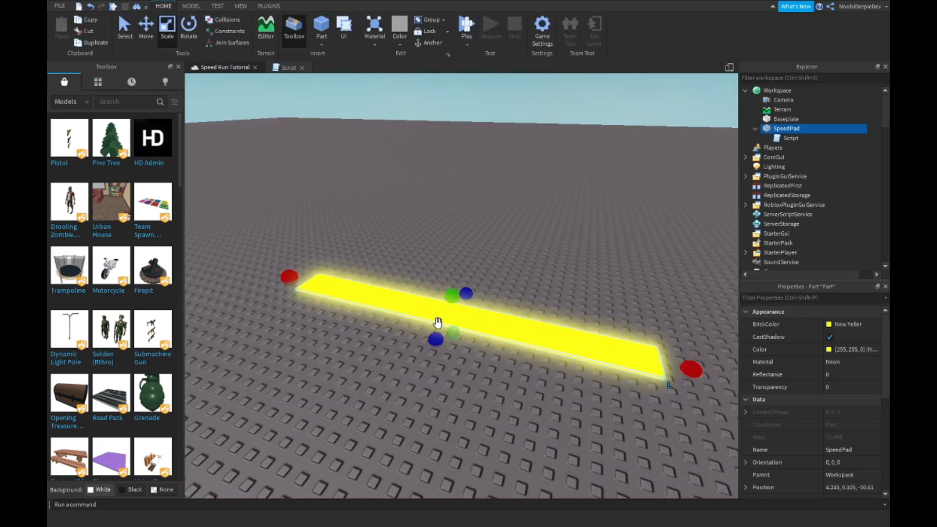
left_click(288, 67)
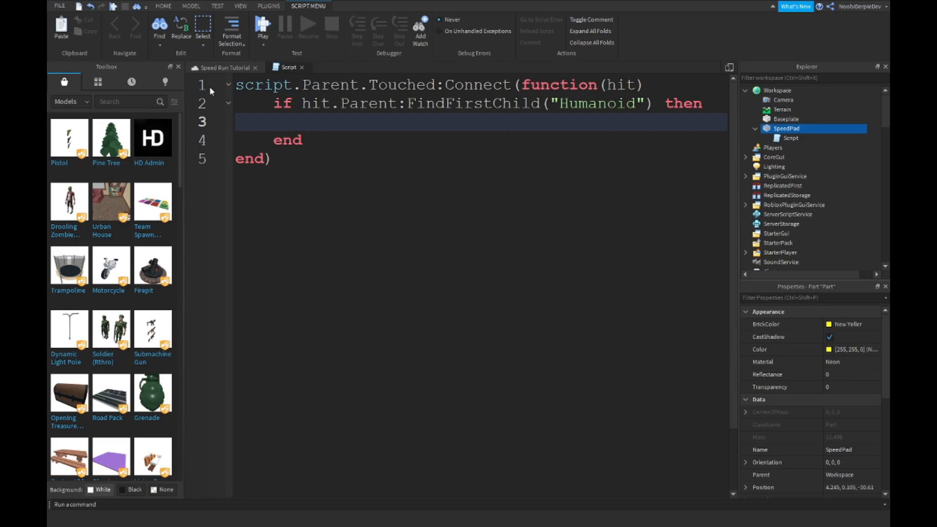
mouse_move(197, 117)
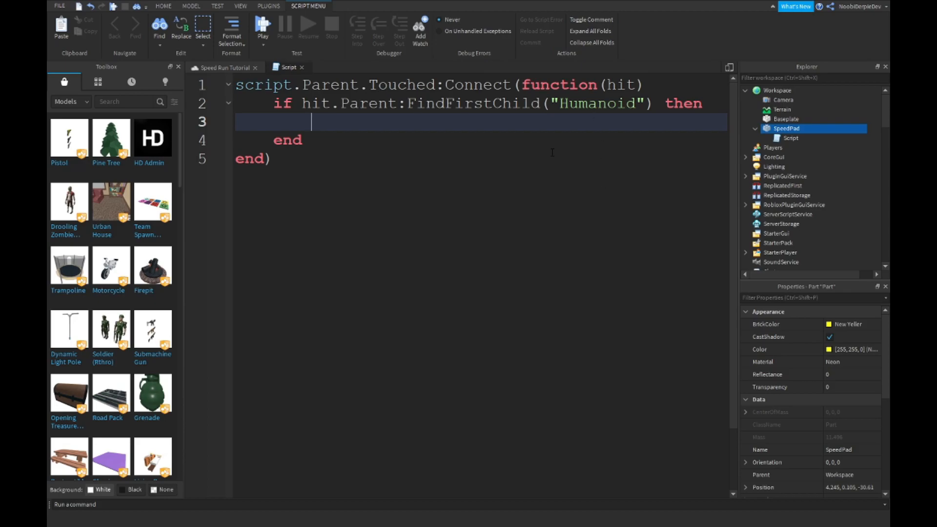
type("local player =")
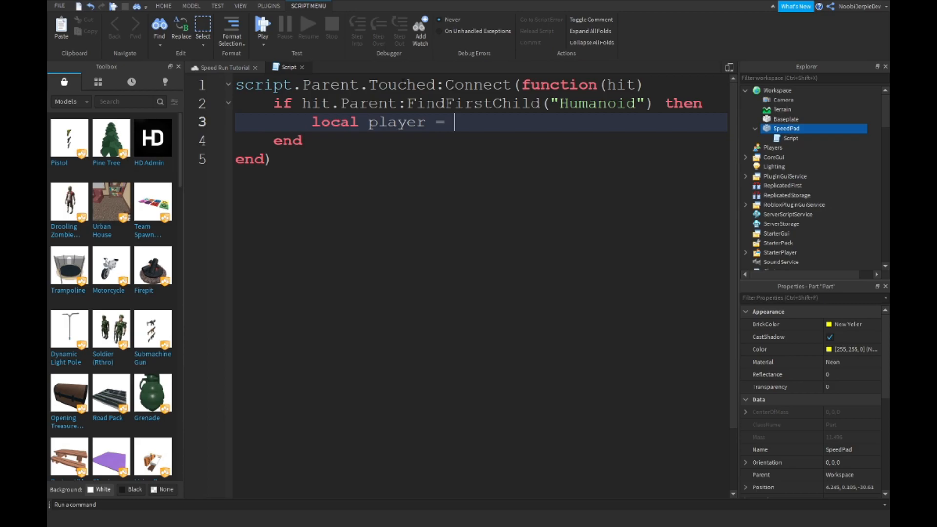
type("game.Players:GetPlayerFromCharacter(hit.Parent")
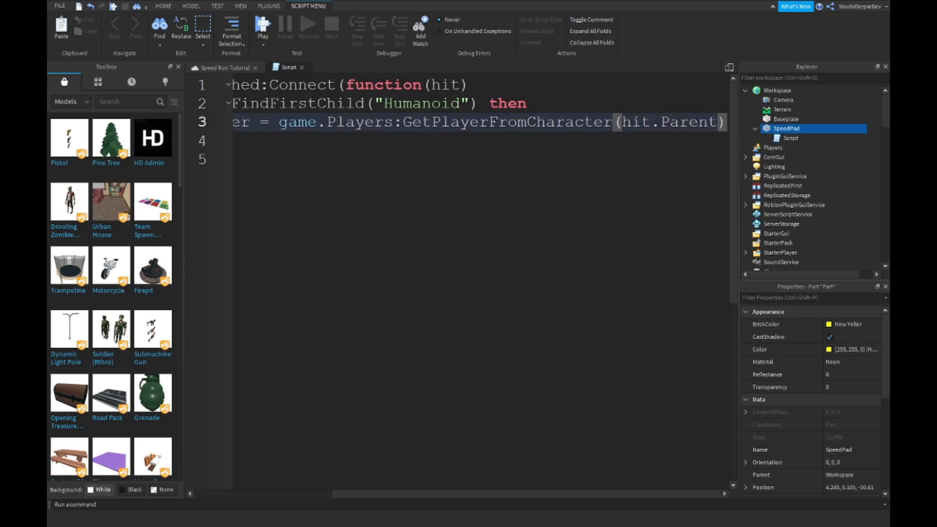
type("local de")
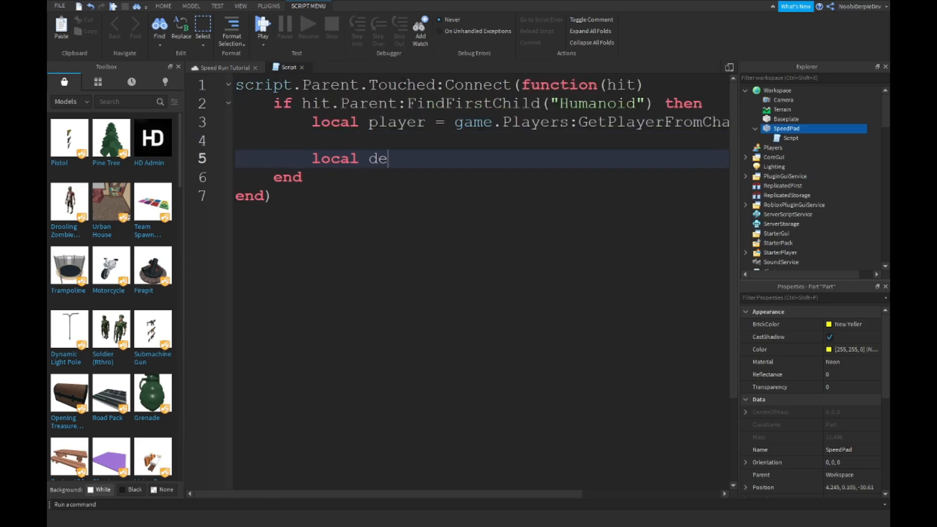
Finish the debounce variable and wrap the handler in an 'if debounce == true then' check.
type("bounce =")
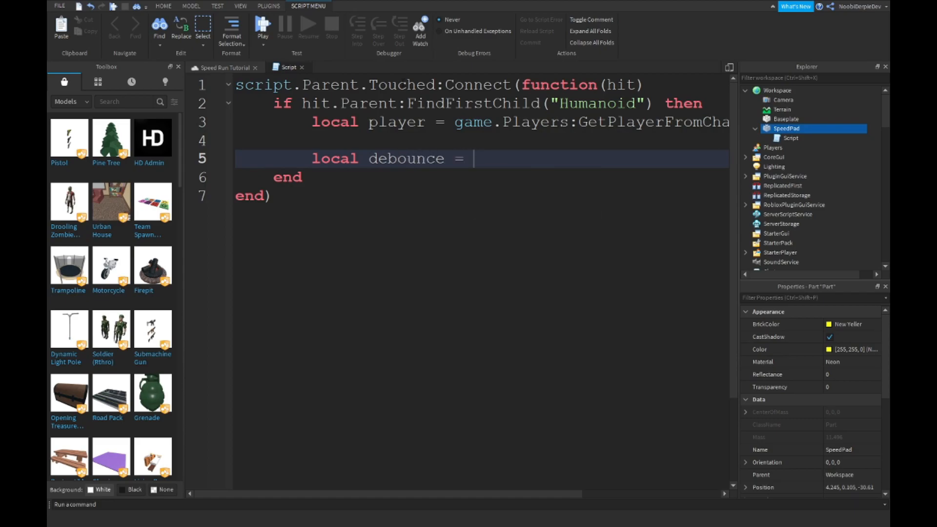
type("true")
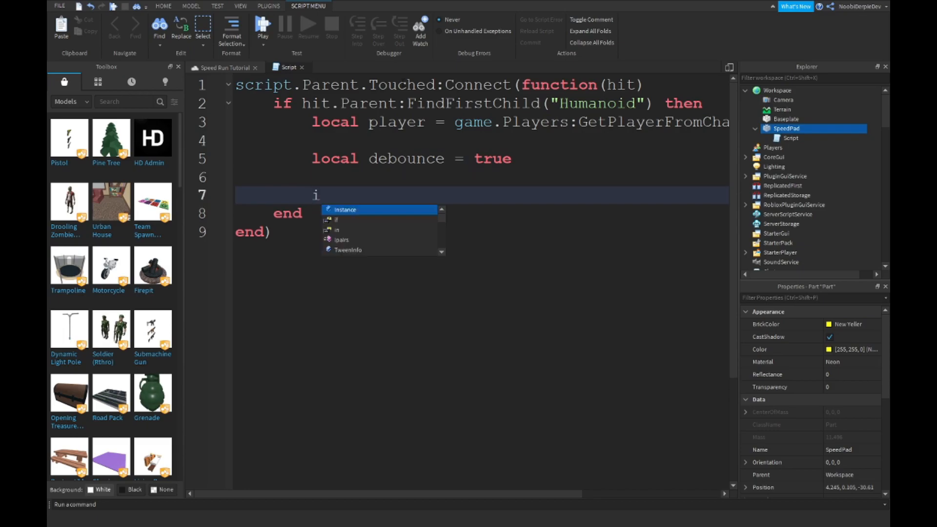
type("f debounce == t")
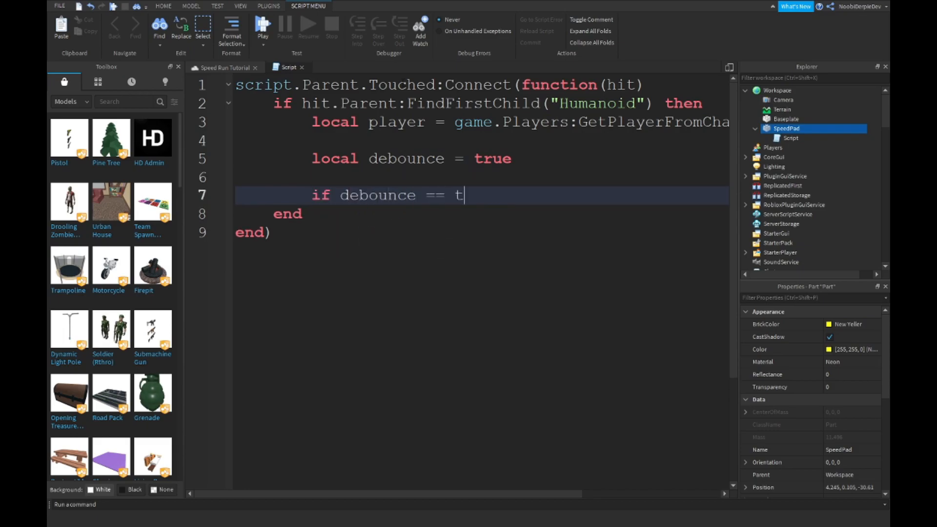
type("rue then")
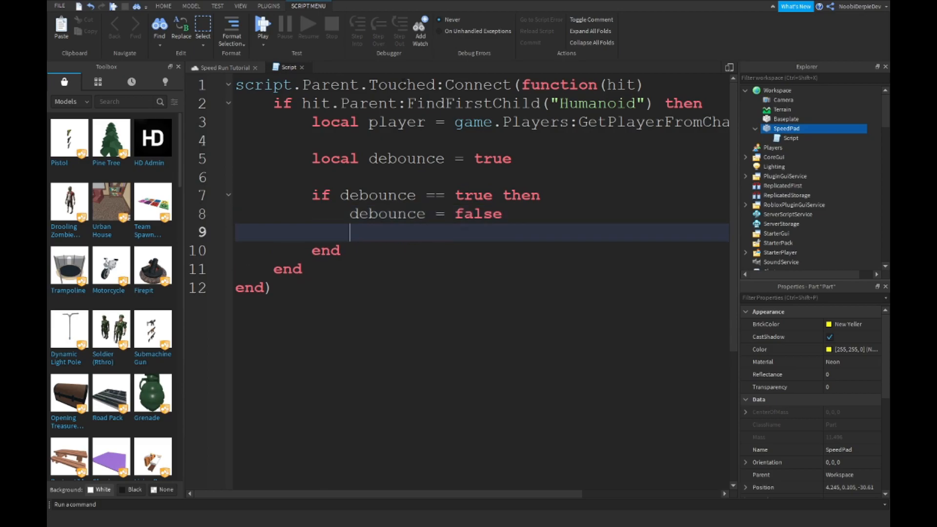
type("debounce = true")
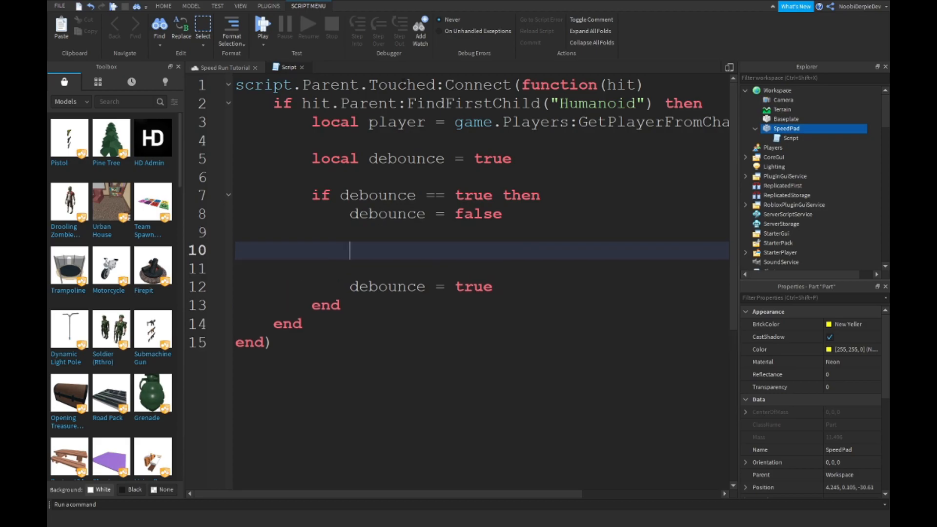
Set the player's WalkSpeed to 100, JumpPower to 150, and add wait(0.5).
type("player.")
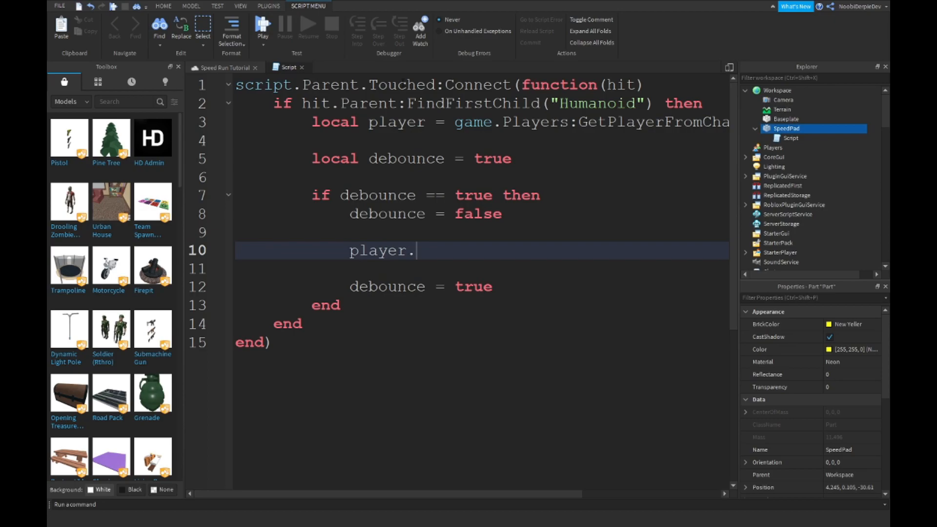
type("Humanoid.")
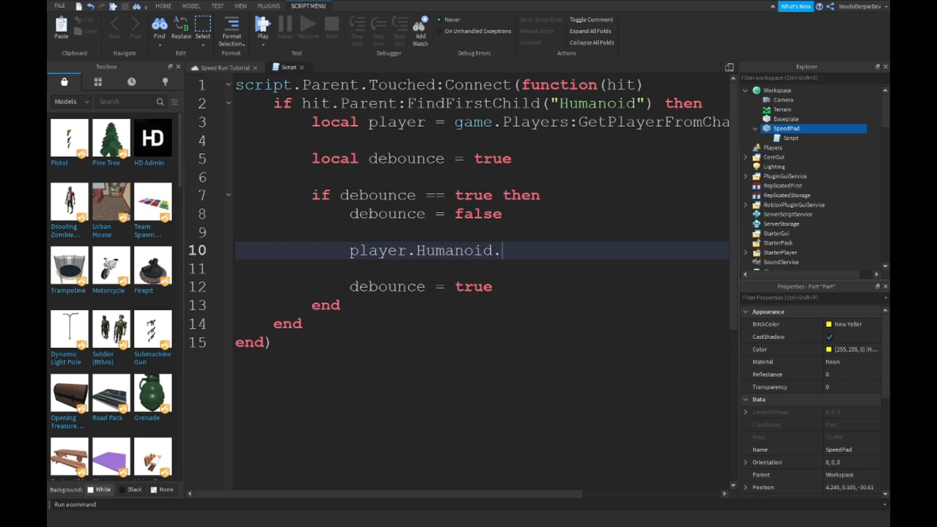
type("WalkSpeed = 10")
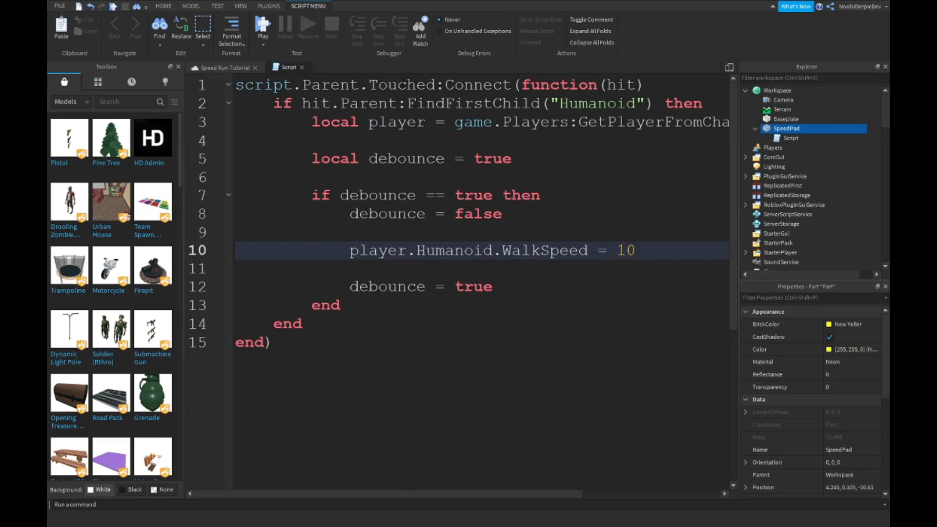
type("player.Hum")
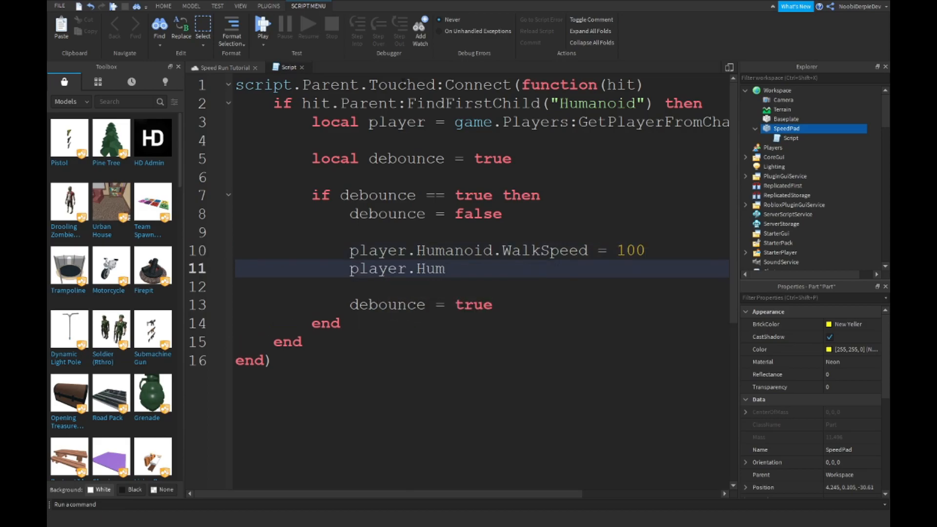
type("anoid.Jump")
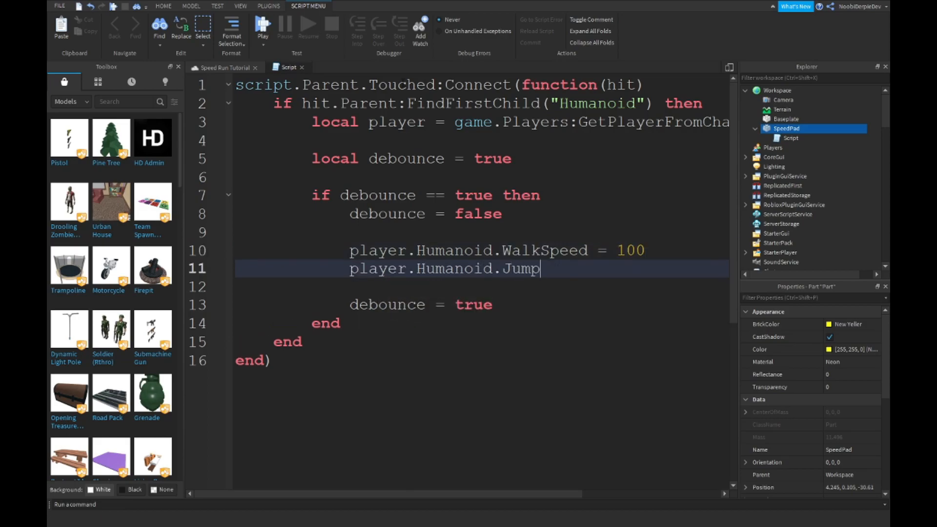
type("Power = 150")
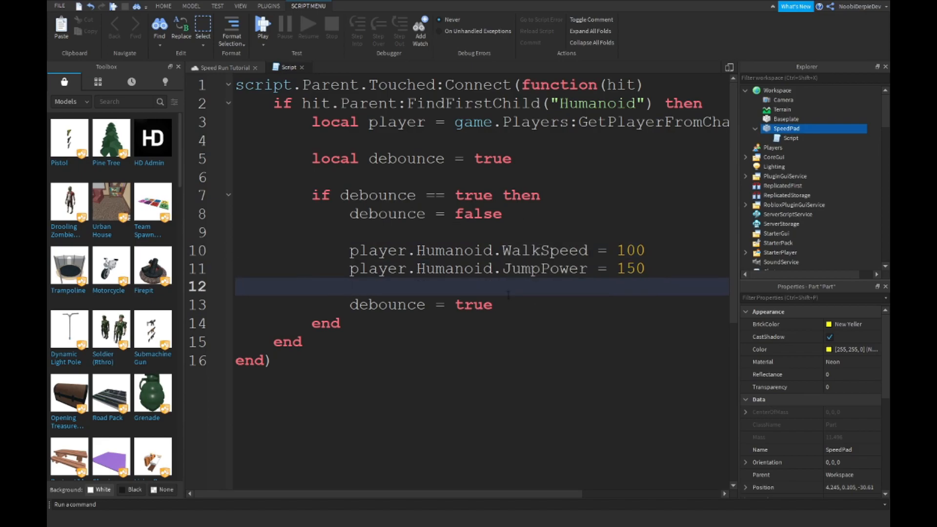
type("wait(0.5")
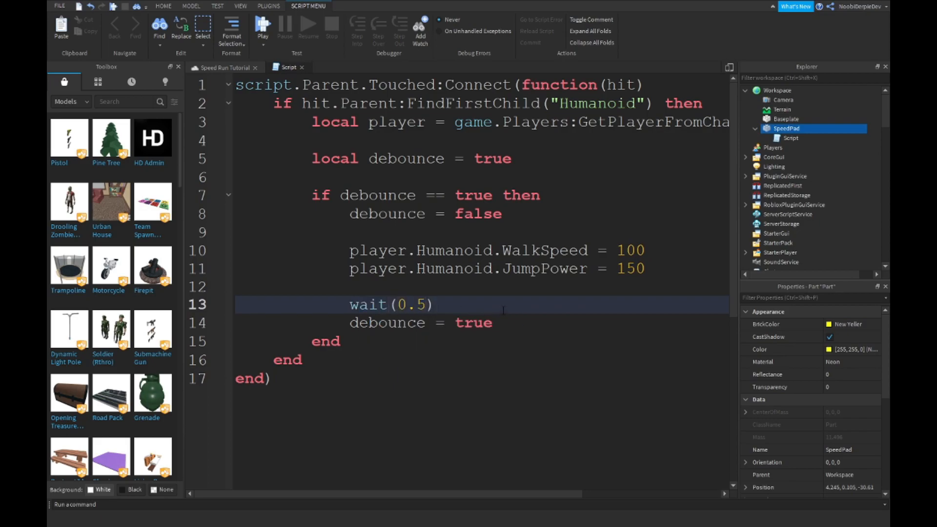
left_click(163, 6)
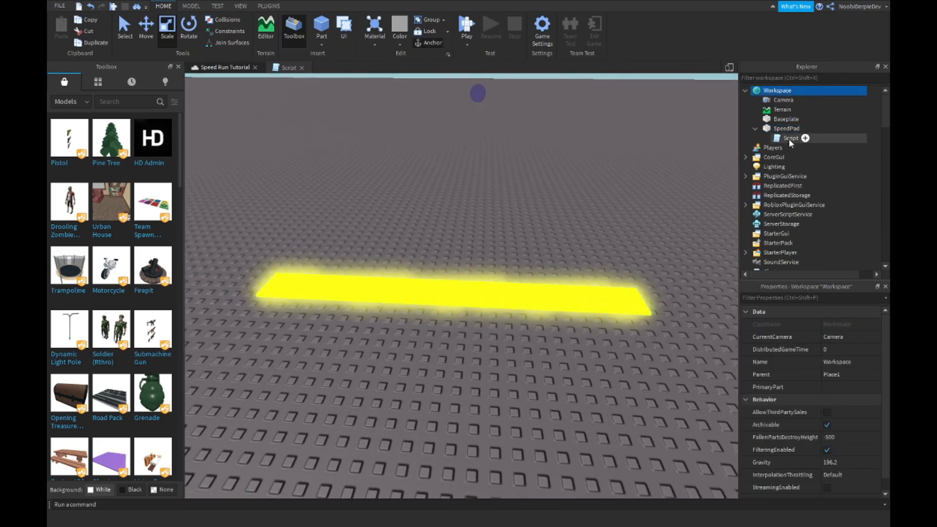
Playtest SpeedPad, read the 'Humanoid is not a valid member of Player' console error, and stop.
left_click(786, 128)
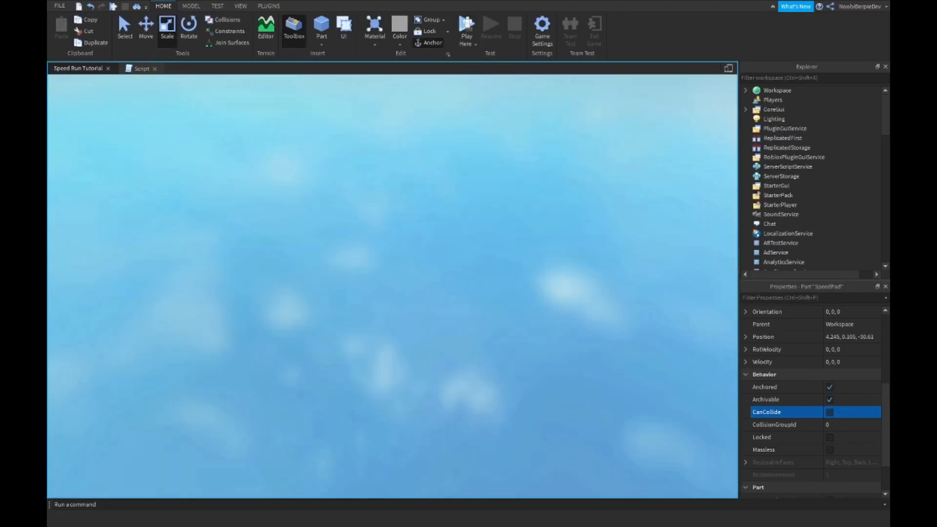
left_click(466, 28)
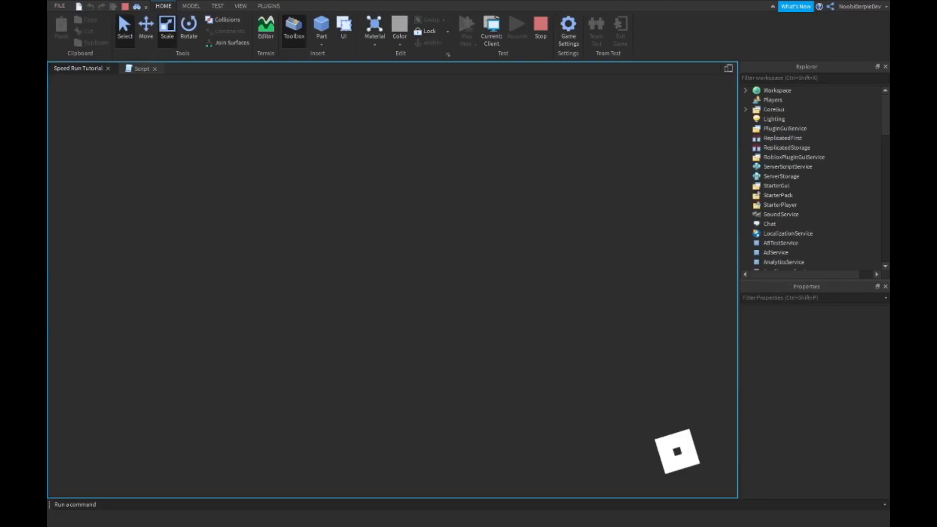
left_click(466, 27)
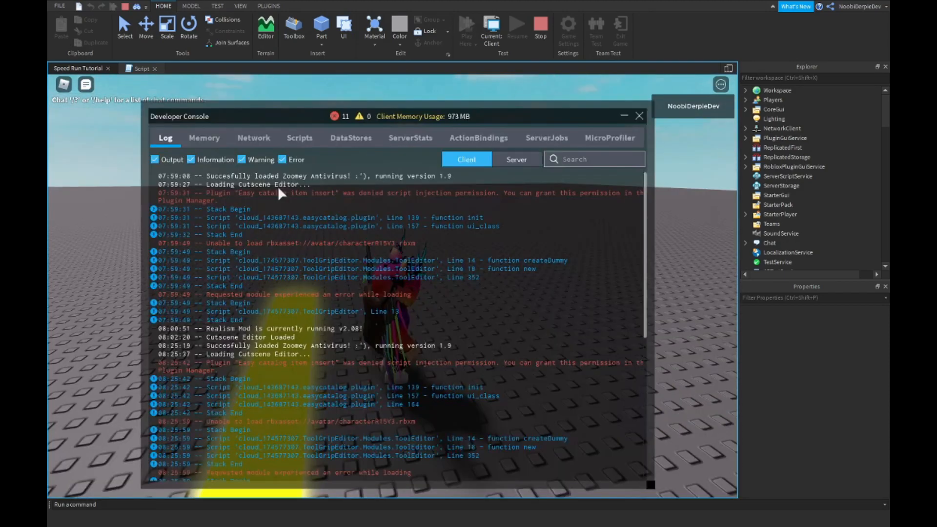
scroll("down", 3)
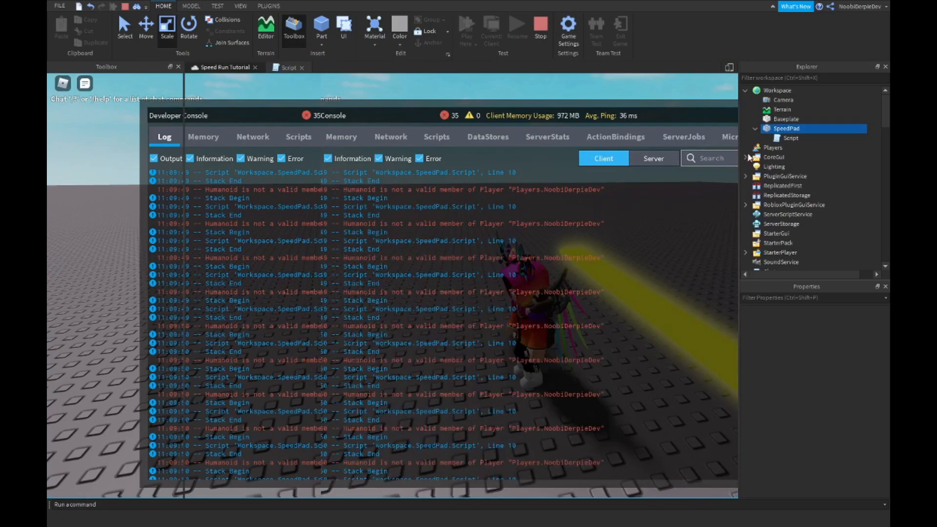
left_click(289, 67)
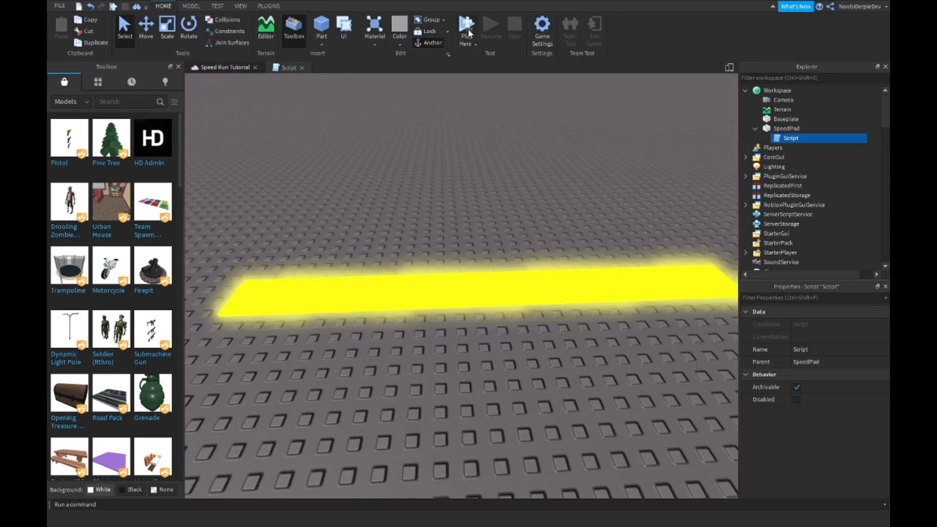
Use player.Character.Humanoid and print player.Name.." has activated the "..script.Parent.Name.
left_click(466, 29)
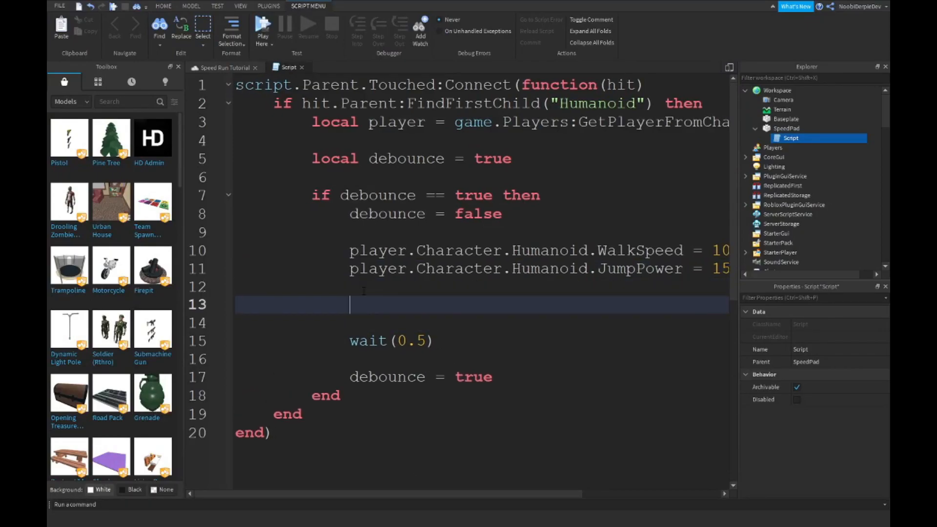
type("print(player.Na")
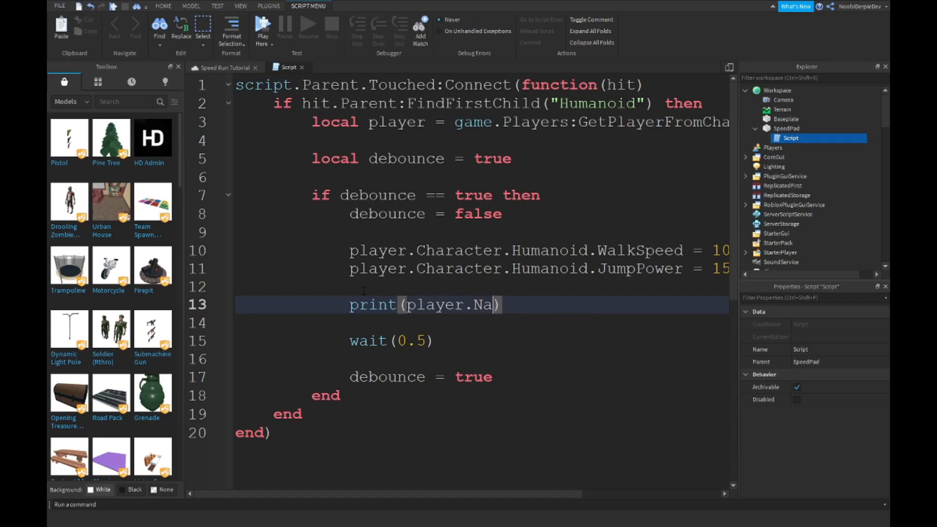
type("me..\"\"")
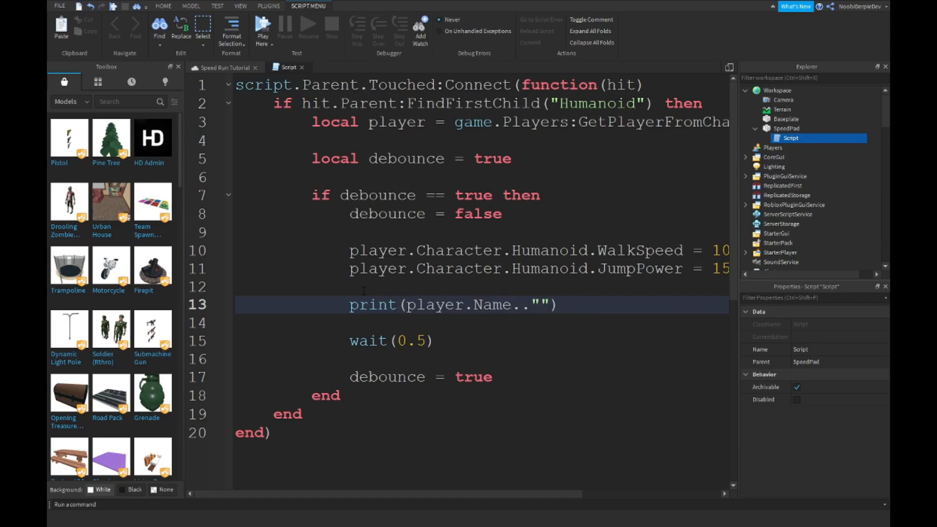
type("has a")
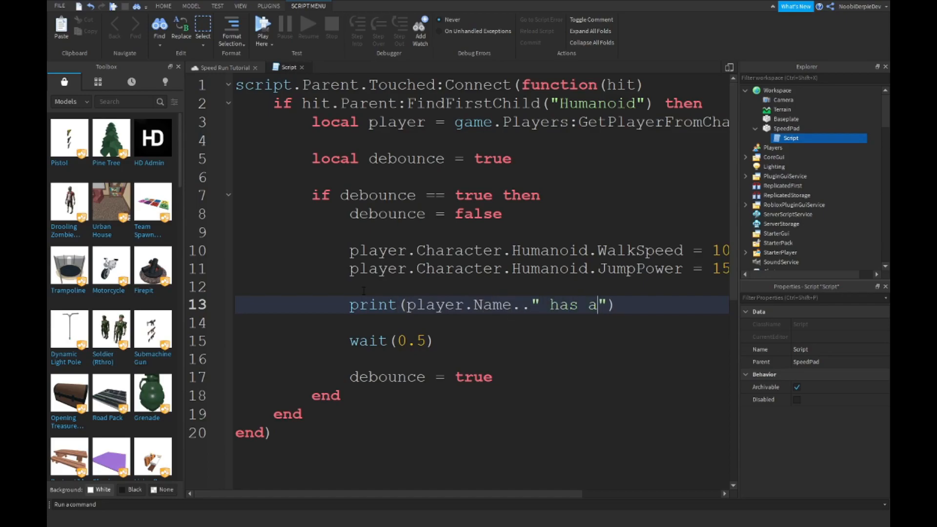
type("ctivated the")
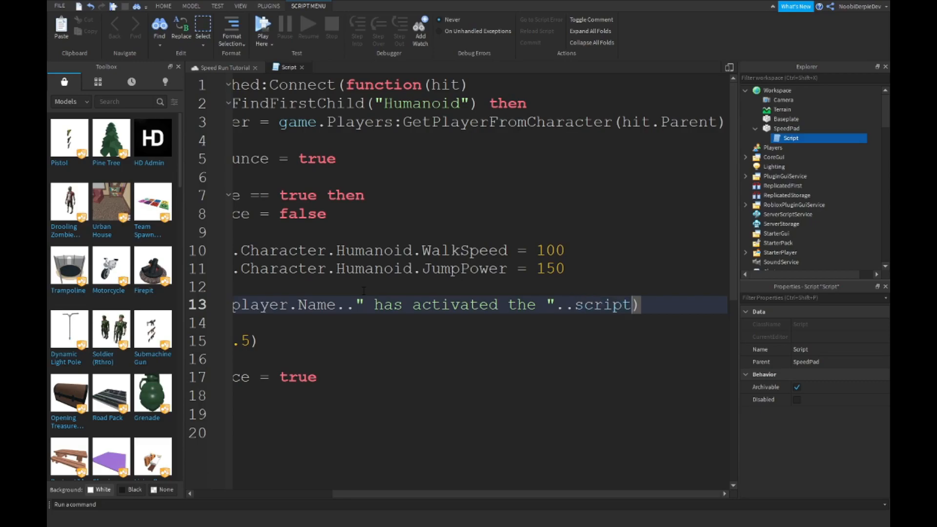
type(".Parent.Name")
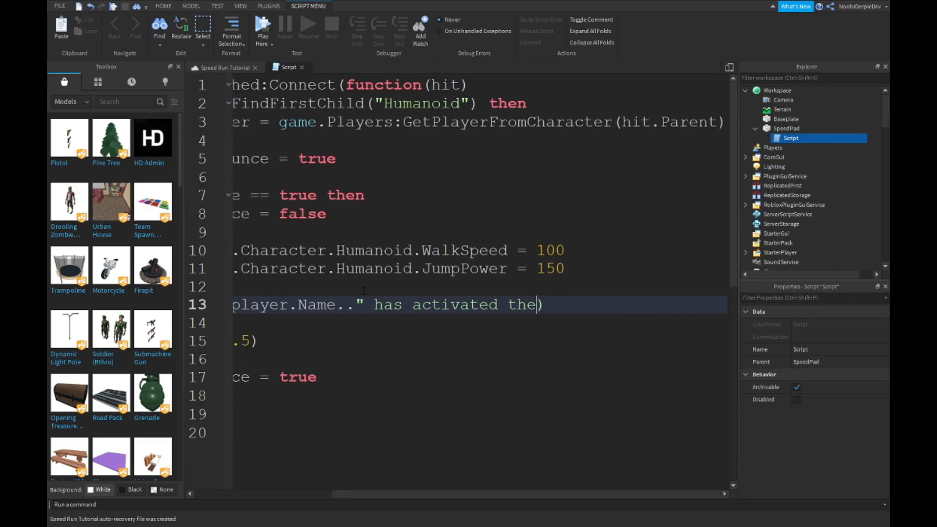
type("Speed")
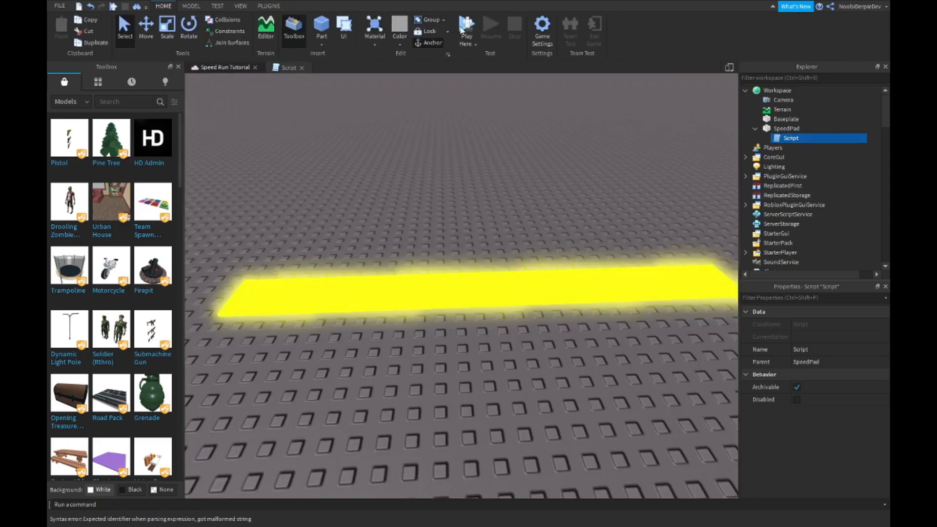
Playtest and check the console shows 'has activated the SpeedPad', then stop.
left_click(466, 25)
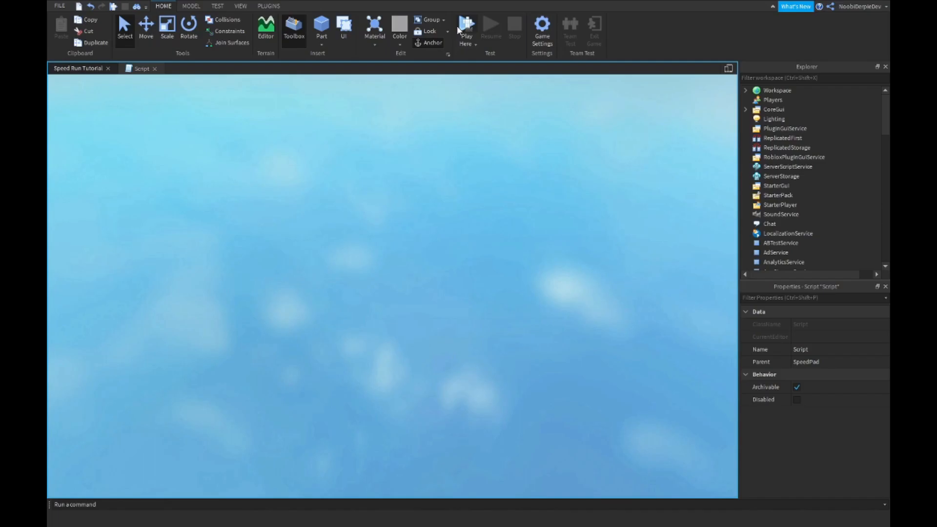
left_click(467, 25)
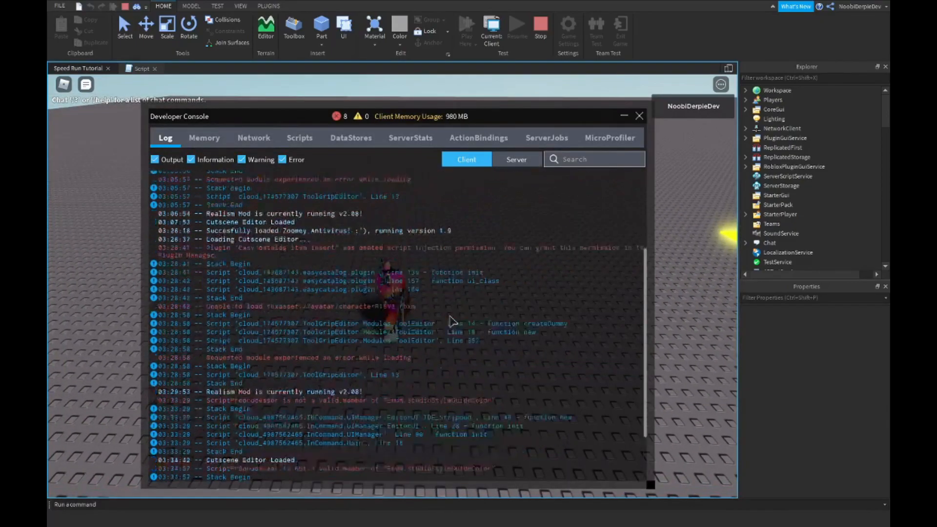
scroll("down", 3)
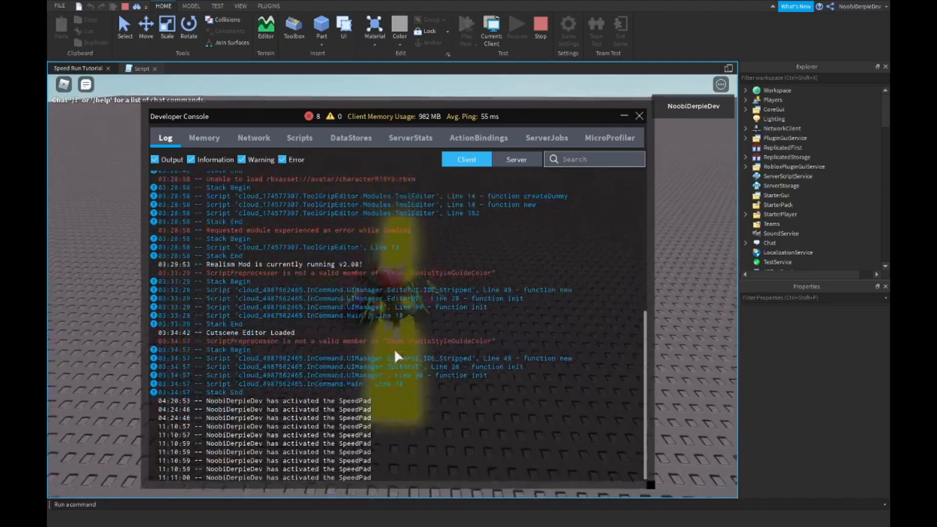
scroll("down", 3)
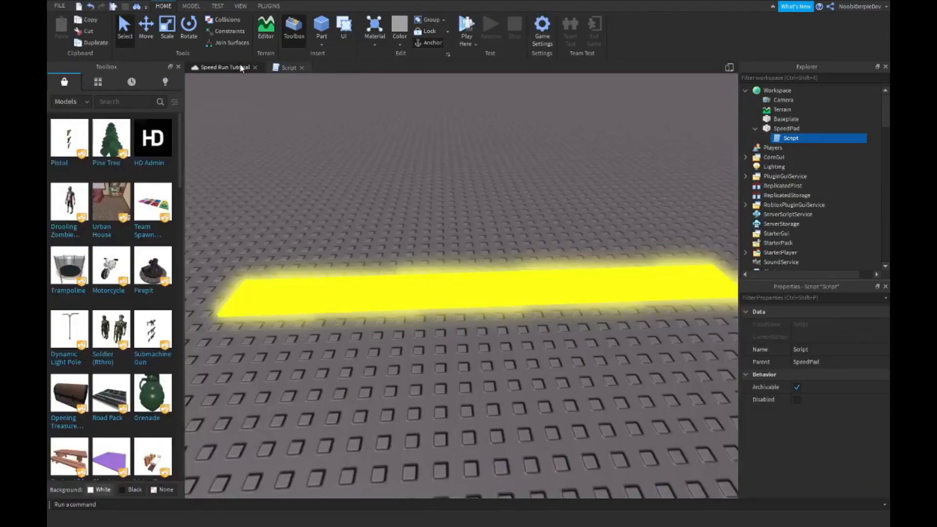
left_click(288, 67)
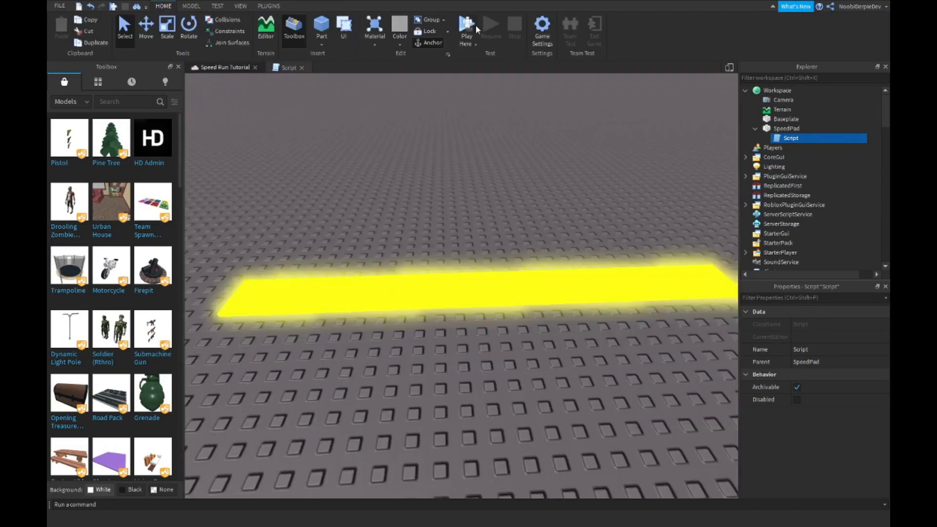
Run a second playtest to verify the message, then close the SpeedPad script.
left_click(466, 24)
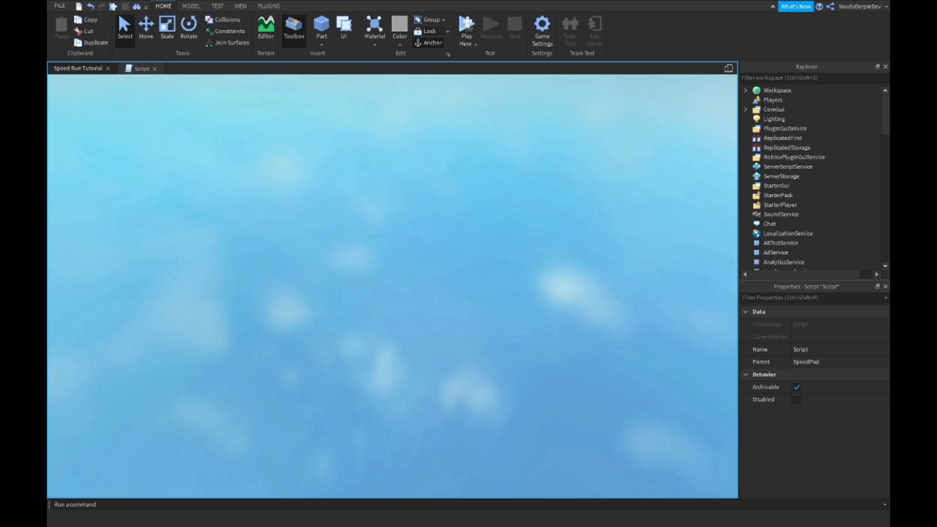
left_click(467, 27)
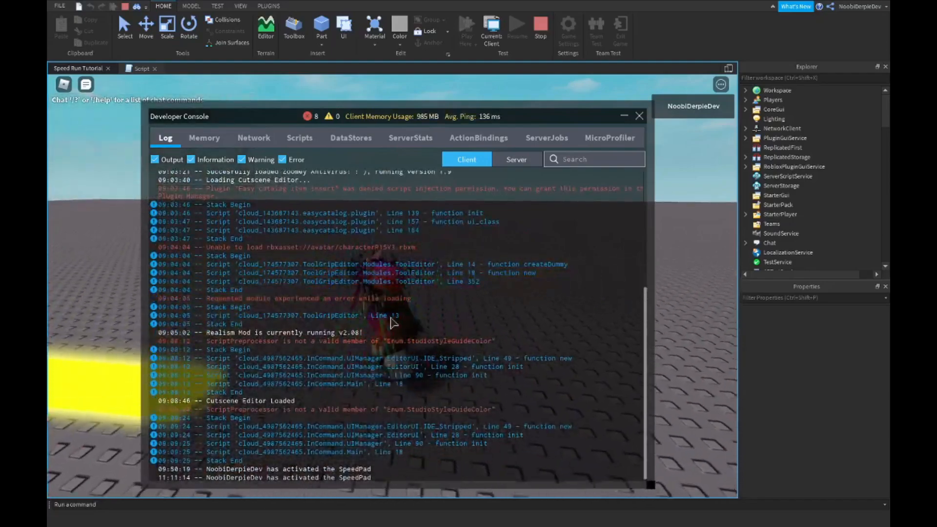
scroll("down", 3)
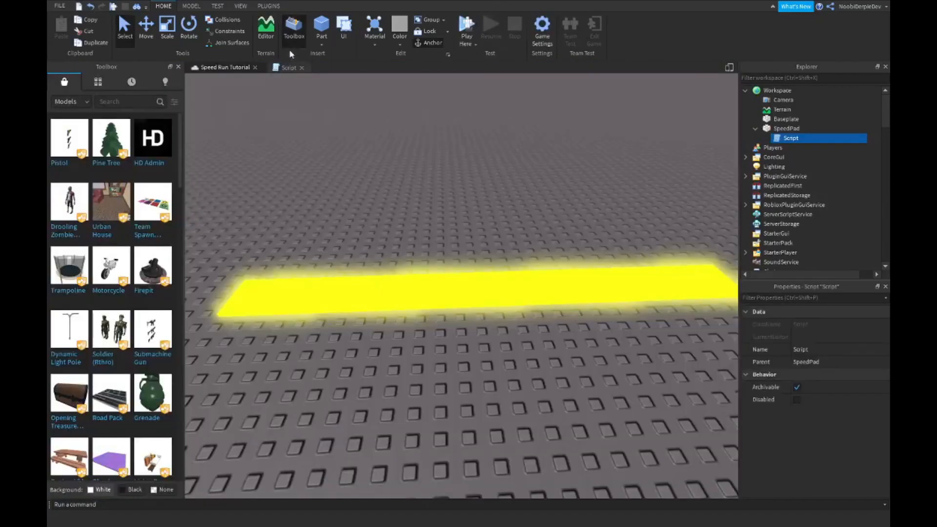
left_click(288, 66)
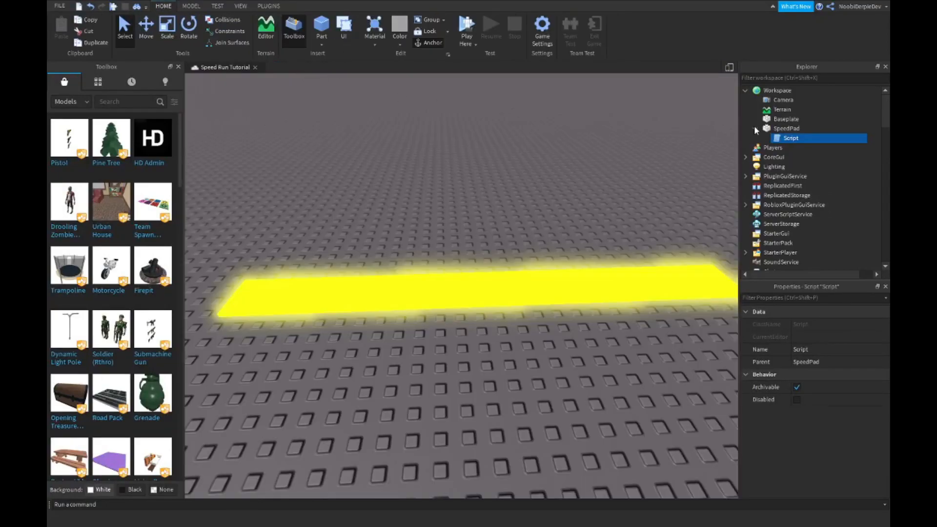
Insert and place rust-coloured, green-topped obby blocks around the SpeedPad start platform.
left_click(756, 128)
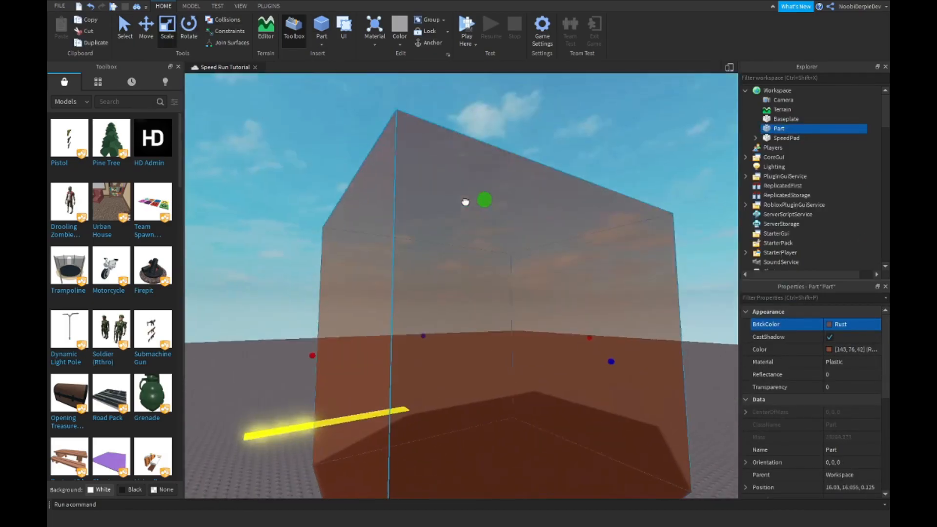
left_click(786, 147)
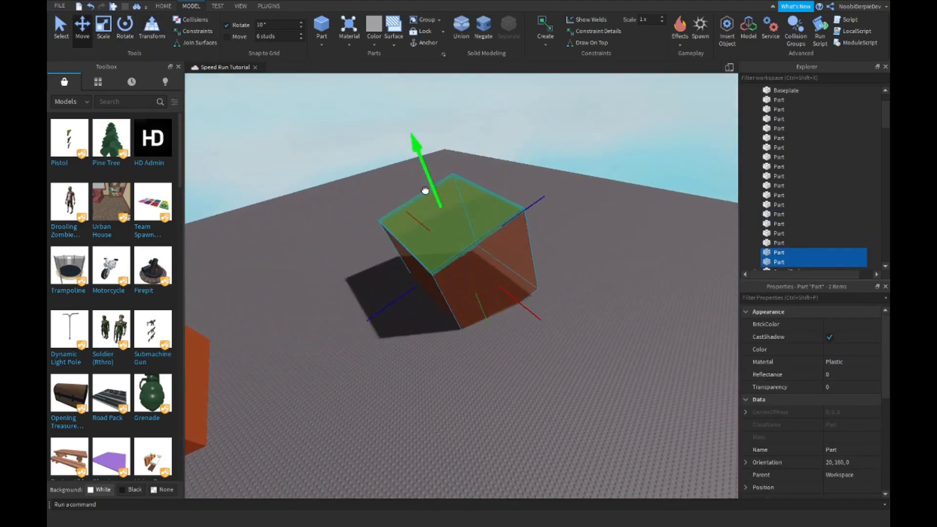
left_click(125, 29)
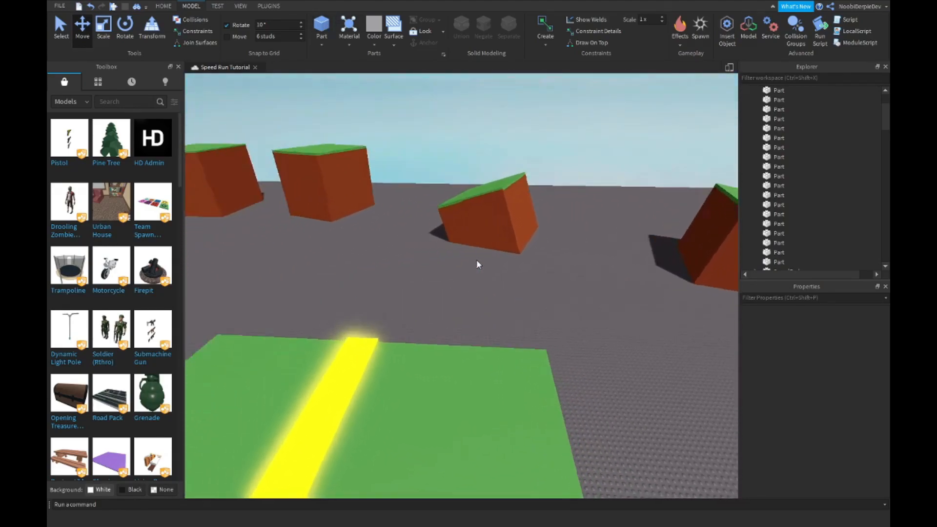
Insert a Folder into Workspace to hold the obby block parts.
left_click(777, 90)
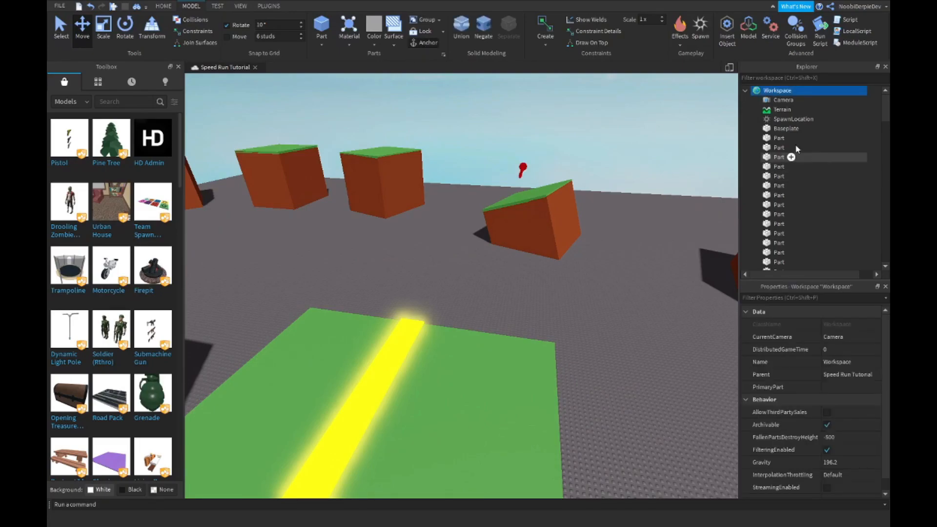
left_click(779, 138)
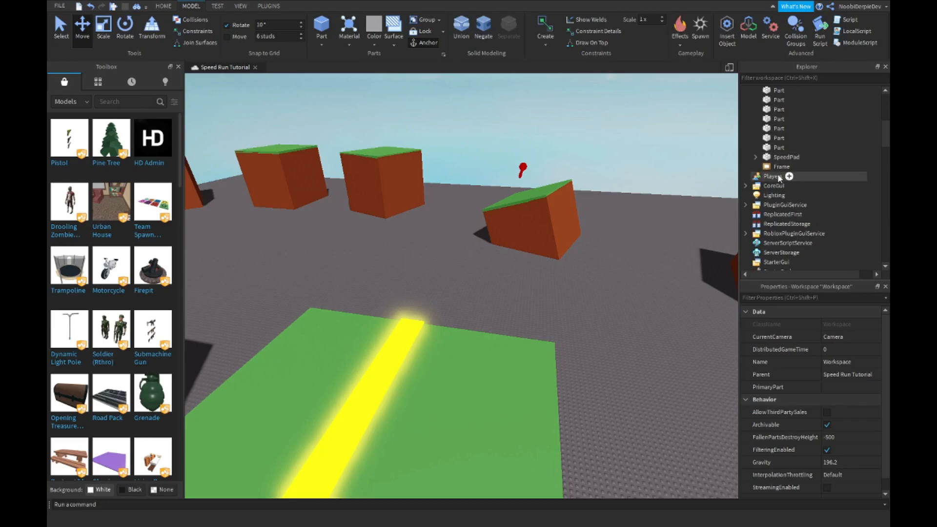
type("fold")
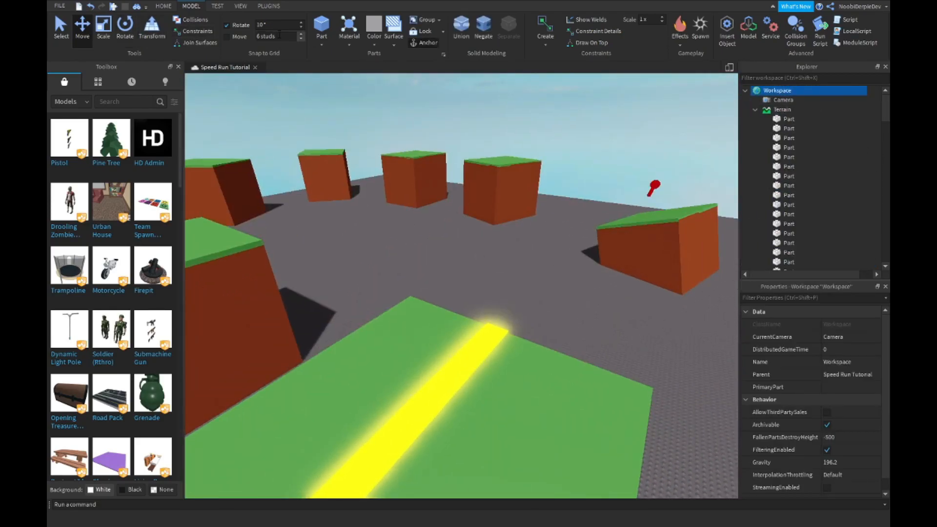
left_click(162, 6)
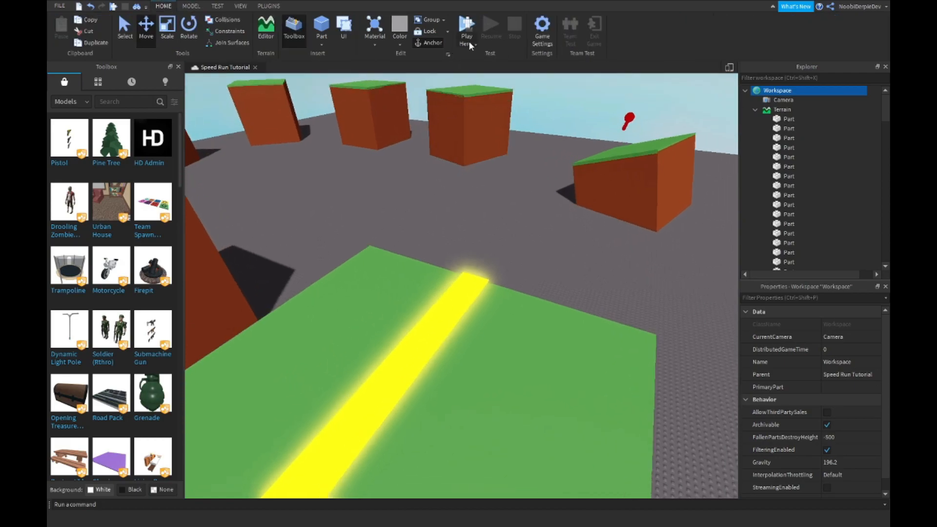
left_click(466, 27)
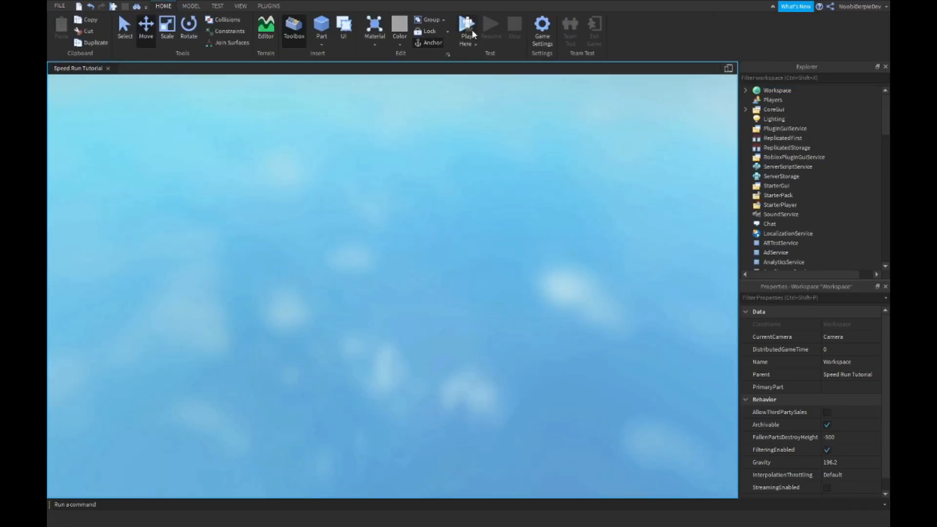
left_click(467, 25)
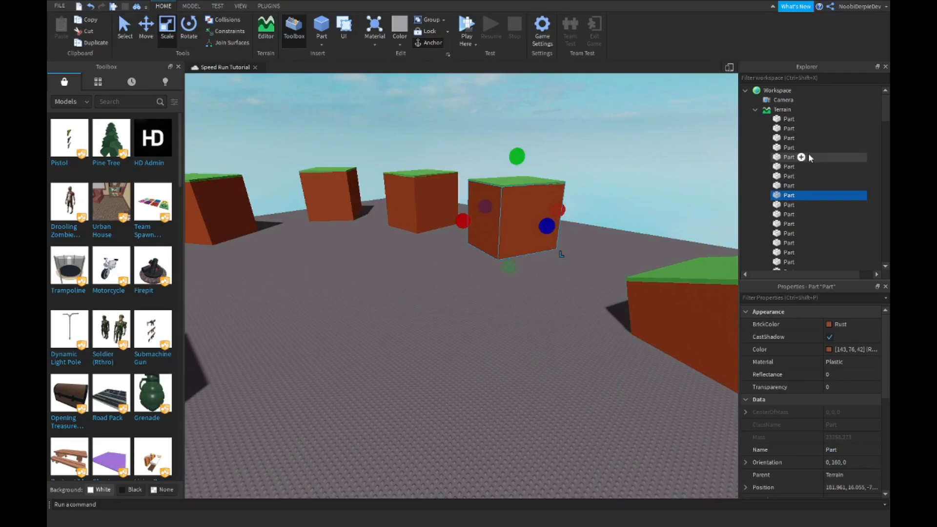
Move the block parts into the Map folder and place a duplicated SpeedPad on the baseplate.
scroll("down", 3)
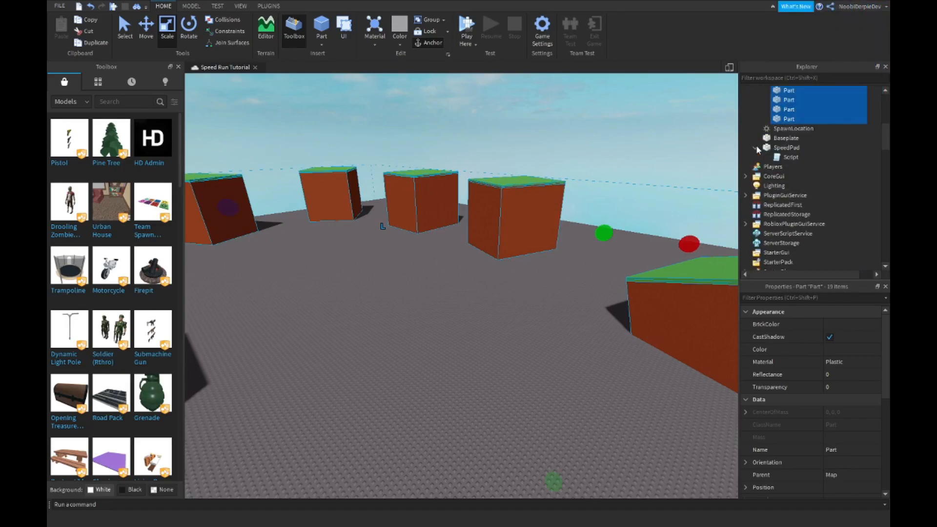
double_click(790, 156)
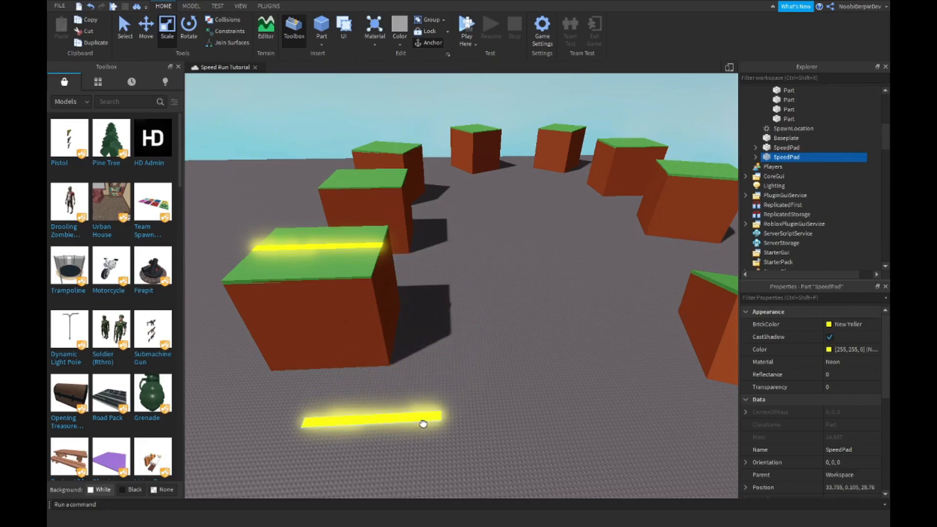
Rename the copy KillPad as a huge Really red floor at 0.9 transparency, and open its Script.
double_click(787, 157)
type("Killpad")
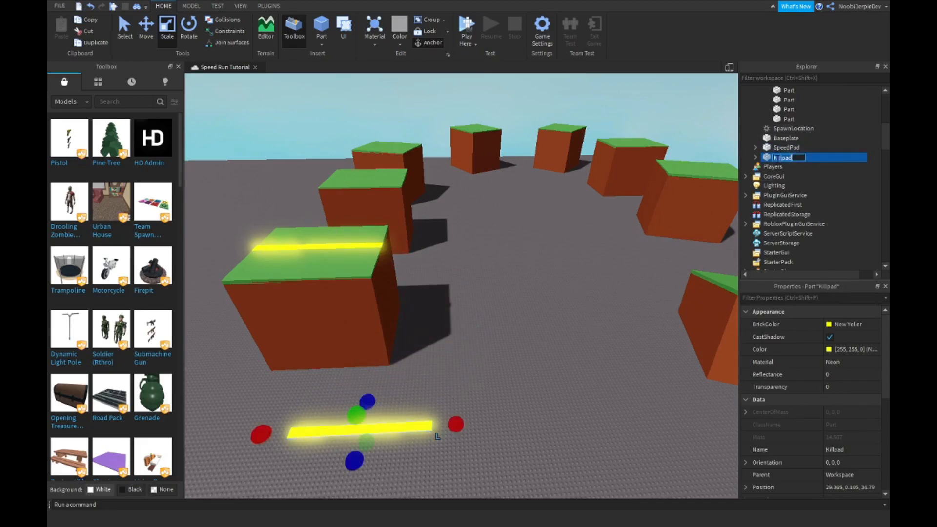
key("Return")
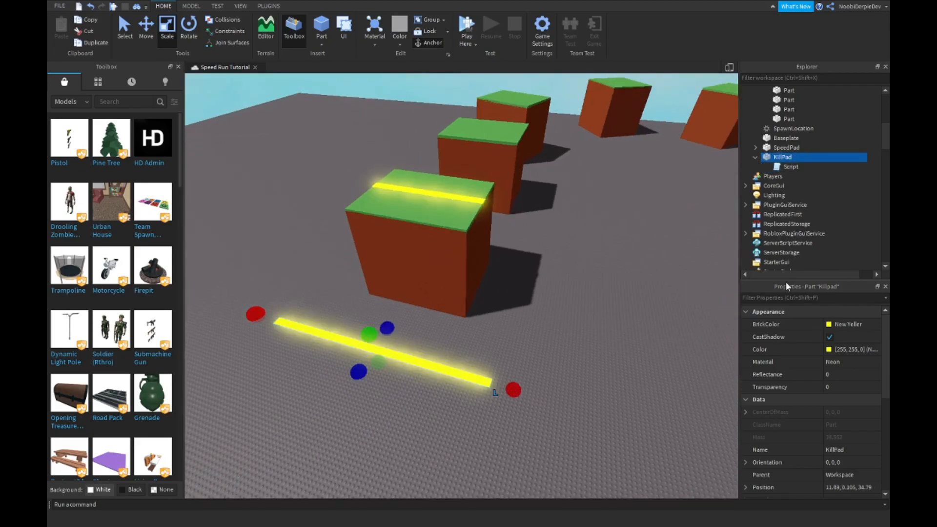
left_click(849, 324)
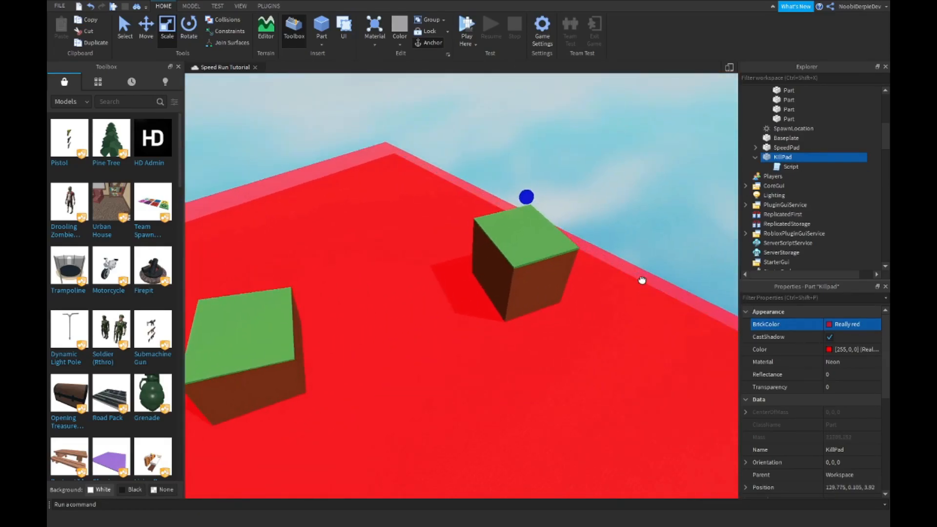
left_click(852, 362)
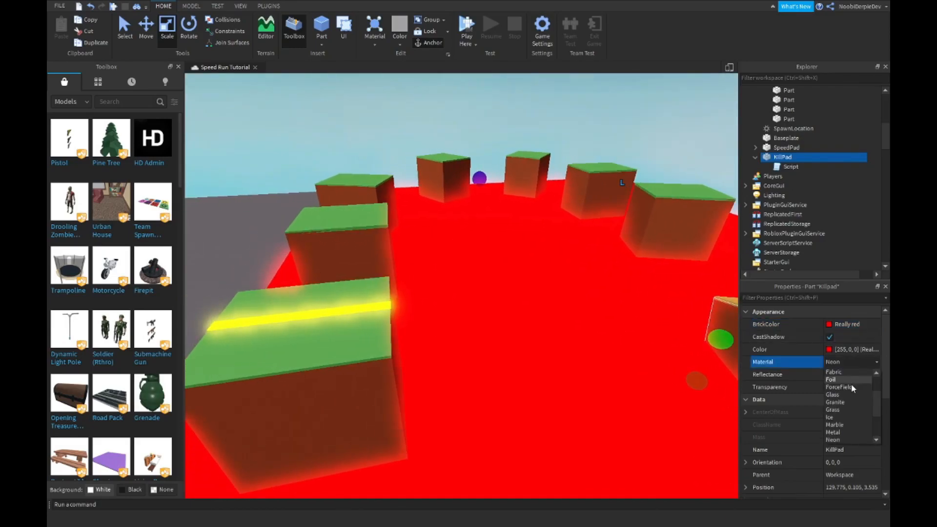
left_click(833, 440)
type("0.9")
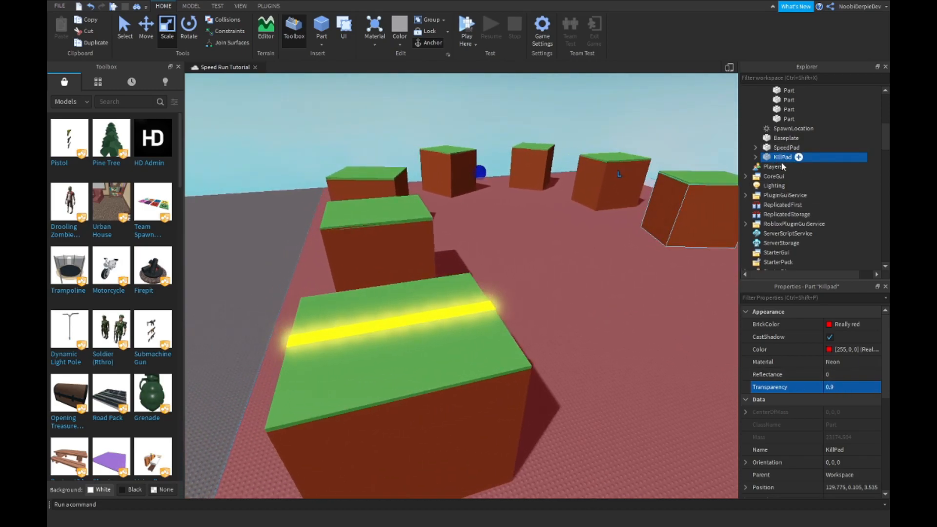
double_click(791, 166)
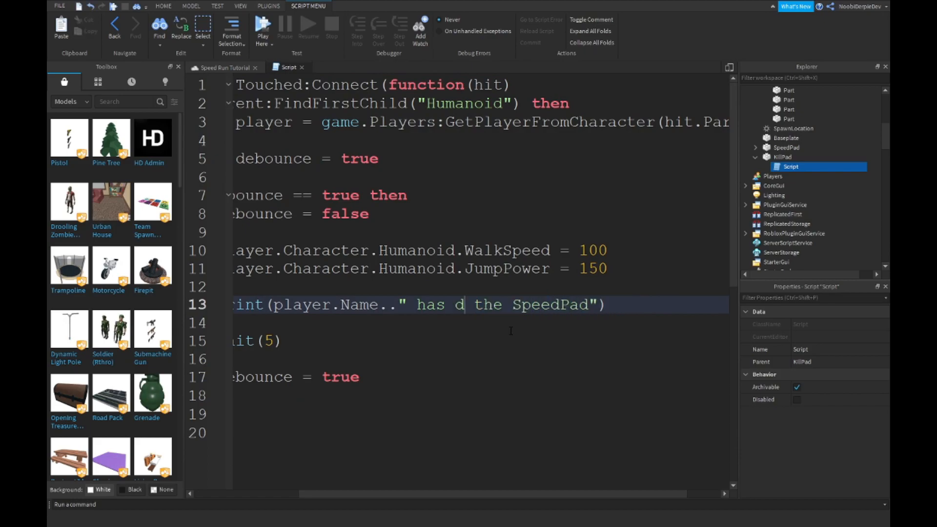
Change the script's print message to 'has died via the KillPad'.
type("ied via")
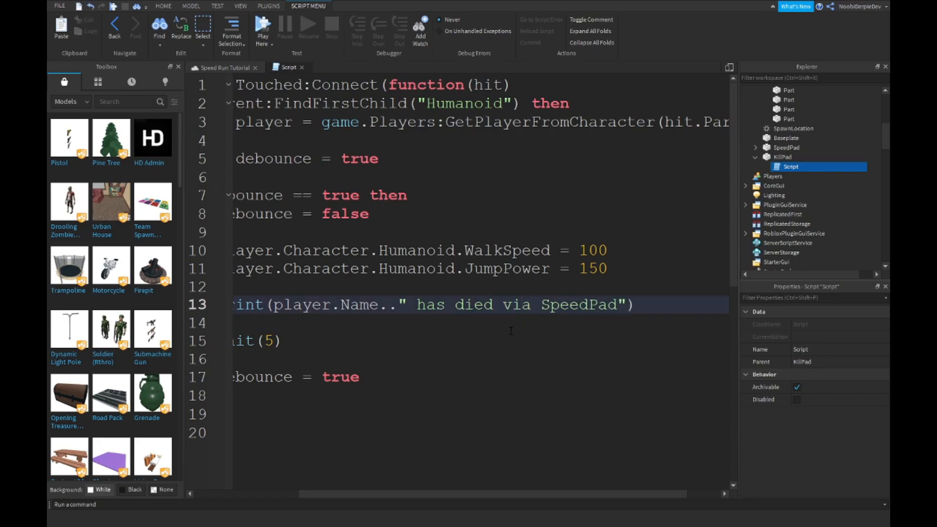
type("te")
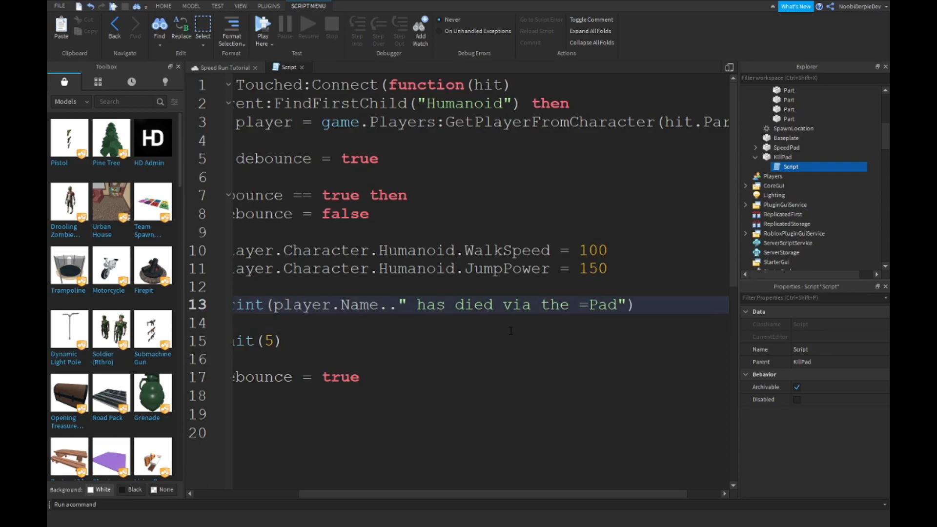
key("Backspace")
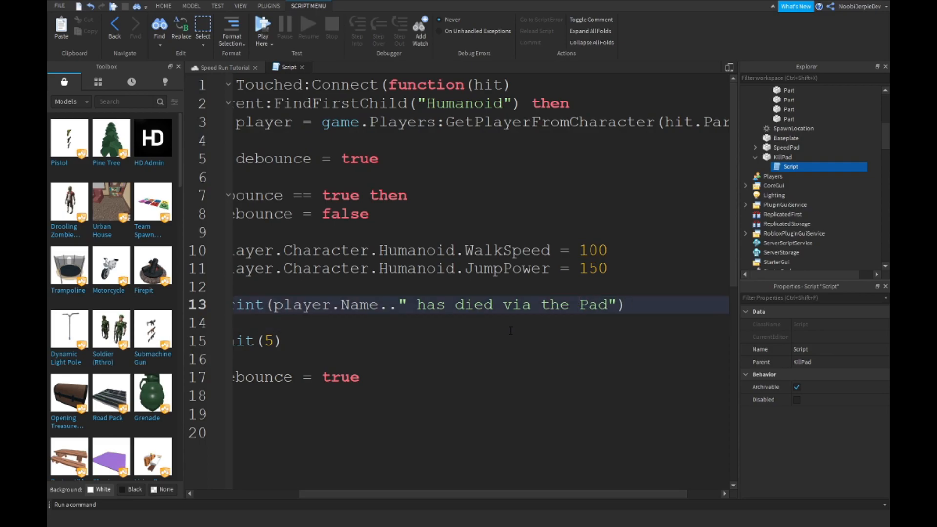
left_click(578, 305)
type("Kill")
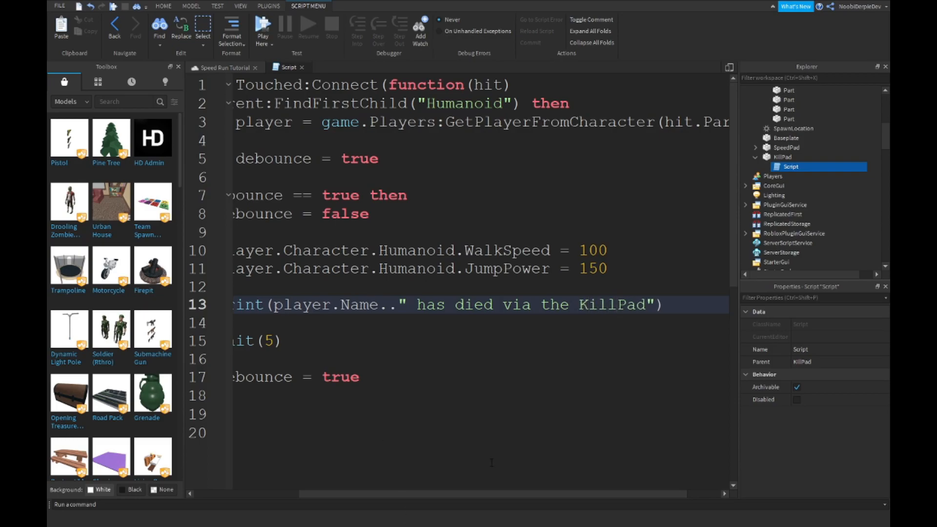
scroll("left", 3)
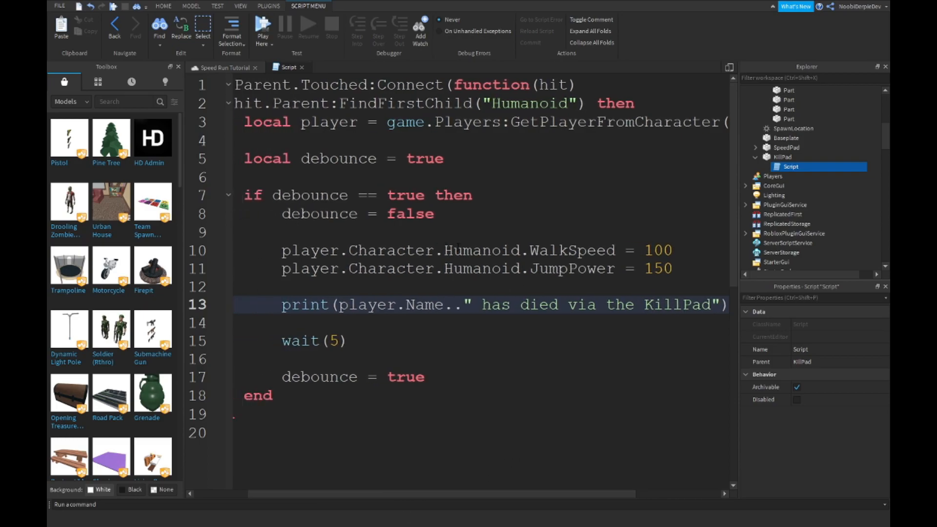
Replace the WalkSpeed line with Health = 0 and drop JumpPower.
left_click(418, 269)
type("Health")
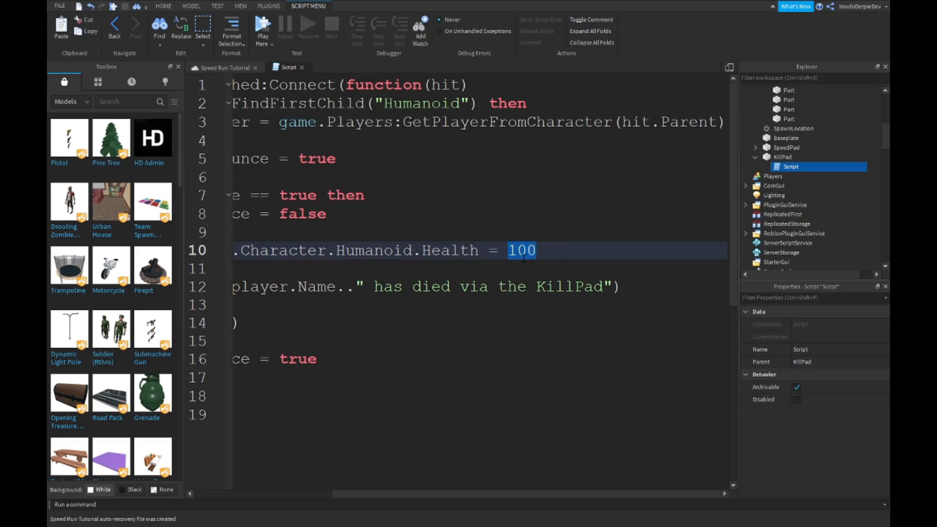
type("0")
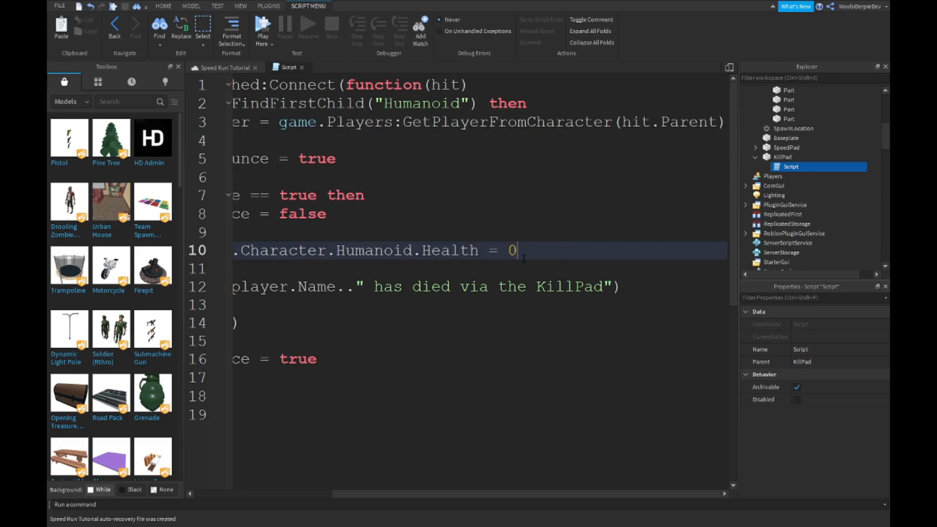
double_click(371, 250)
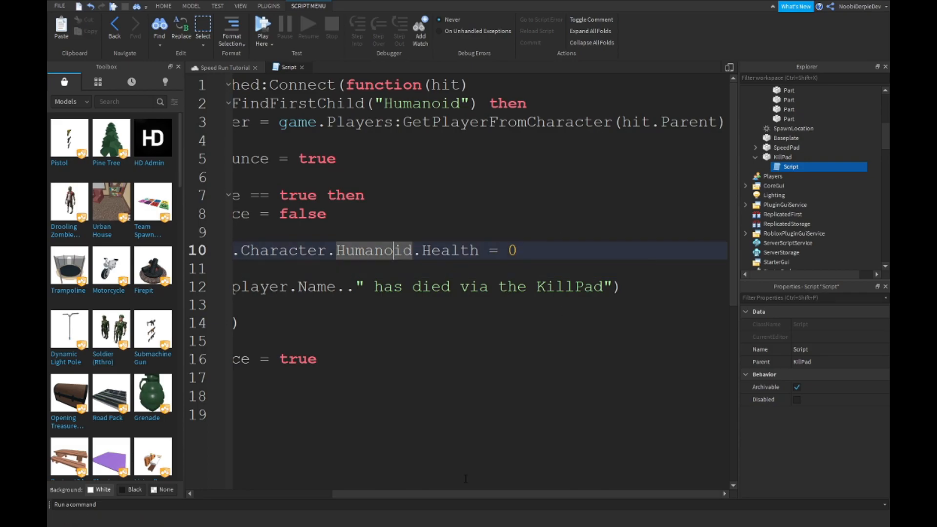
left_click(163, 6)
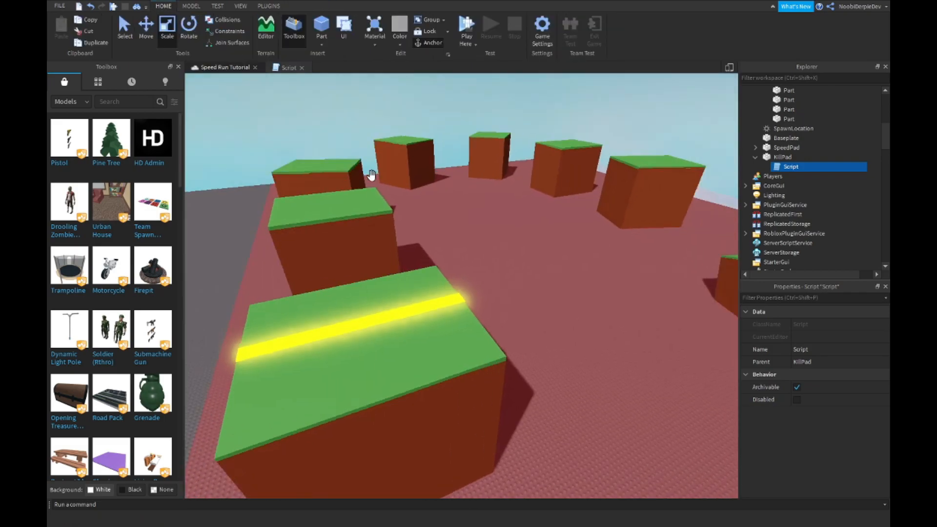
left_click(777, 91)
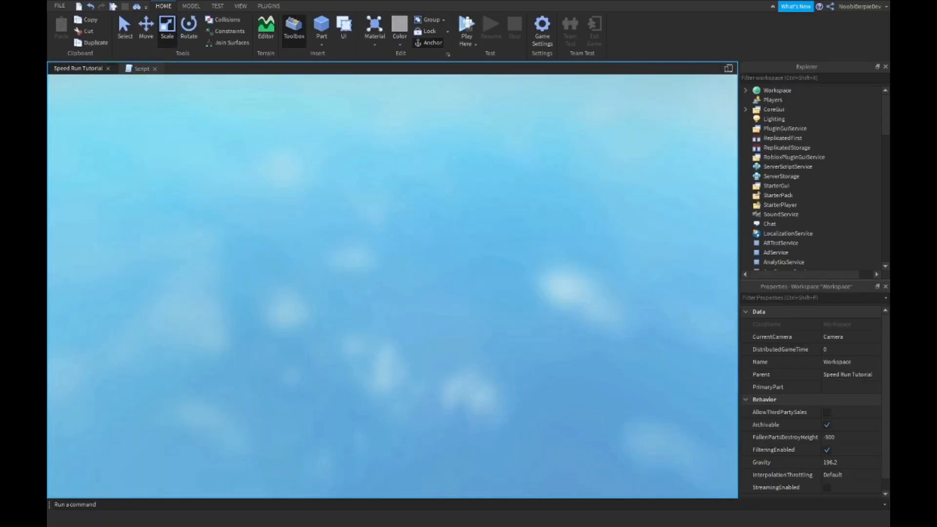
left_click(466, 29)
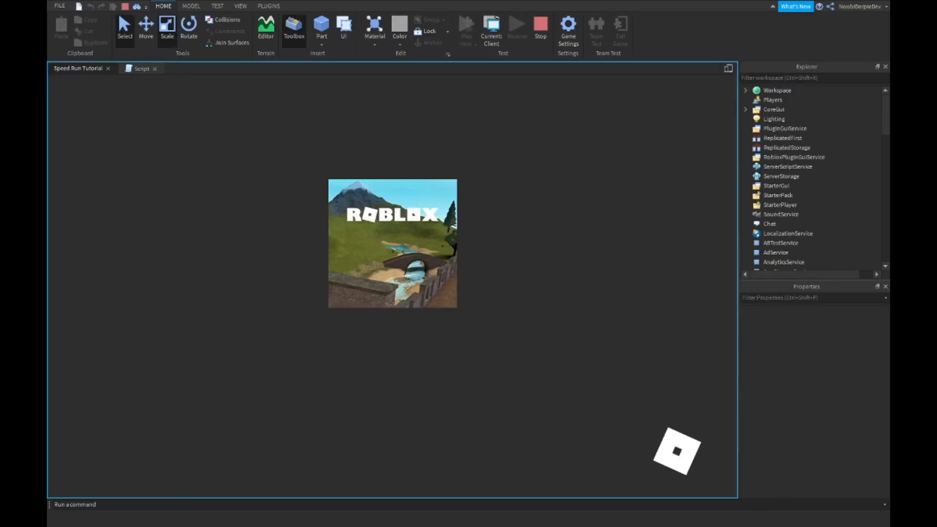
left_click(491, 24)
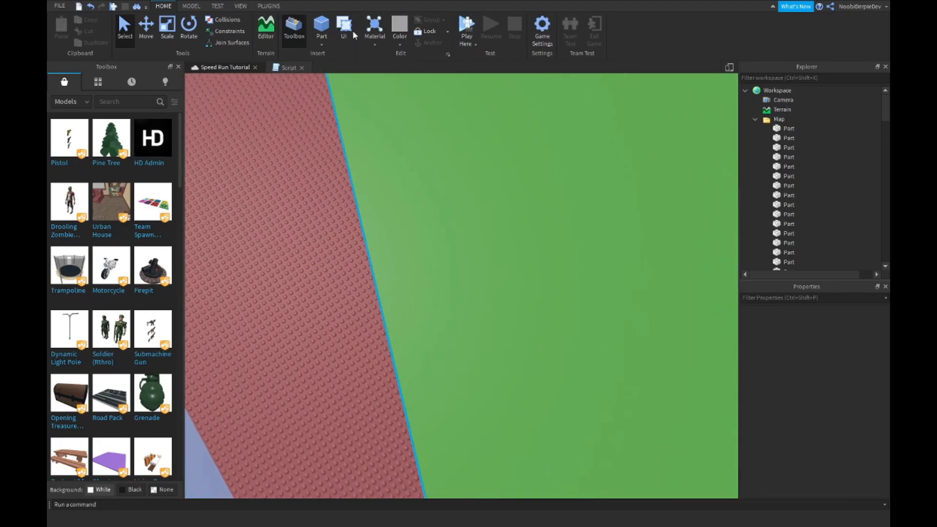
Add a tall neon-yellow part upright on a course block, then select KillPad's script.
left_click(322, 27)
type("Tele")
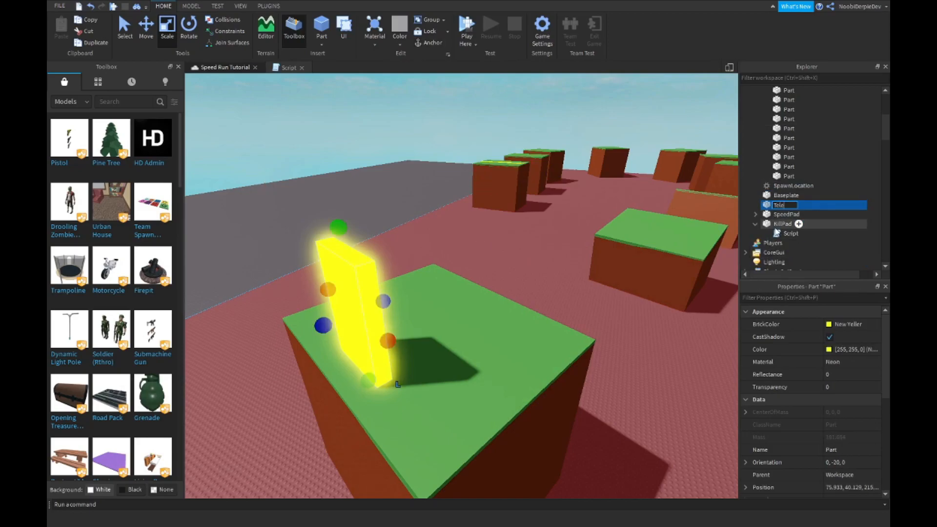
left_click(287, 67)
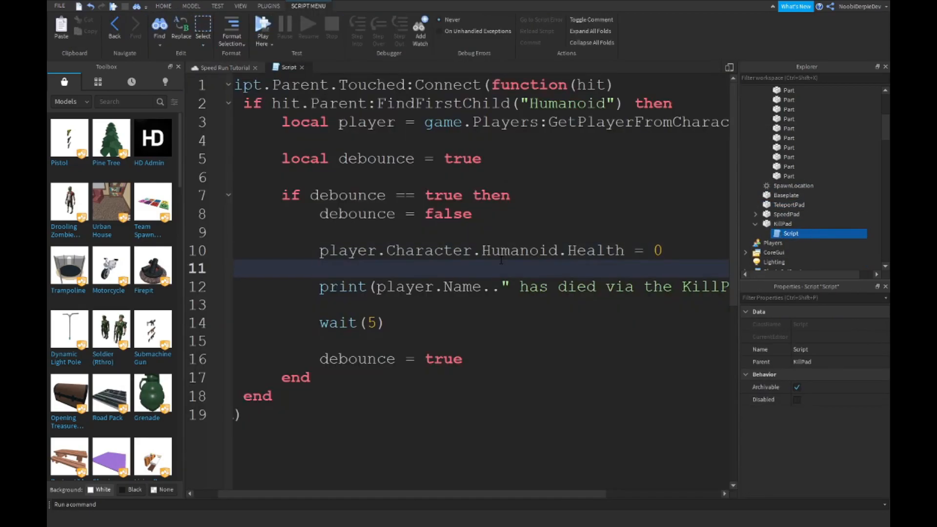
Copy the KillPad script, then select TeleportPad and tick Anchored.
key("ctrl+a")
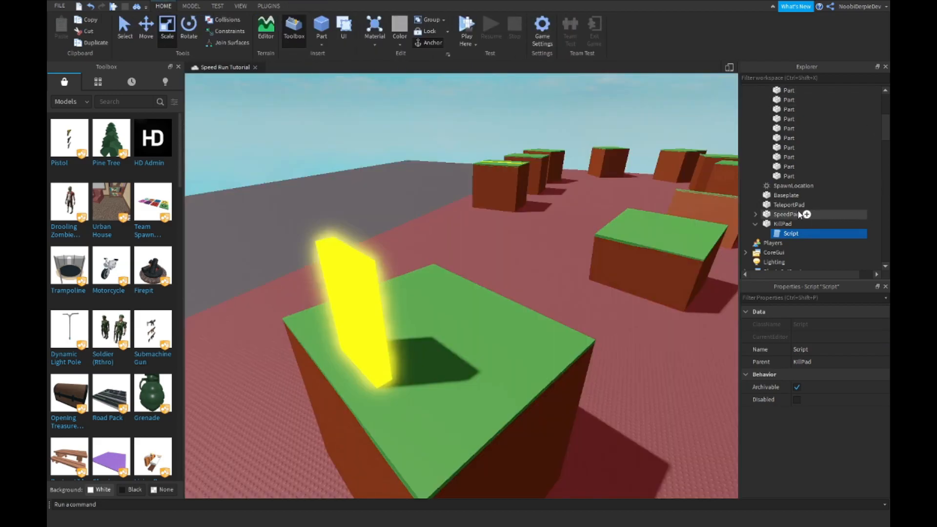
left_click(789, 204)
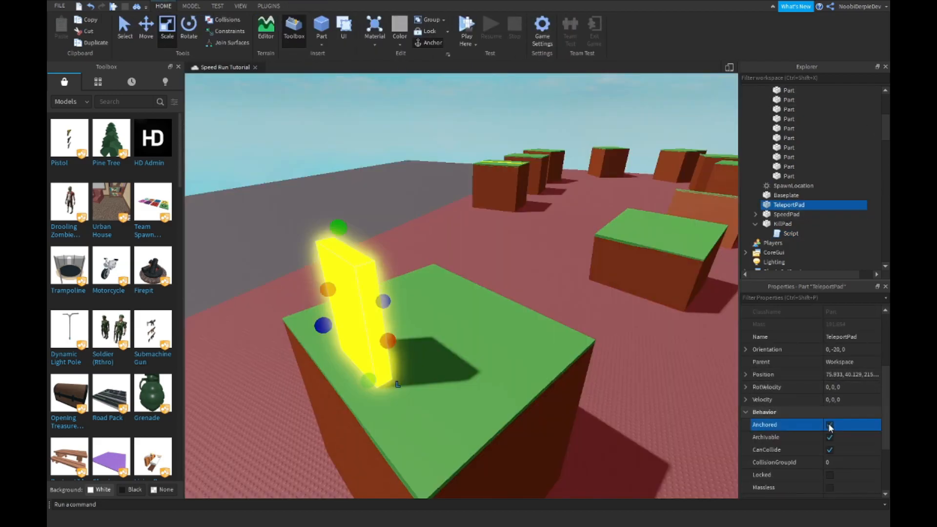
left_click(813, 205)
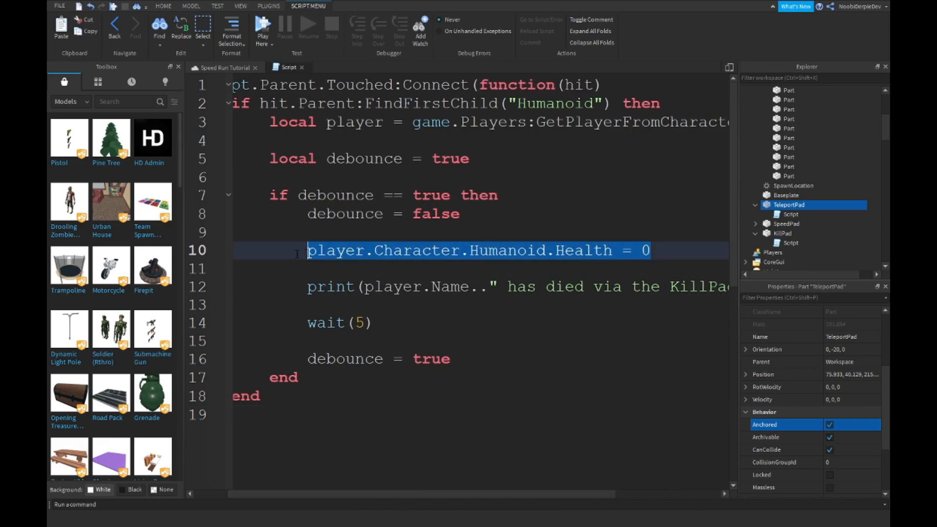
Set player.Character.HumanoidRootPart.Position to game.Workspace.TeleportNextArea.Position in place of the health line.
type("player.Charact")
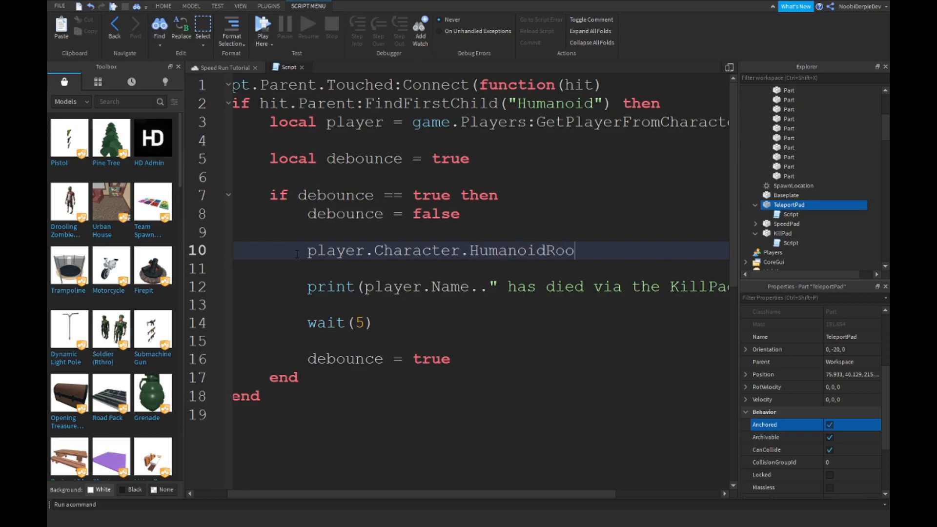
type("tPart.Position =")
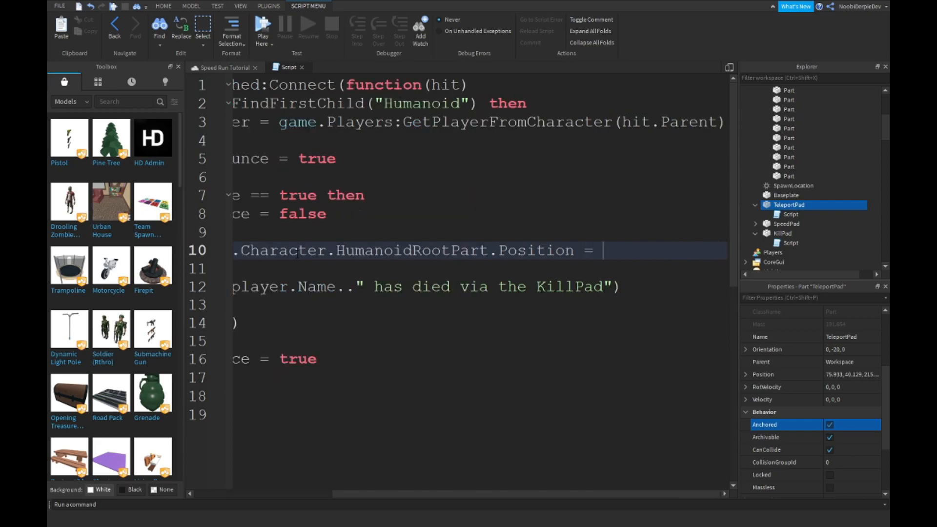
type("game.Workspace.TeleportP")
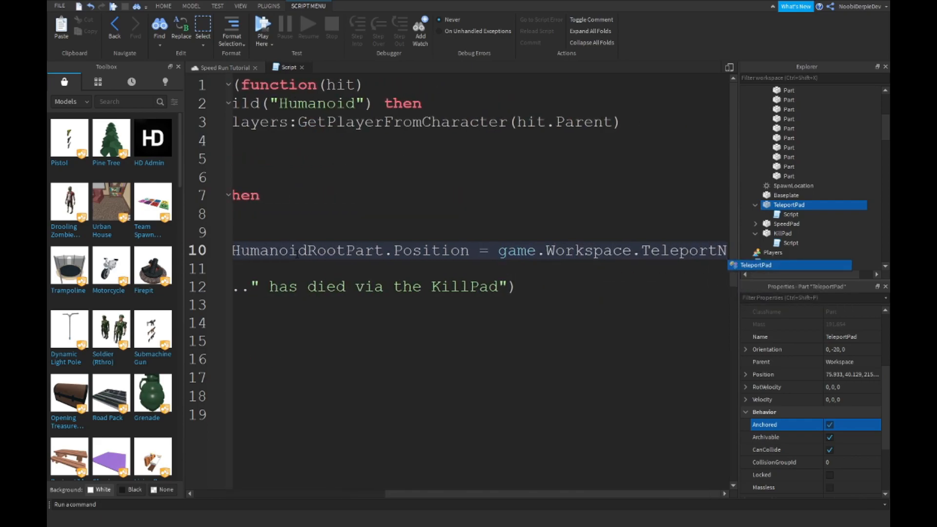
scroll("right", 3)
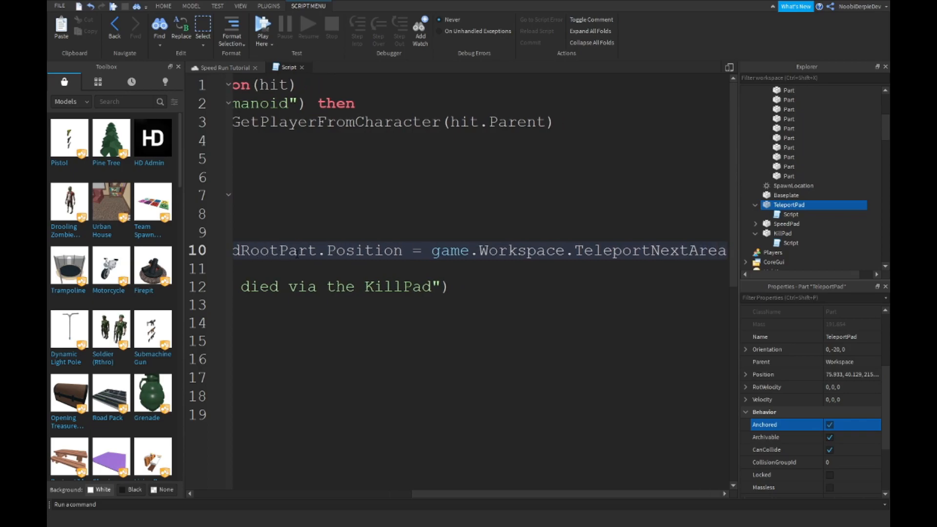
scroll("right", 3)
type(".Position")
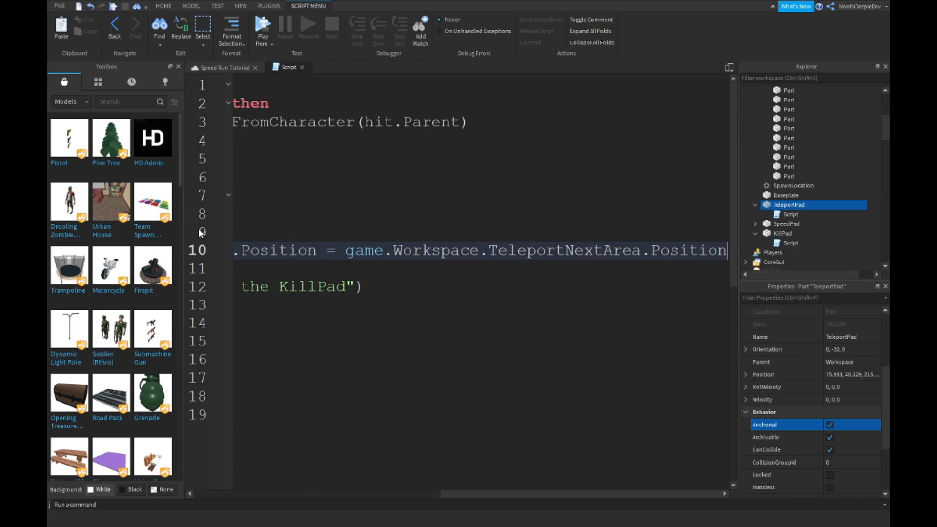
left_click(162, 5)
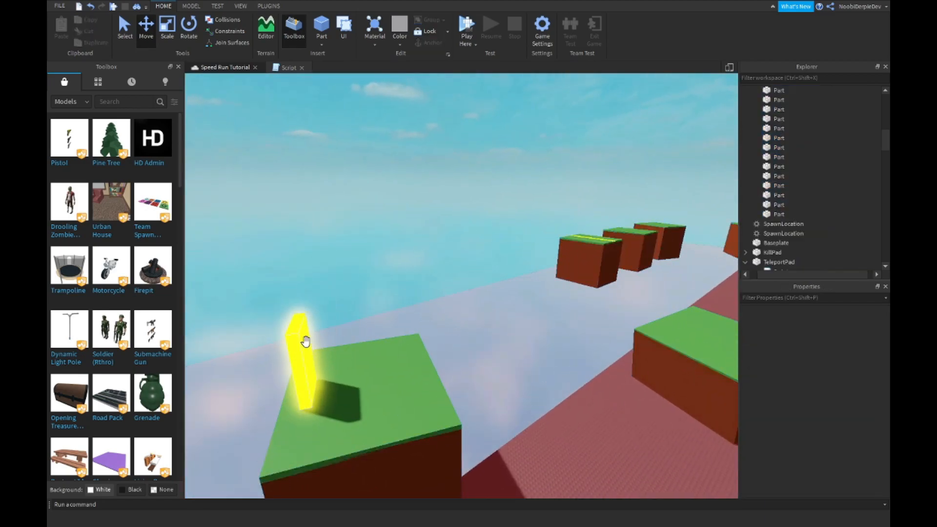
Insert an anchored destination part and rename it TeleportNextArea.
left_click(298, 358)
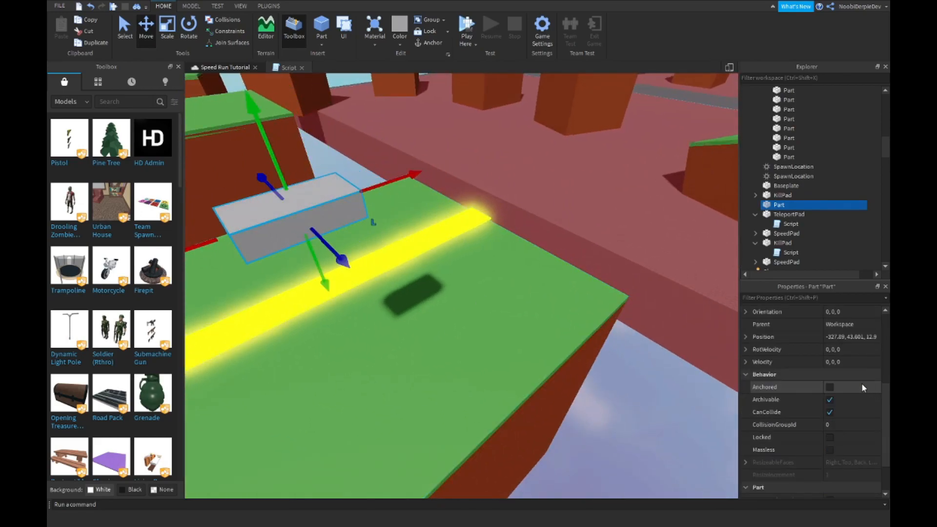
left_click(830, 387)
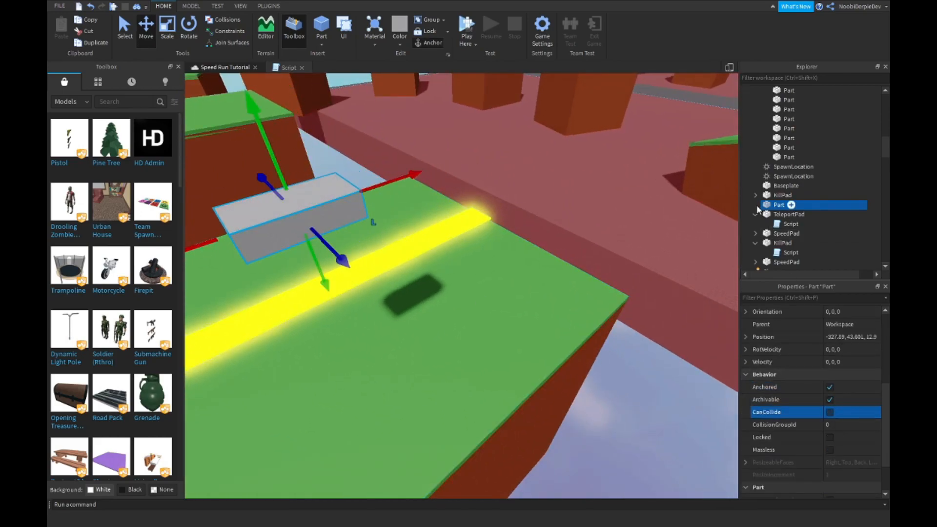
double_click(779, 204)
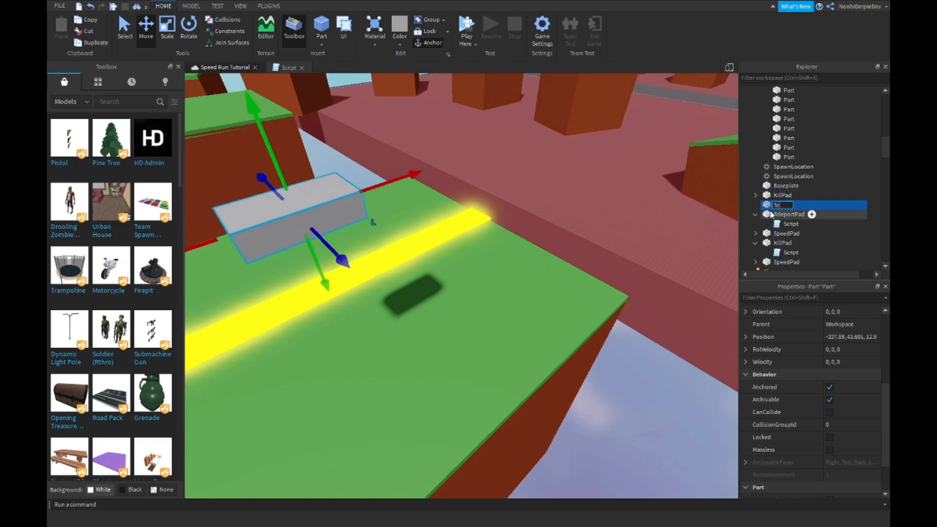
type("TeleportNextArea")
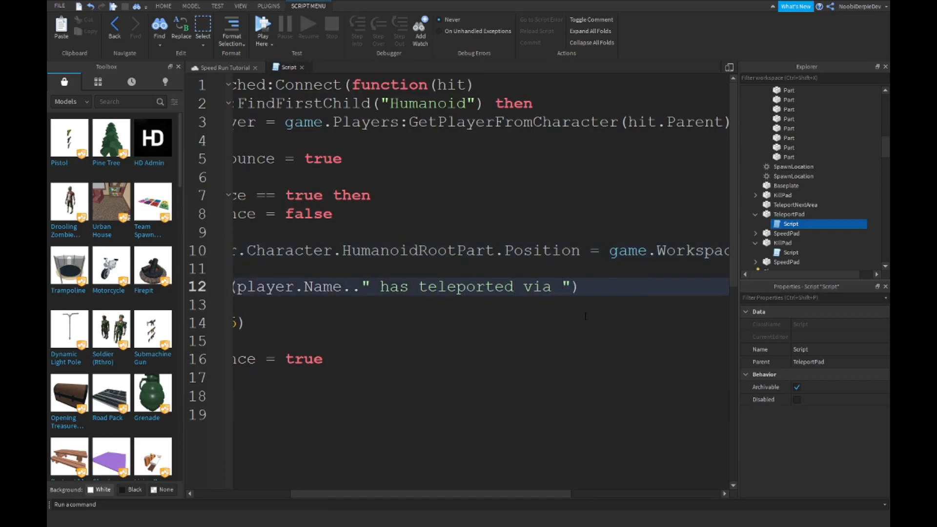
Leave the script editor to view the TeleportNextArea block beside the yellow pad.
right_click(400, 305)
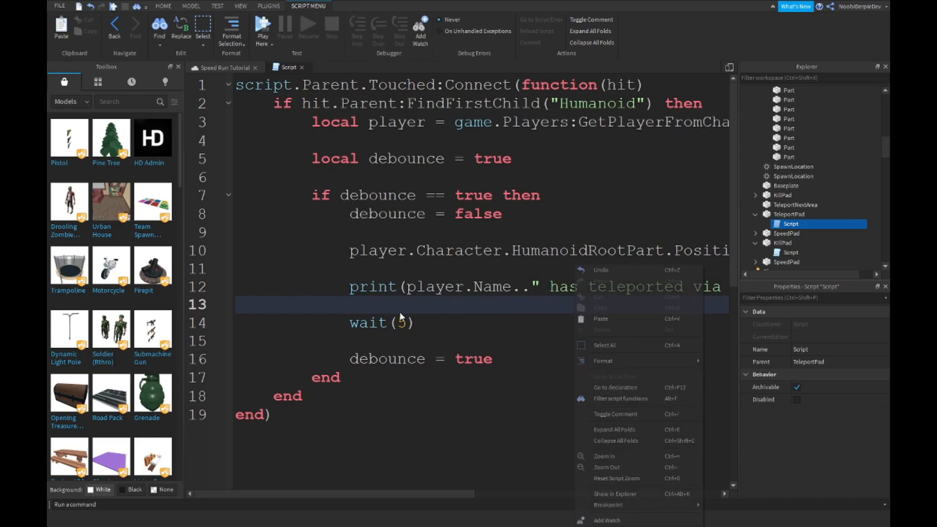
left_click(224, 66)
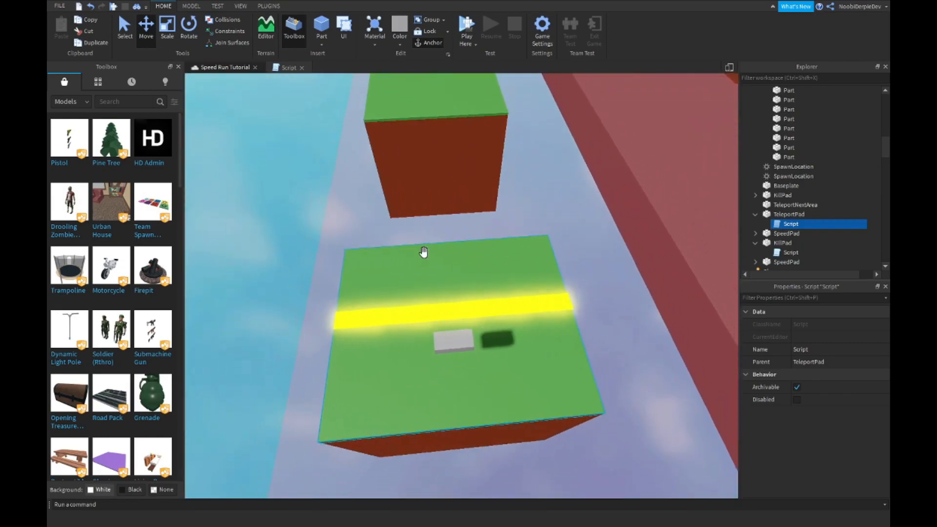
Run a Play test of the teleport pad, then stop it.
left_click(471, 31)
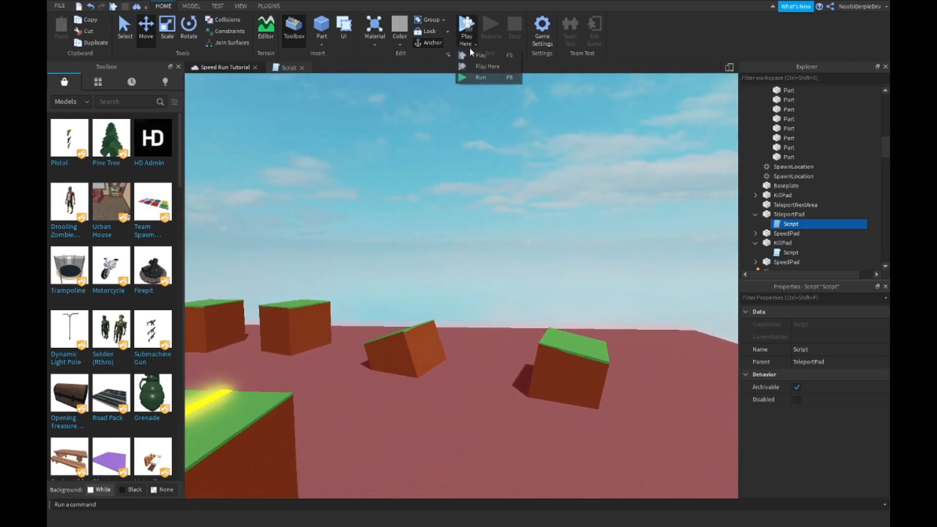
left_click(487, 66)
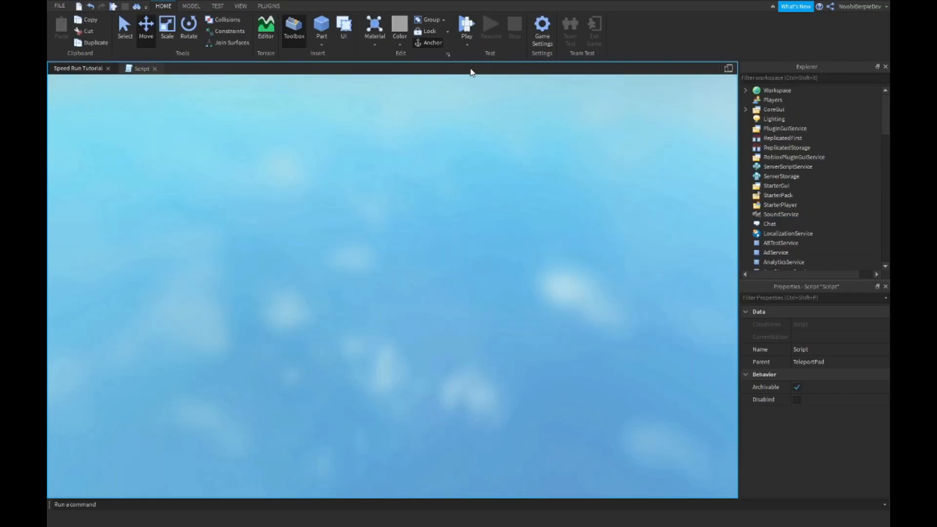
left_click(466, 27)
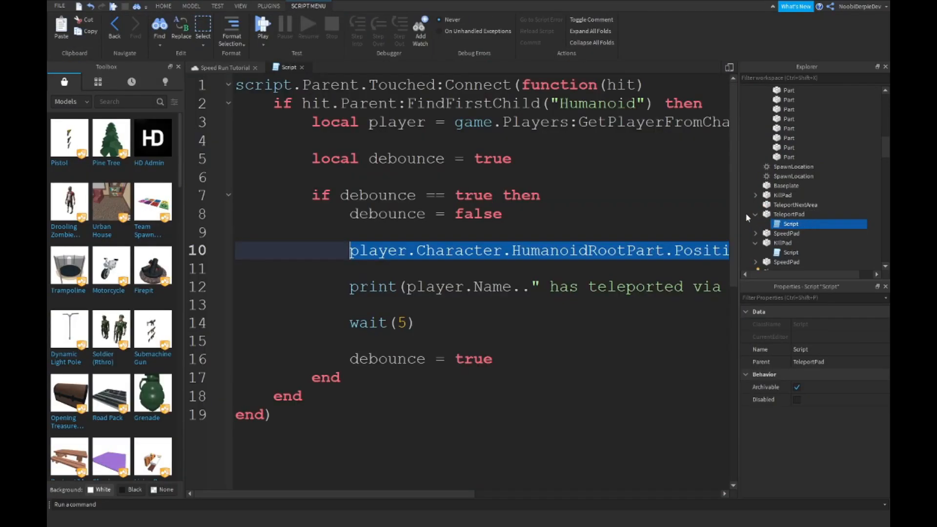
Add TeleportPad script lines resetting the character's Humanoid WalkSpeed and JumpPower.
left_click(537, 195)
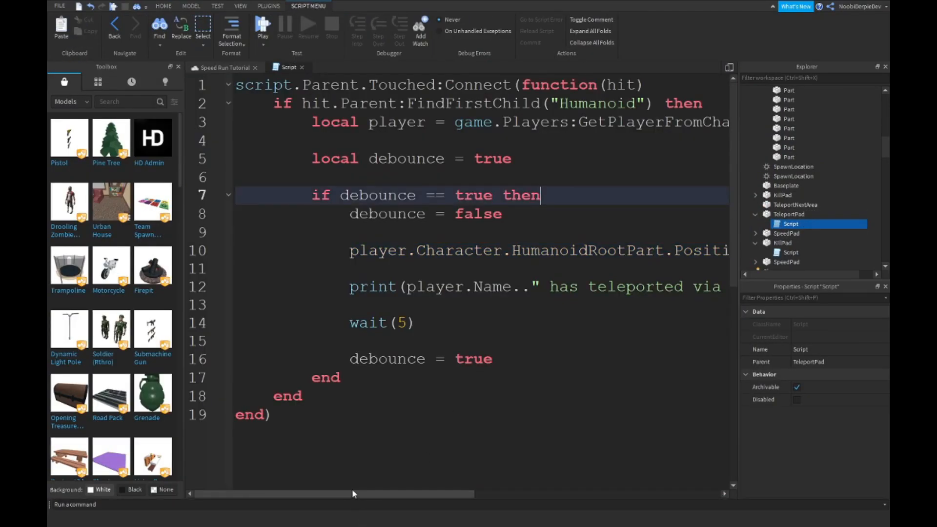
scroll("right", 3)
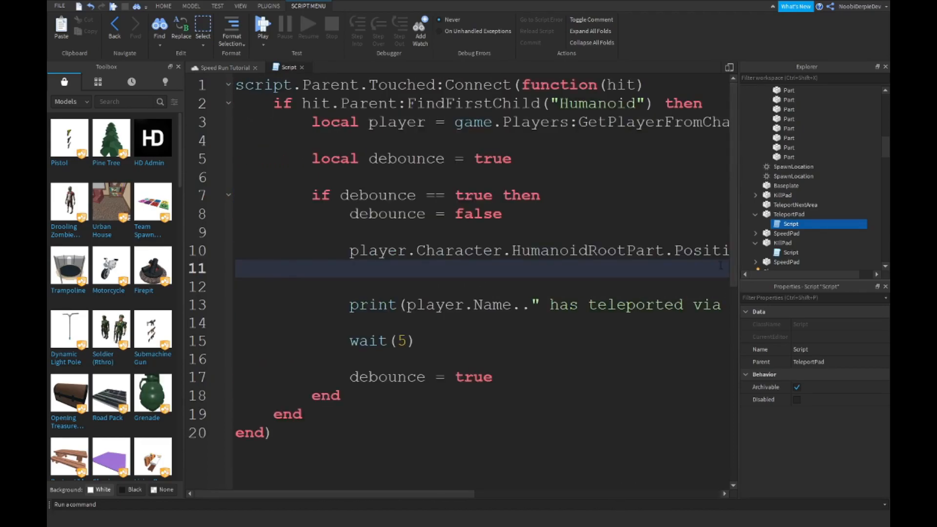
type("player.Cha")
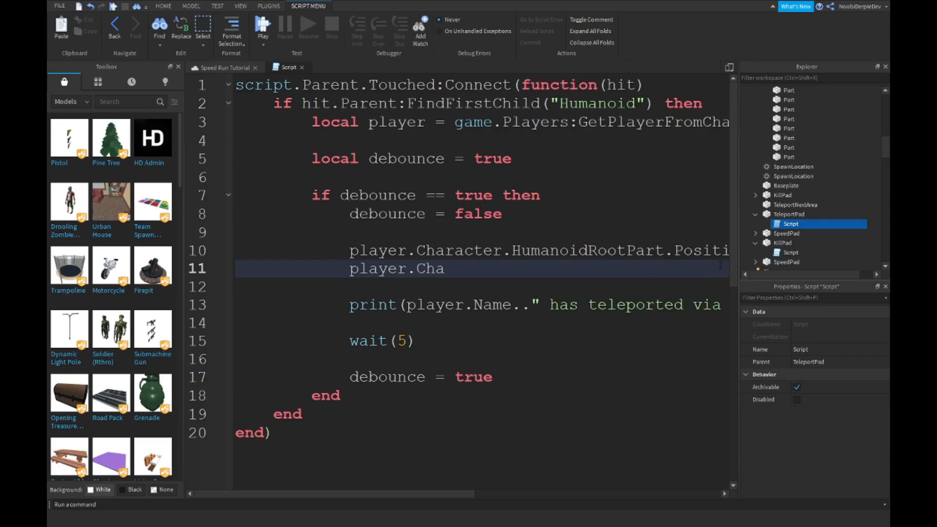
type("racter.Huma")
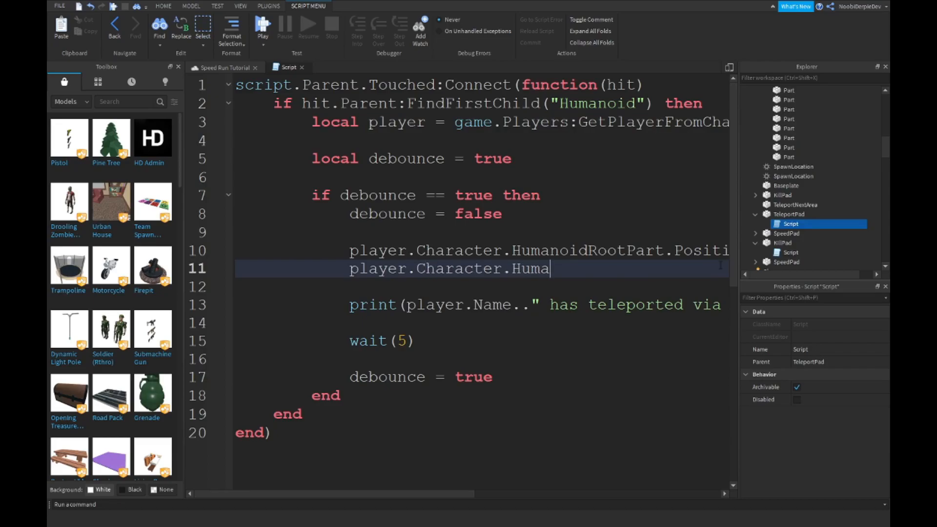
type("noid.WalkSpeed")
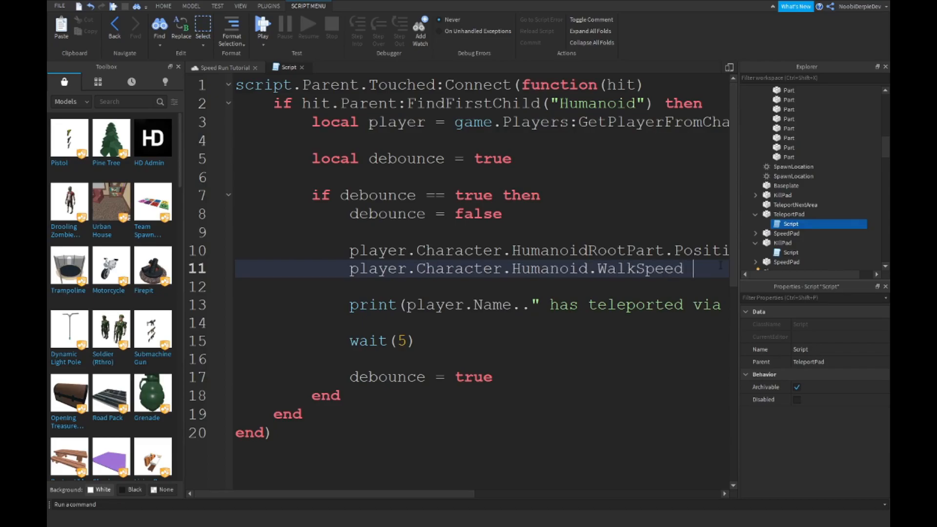
scroll("right", 3)
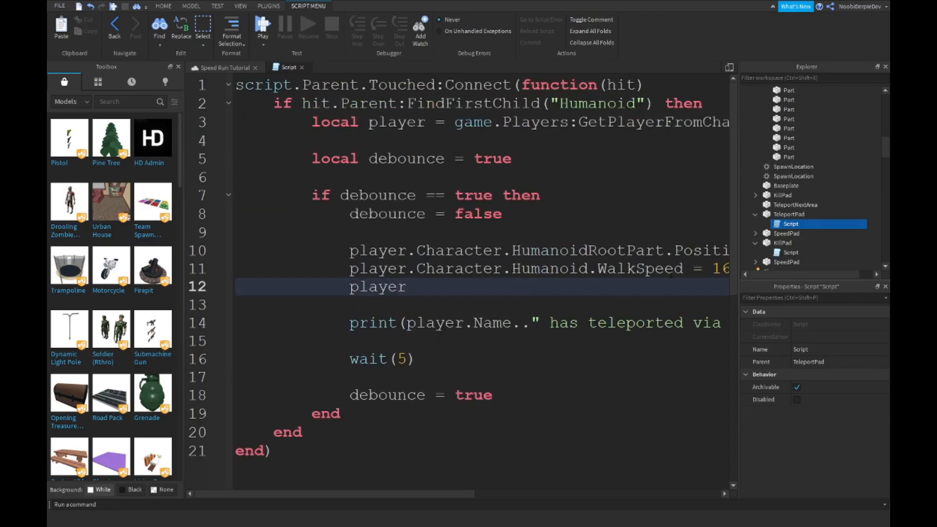
type(".Charcter.H")
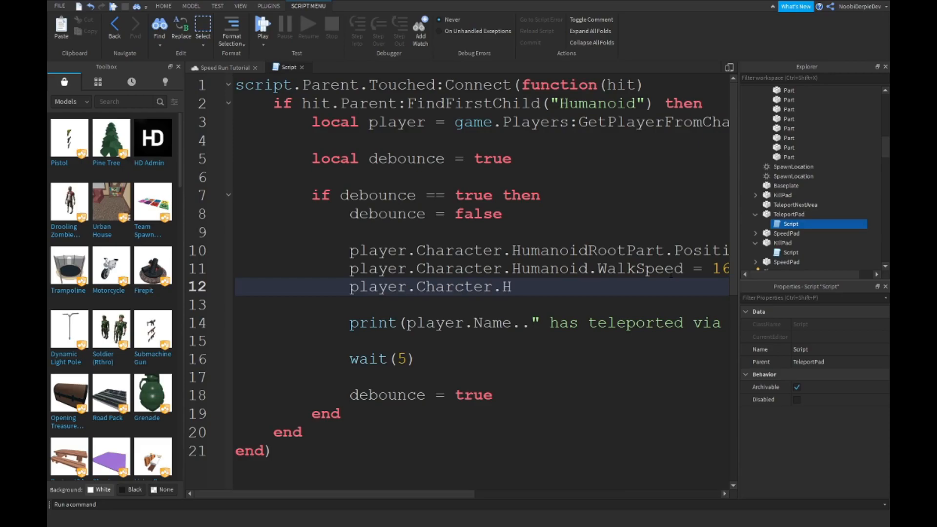
type("umanoidRootP")
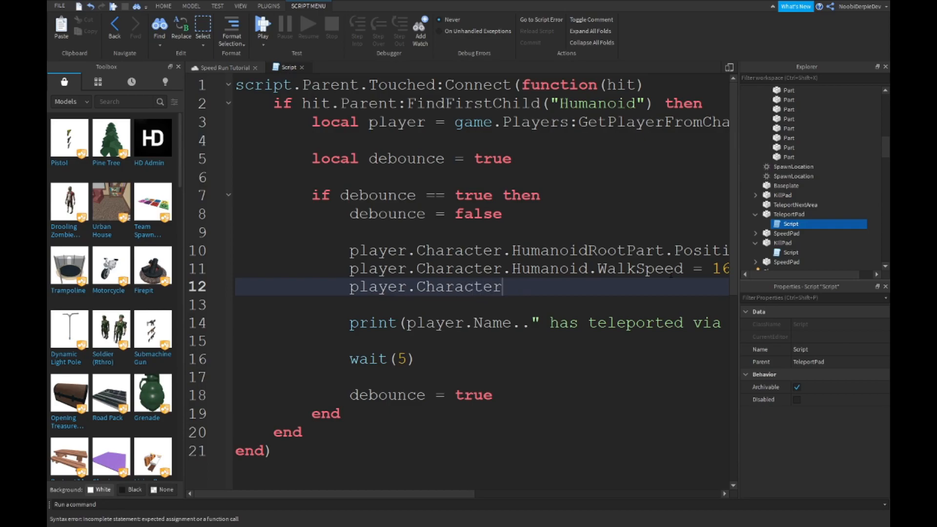
type(".Humanoid.JUm")
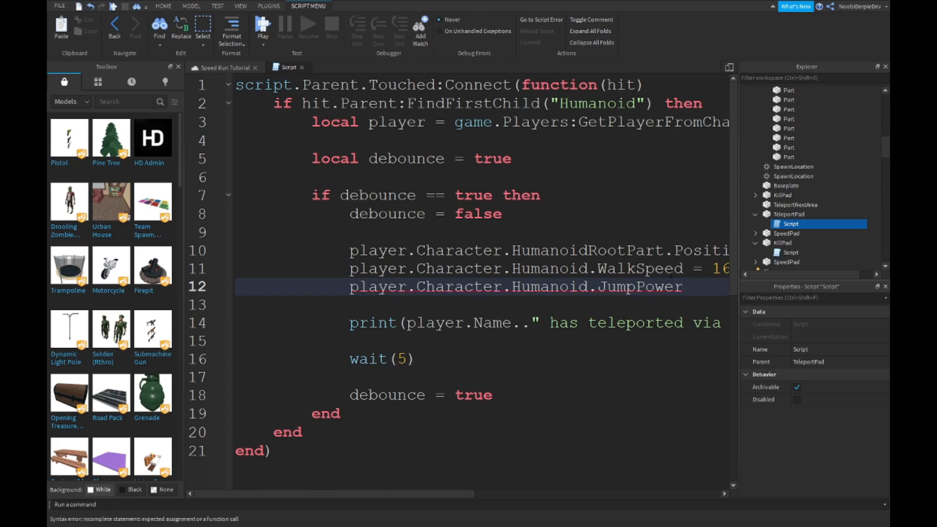
scroll("right", 3)
type(" = 50")
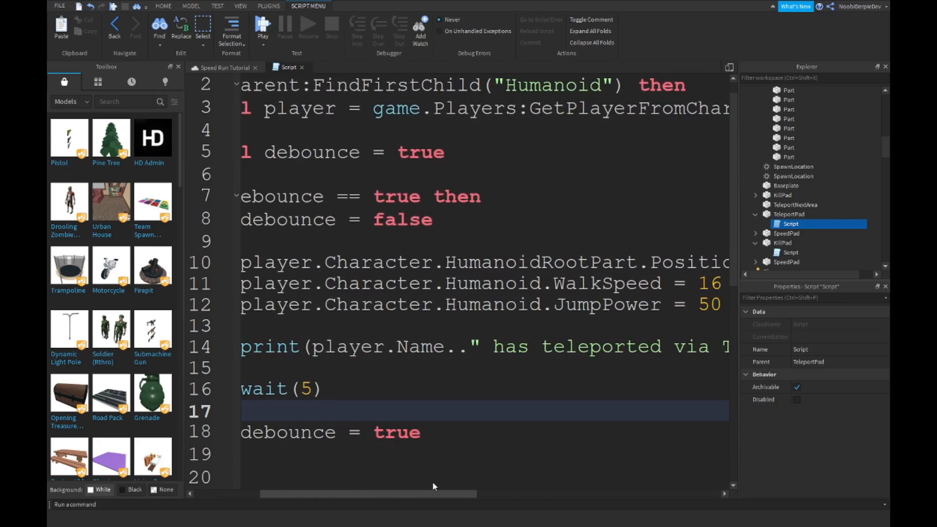
scroll("right", 3)
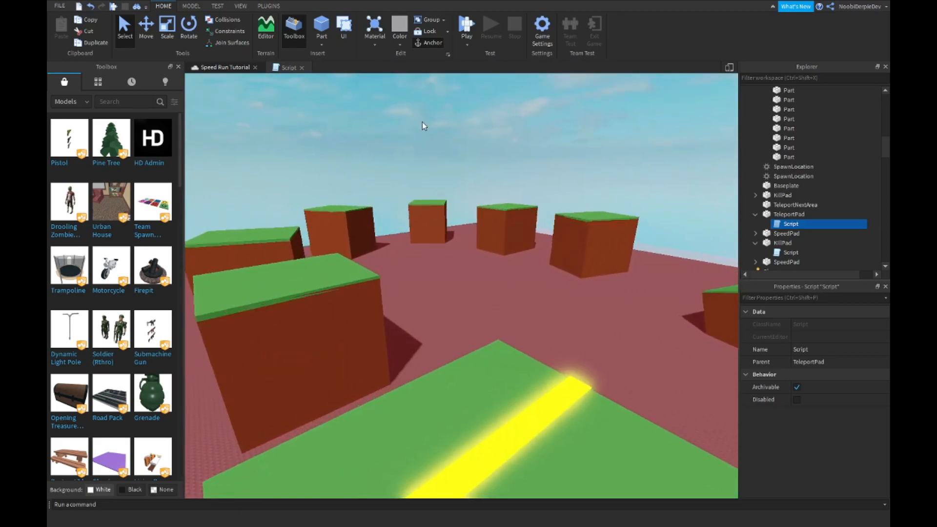
Playtest the obby with Play Here, then stop the test.
left_click(466, 29)
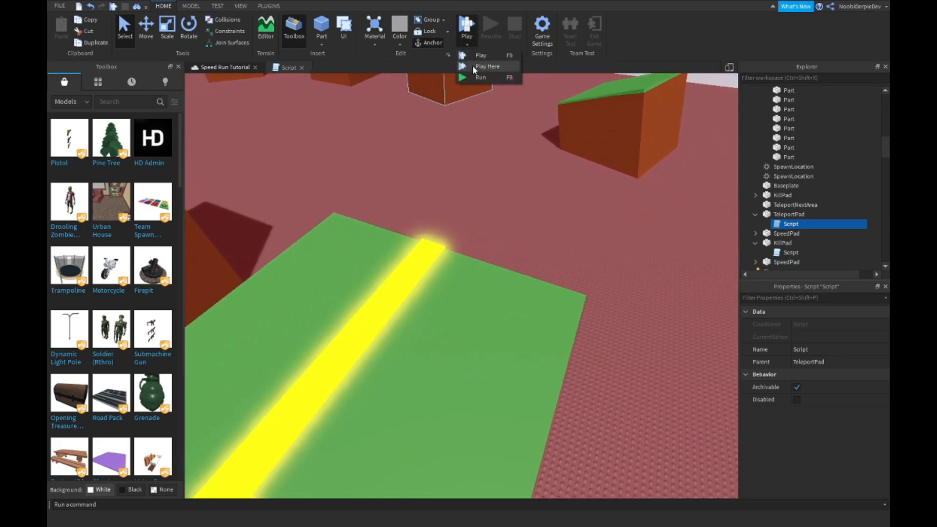
left_click(487, 66)
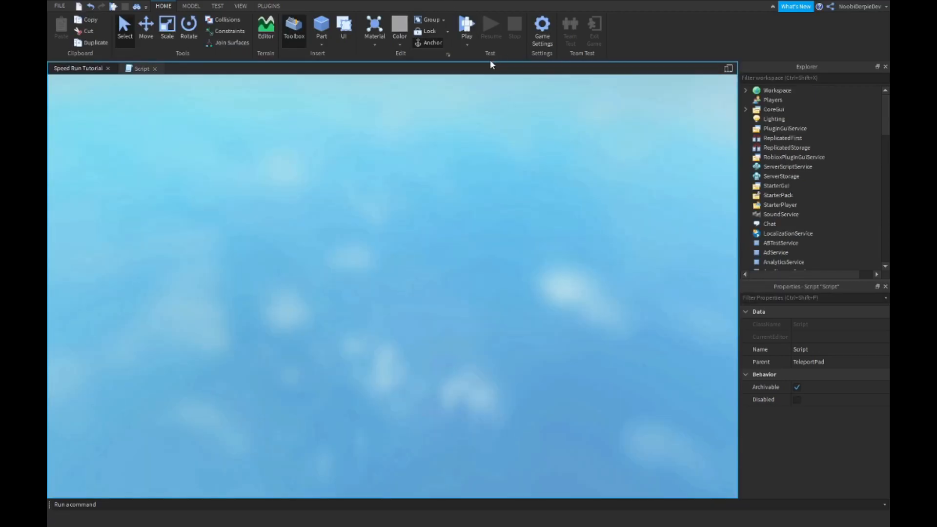
left_click(466, 26)
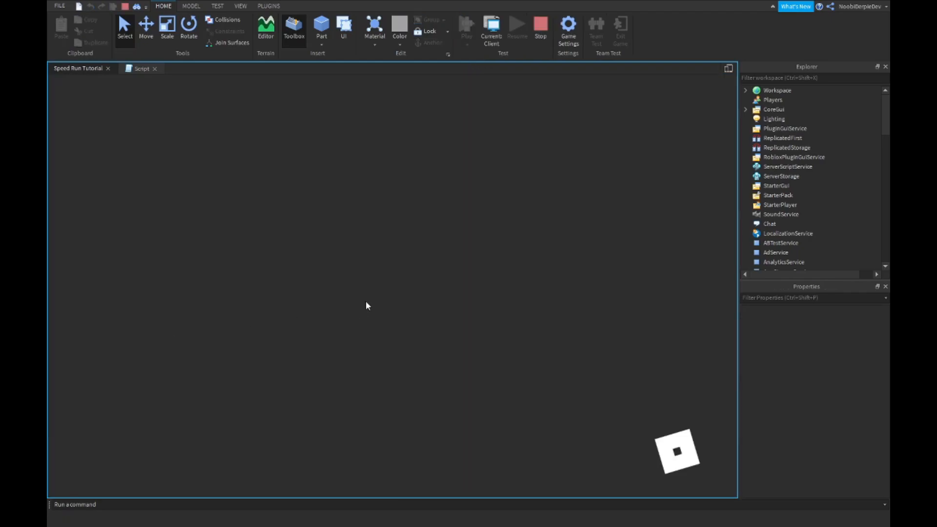
left_click(466, 26)
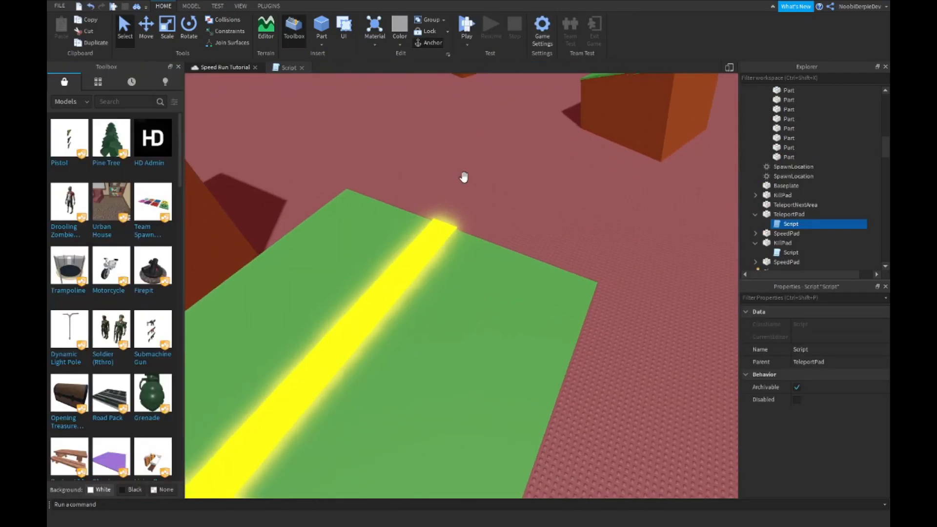
Run and stop another test, select SpawnLocation, and launch a fresh playtest.
left_click(466, 24)
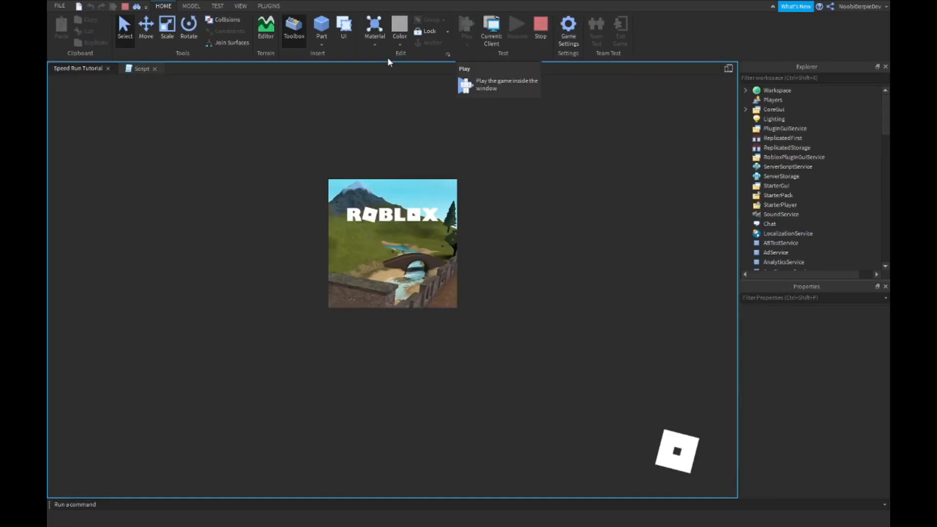
left_click(466, 26)
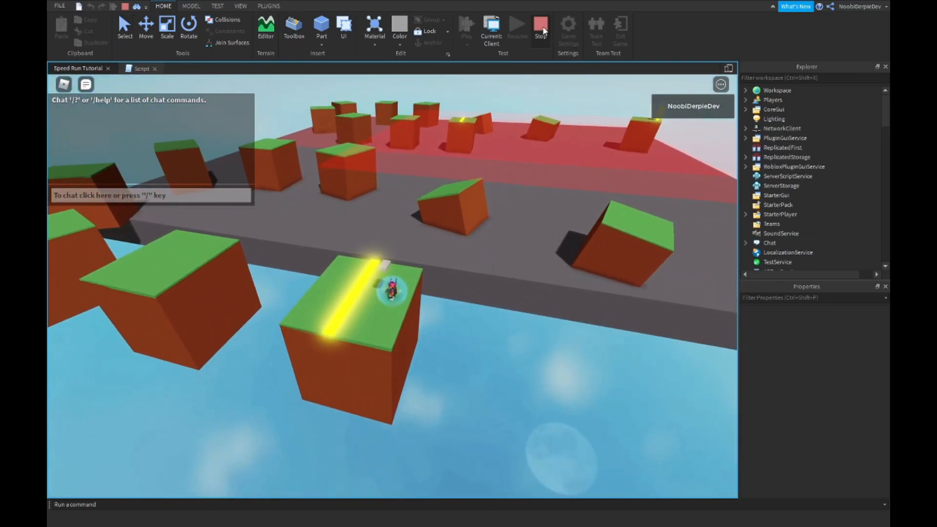
left_click(540, 25)
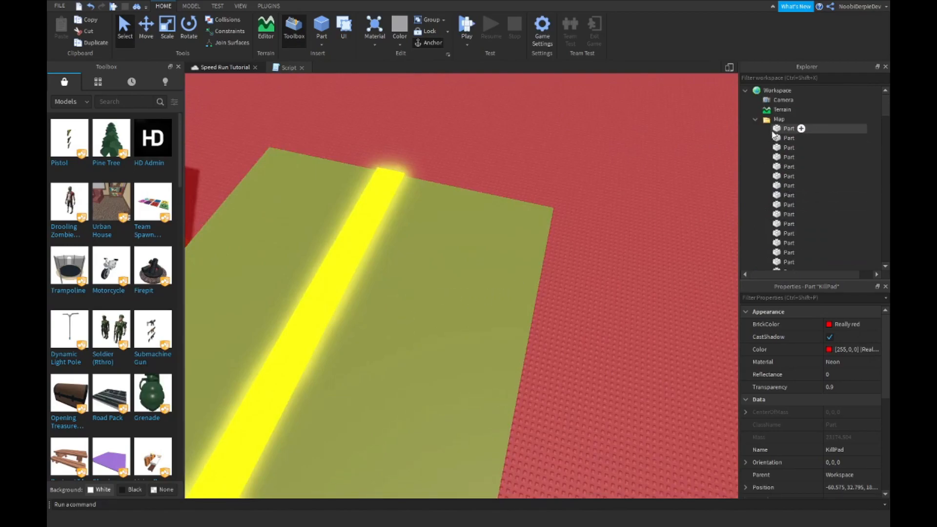
left_click(795, 118)
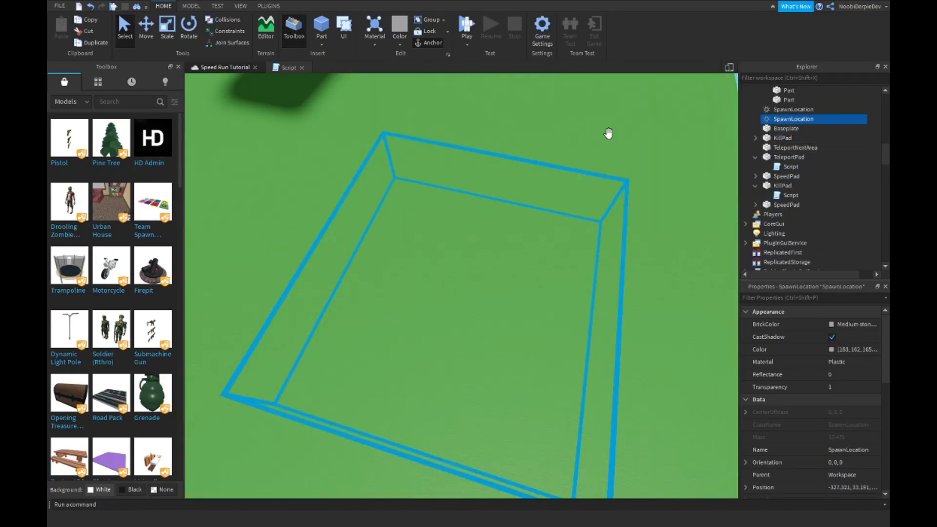
left_click(466, 27)
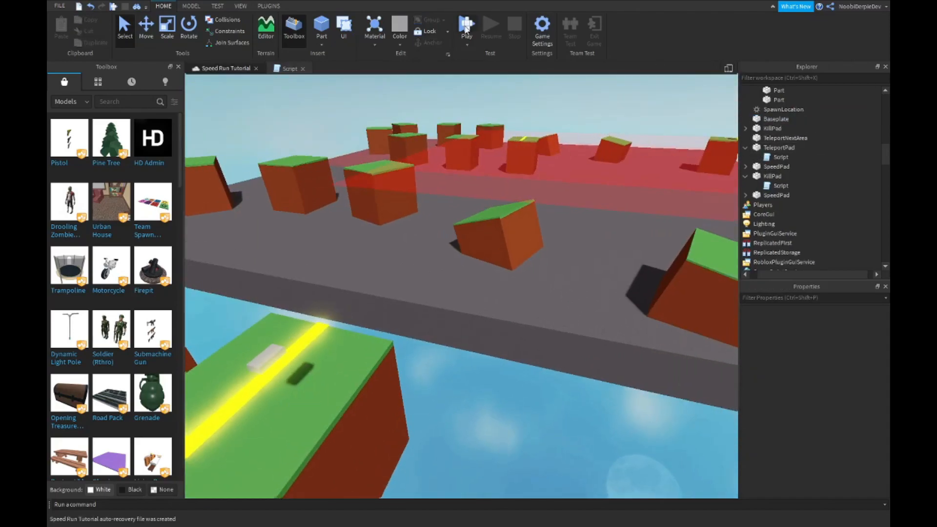
left_click(466, 27)
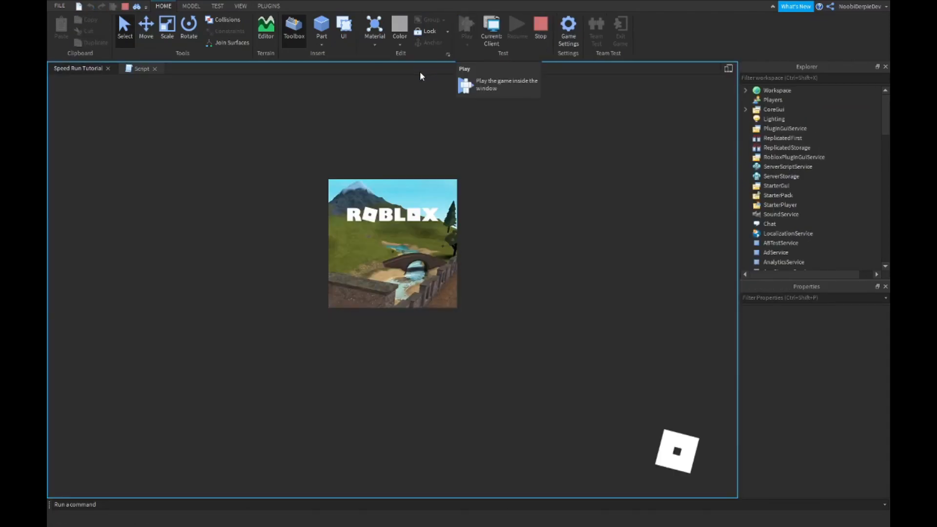
Run two playtests of the teleport course, stopping each to return to editing.
left_click(466, 27)
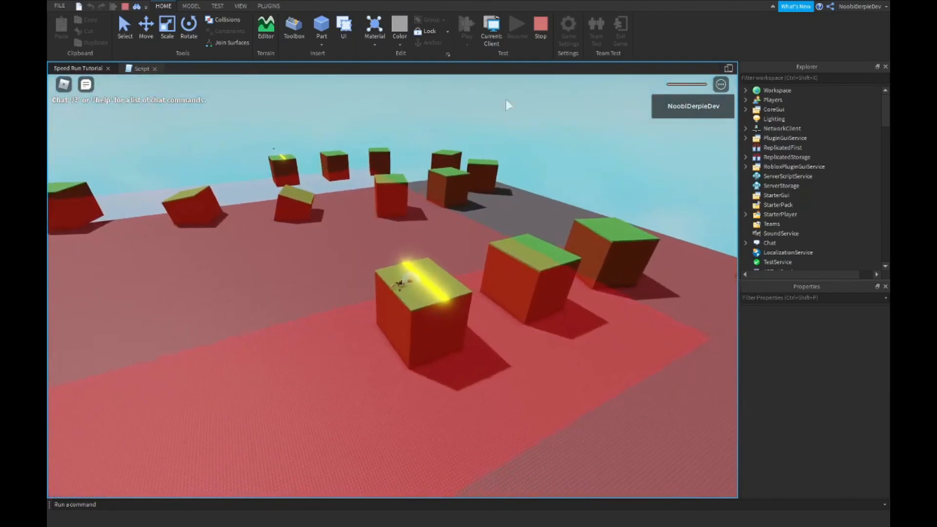
left_click(293, 27)
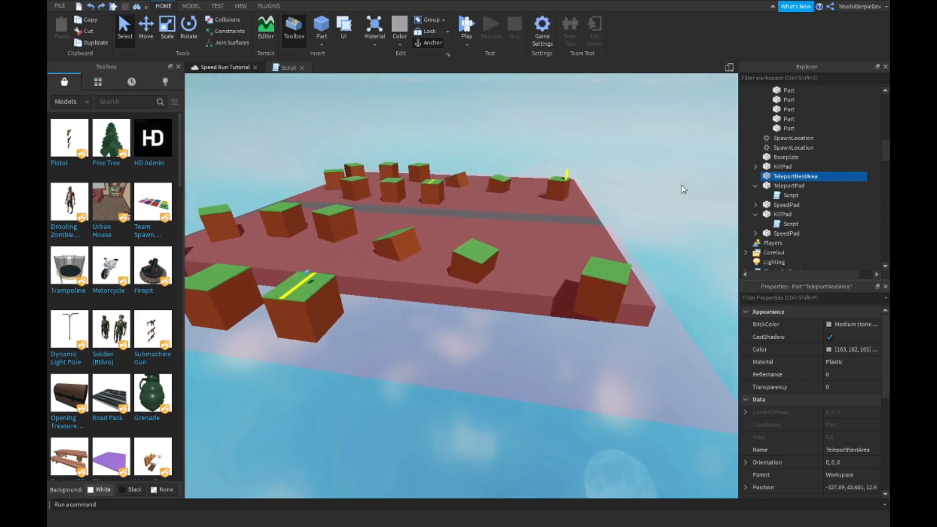
left_click(289, 67)
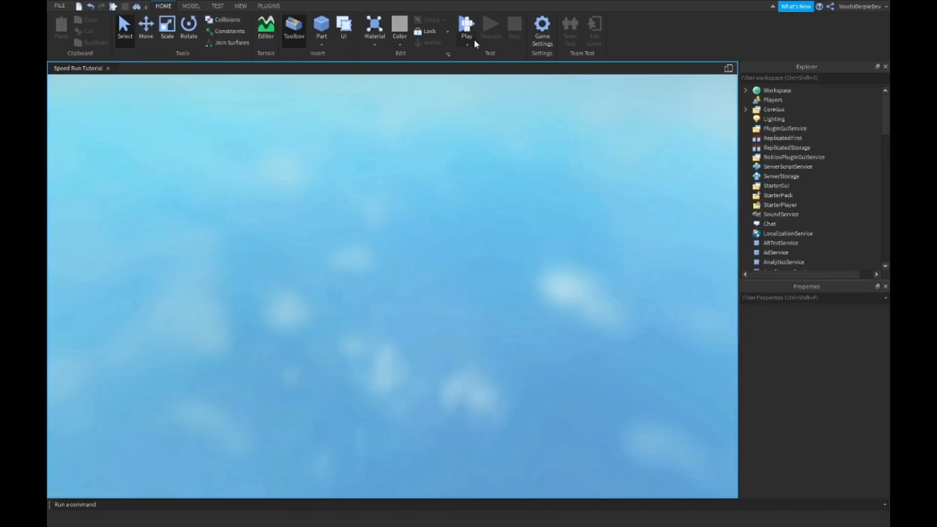
left_click(467, 27)
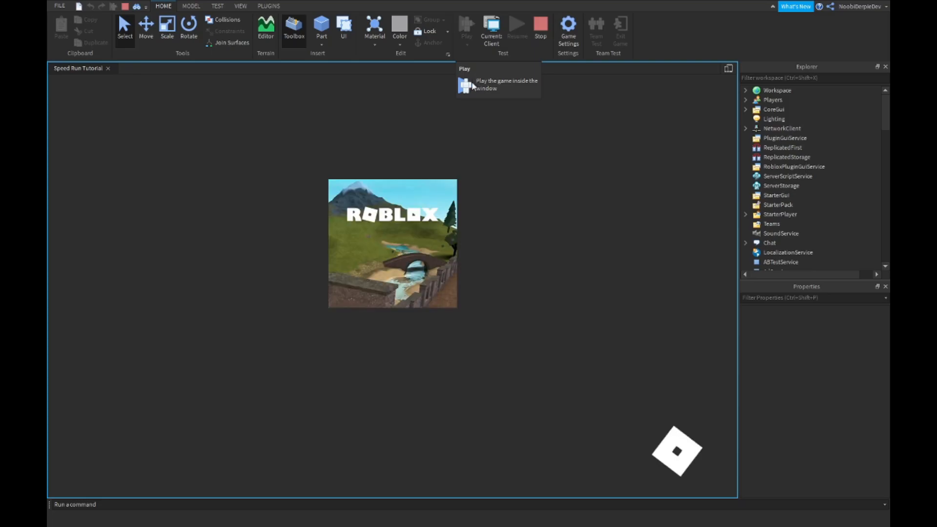
left_click(466, 27)
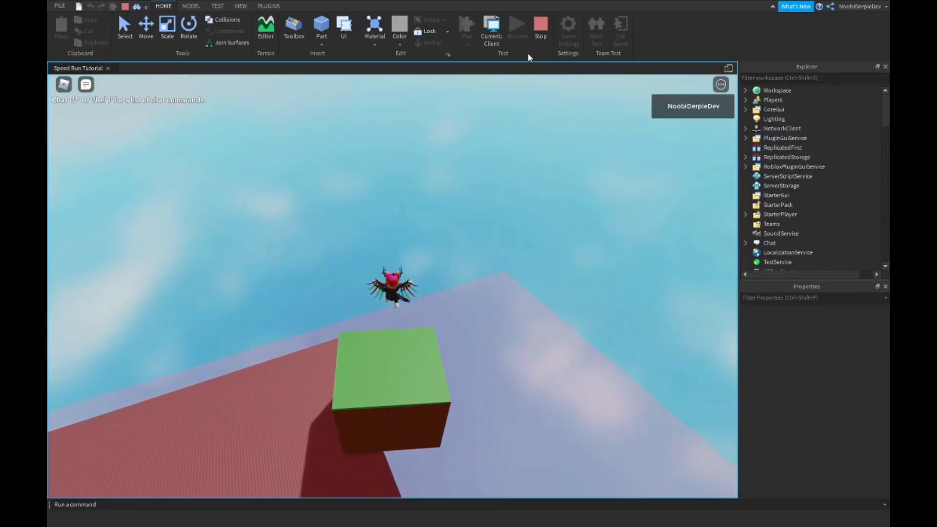
left_click(539, 26)
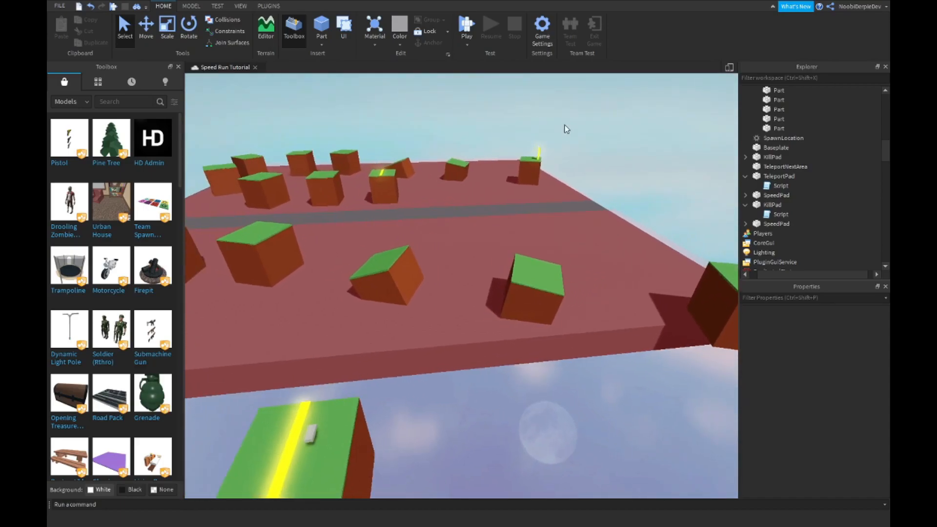
Rename the copied yellow pad WinnersPad, add a ReplicatedStorage RemoteEvent, and open its script.
left_click(531, 167)
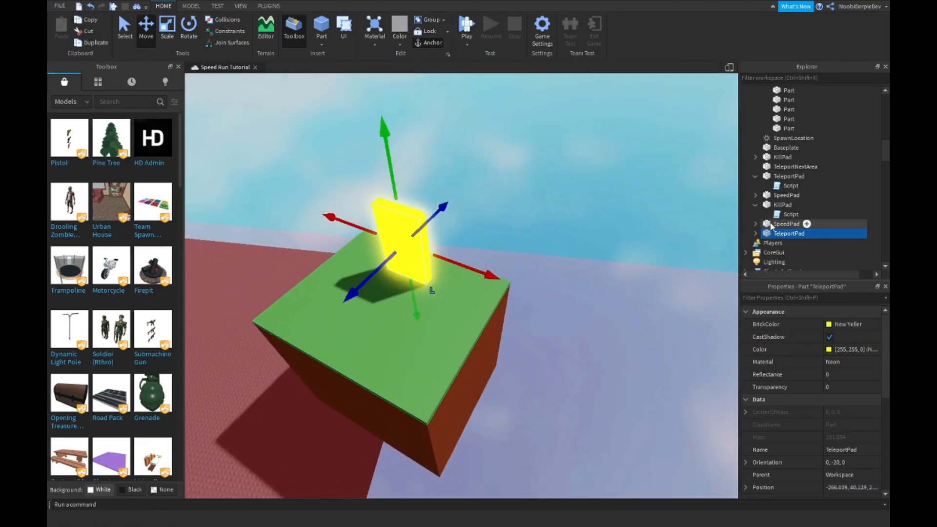
type("WinnersPad")
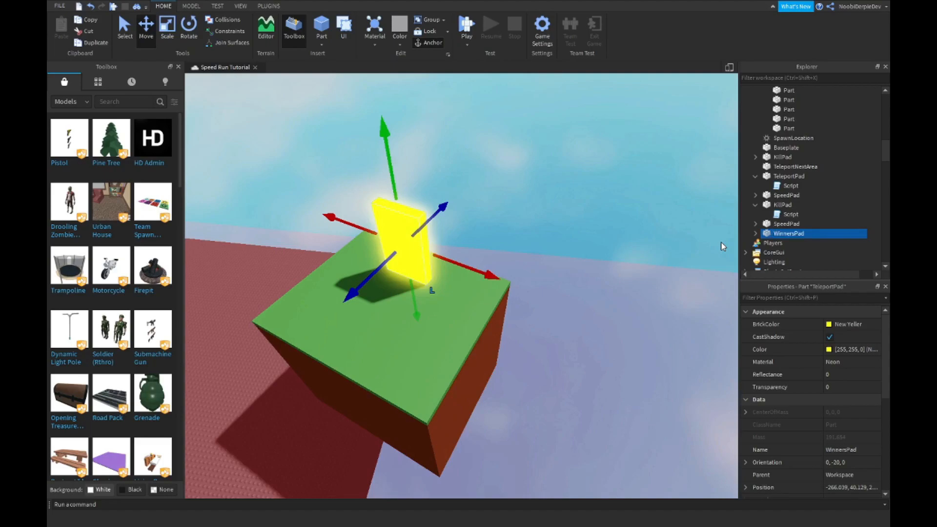
scroll("down", 3)
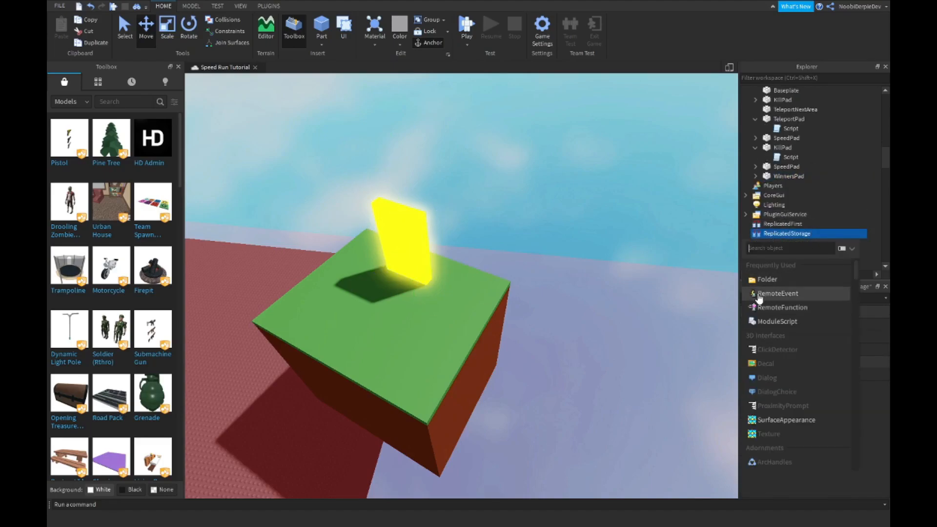
left_click(777, 293)
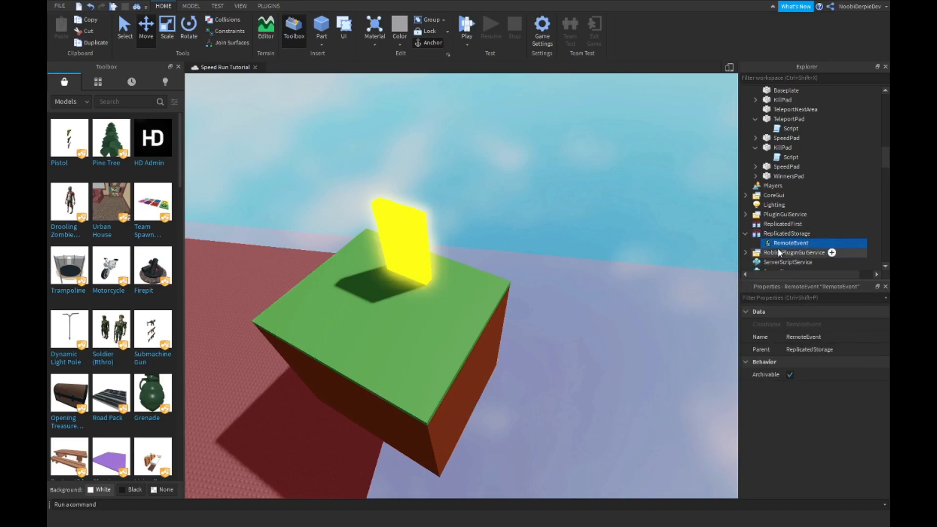
mouse_move(779, 165)
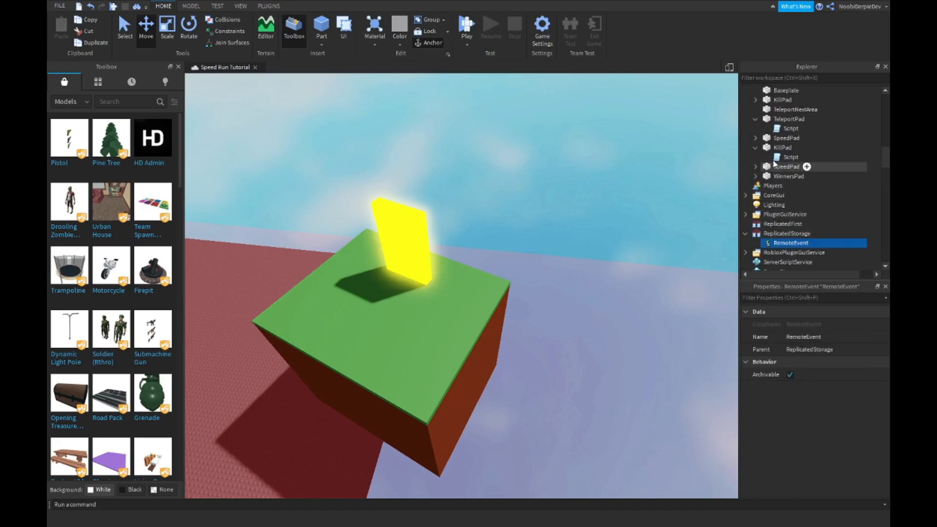
double_click(790, 186)
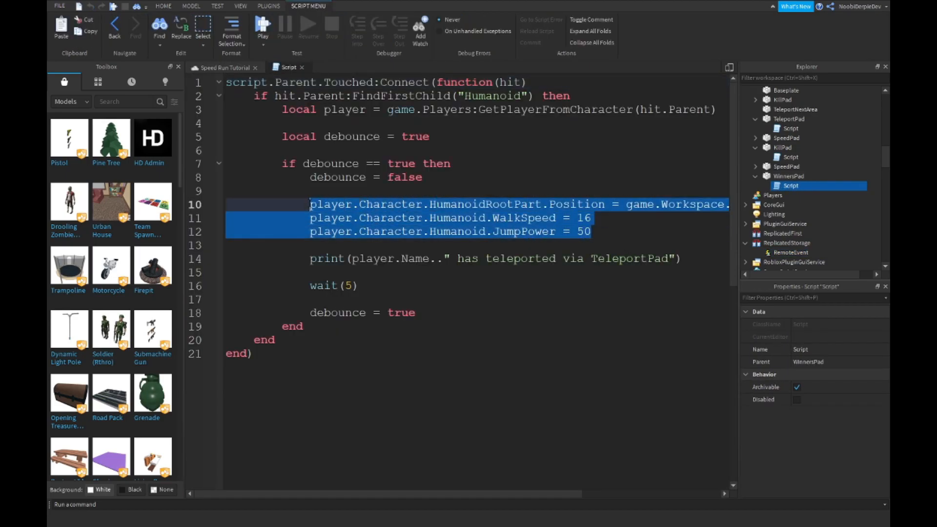
Replace the teleport lines with a win message and start game.ReplicatedStorage.RemoteEvent:FireClient.
key("Delete")
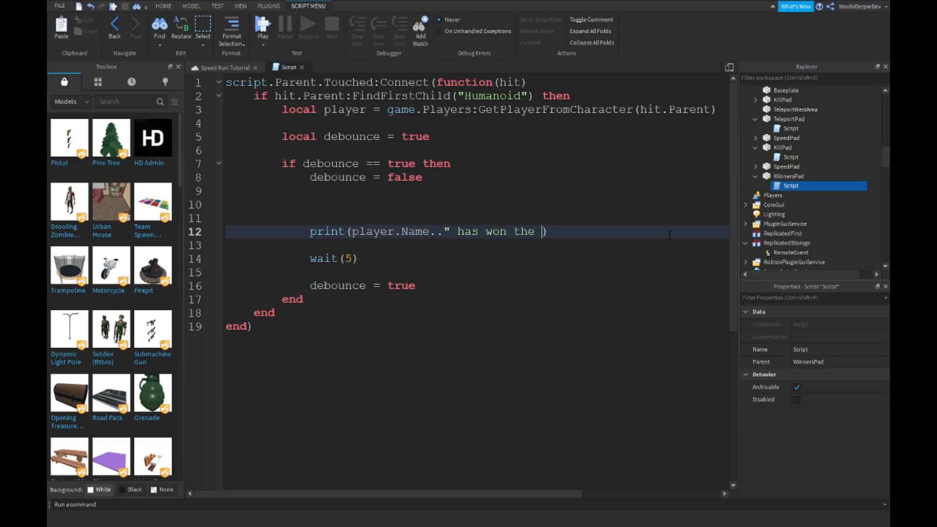
type("game by touching the Winner")
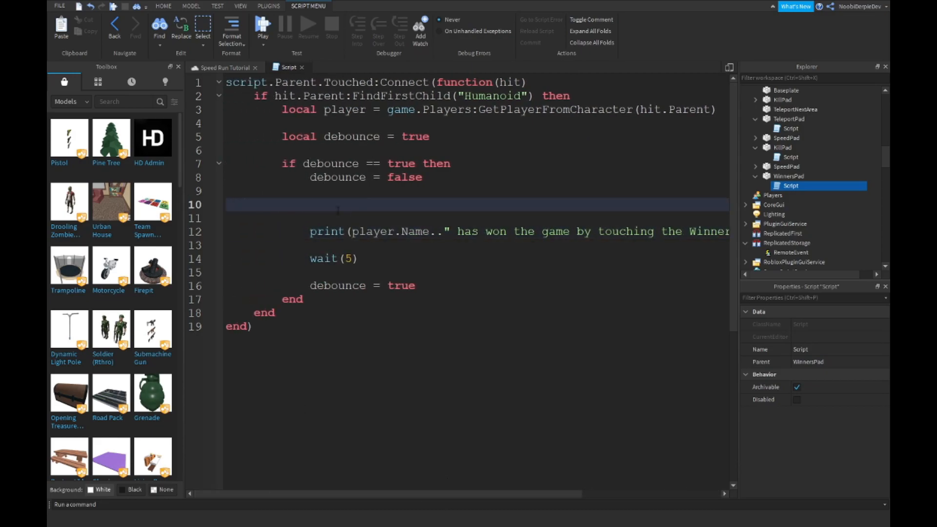
type("game.ReplicatedStorage.")
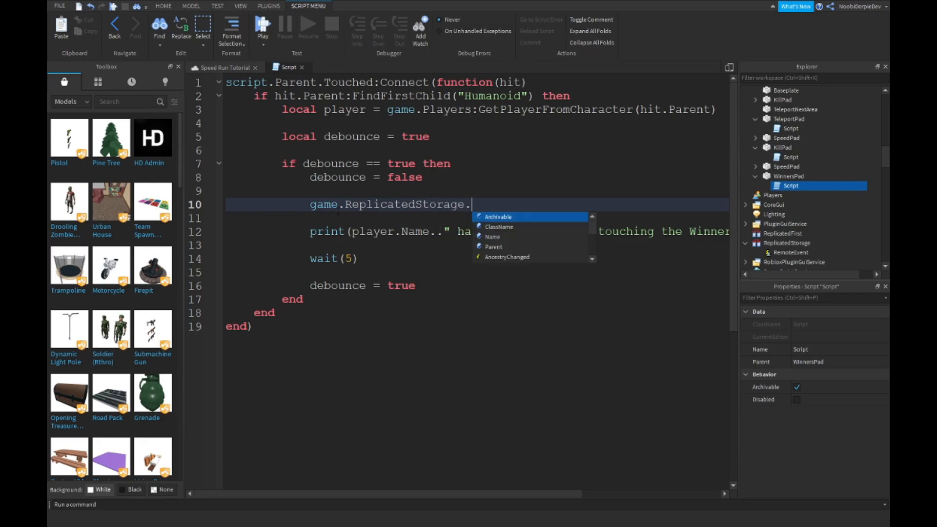
type("R")
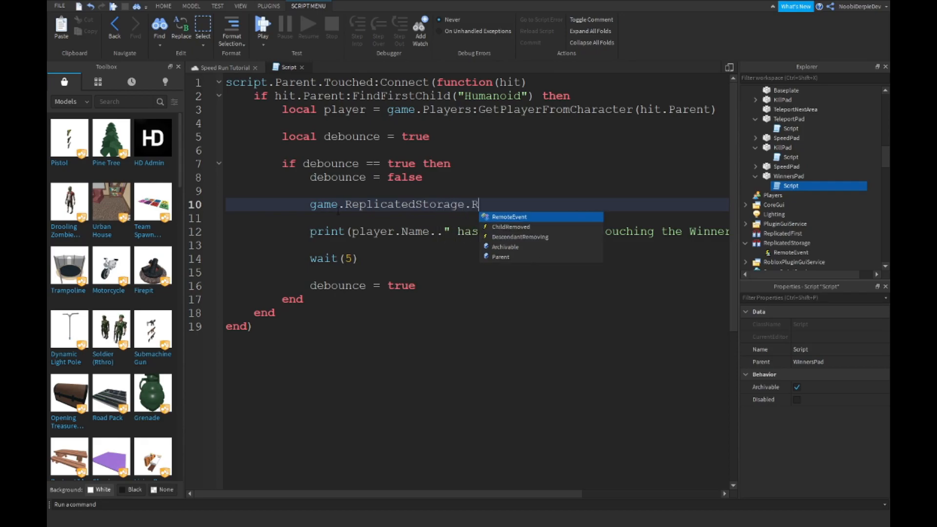
type("emoteEvent:FireC")
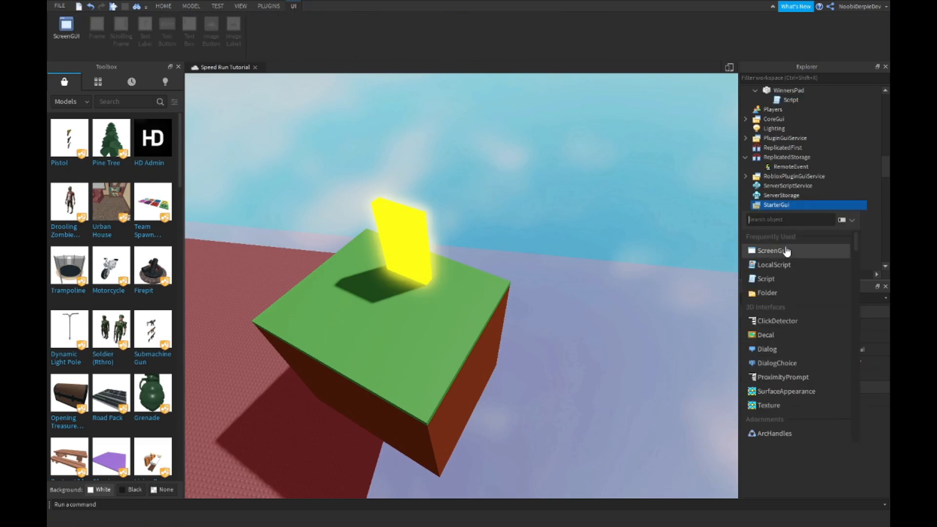
Add a ScreenGui TextLabel sized {1,0},{1,0}, positioned {0.5,0},{0.5,0}, anchored 0.5,0.5.
left_click(772, 250)
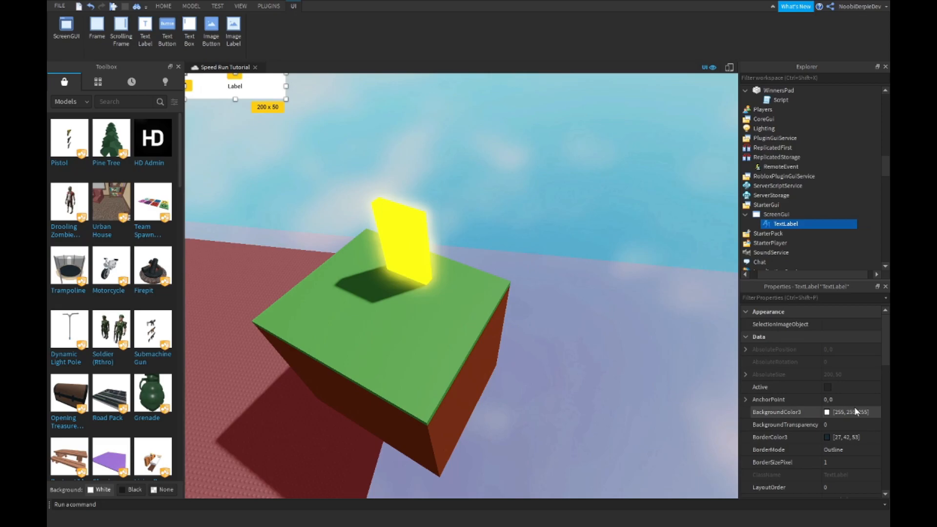
left_click(784, 424)
type("{1, 0},{1, 0}")
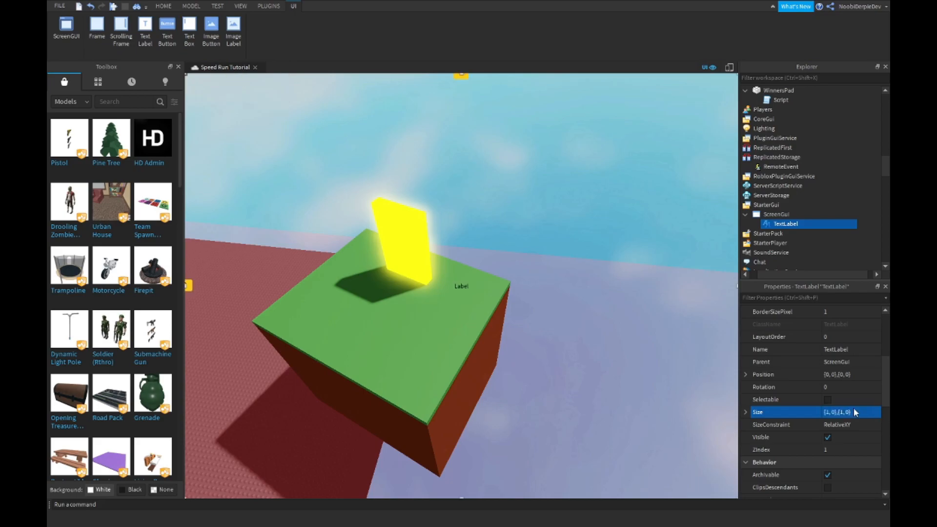
left_click(849, 375)
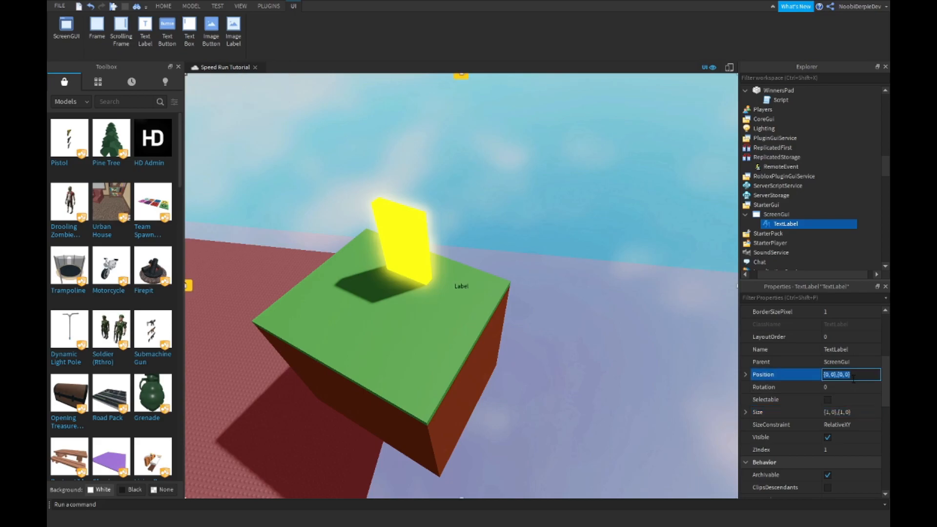
type("0.5,0,0")
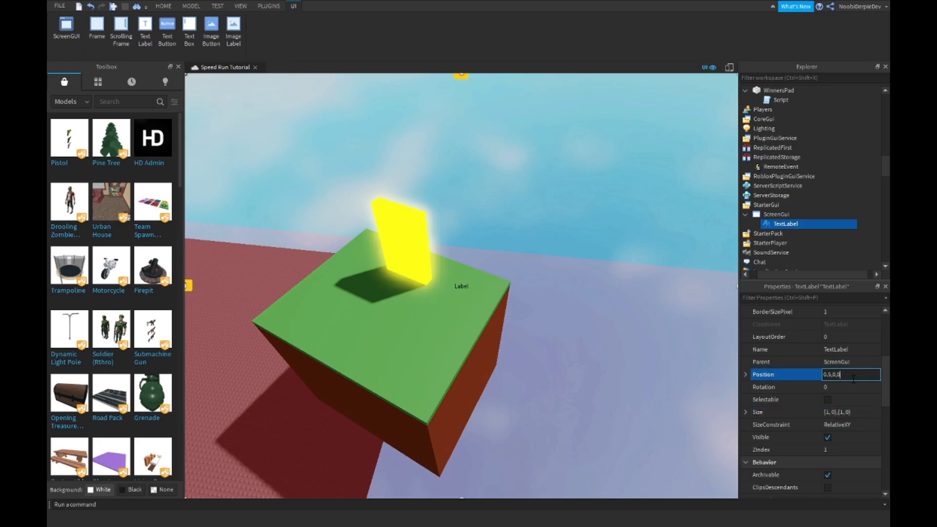
key("Return")
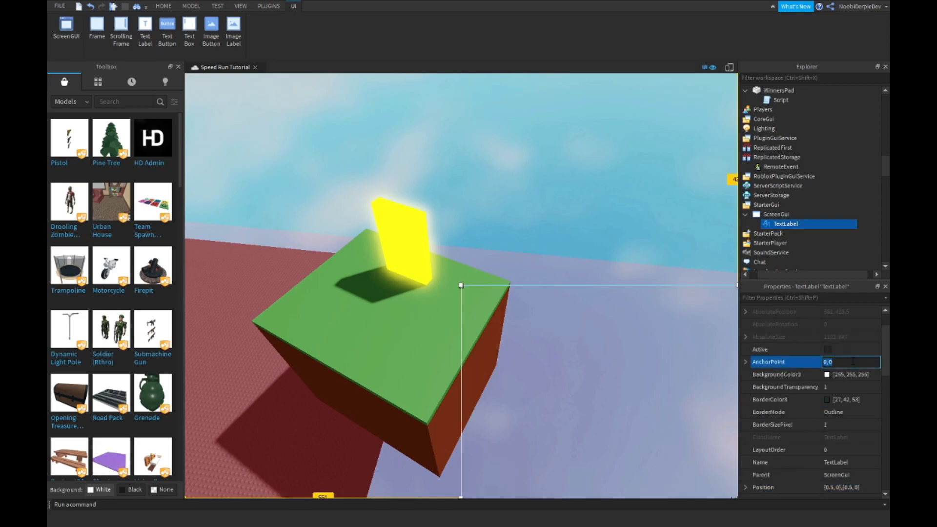
type("0.5")
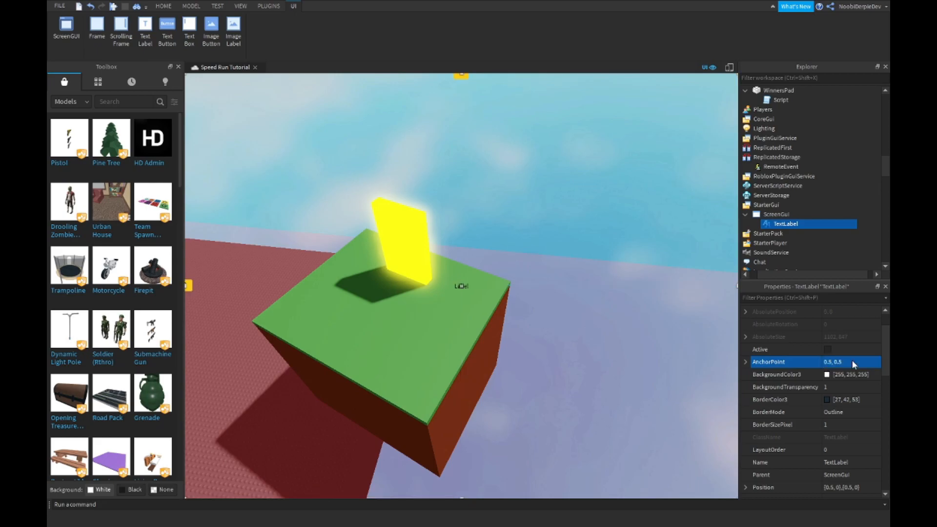
scroll("down", 3)
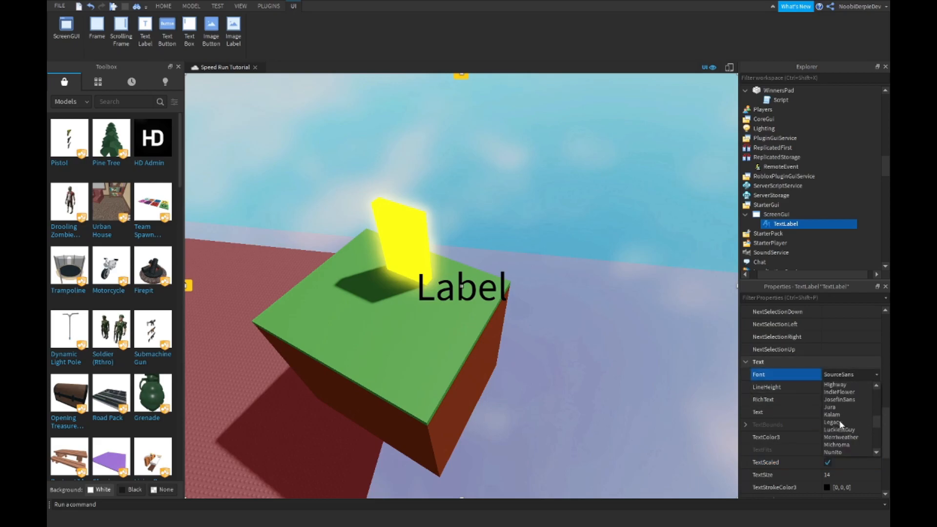
Style the label text red in the Bangers font, then add a LocalScript.
left_click(841, 436)
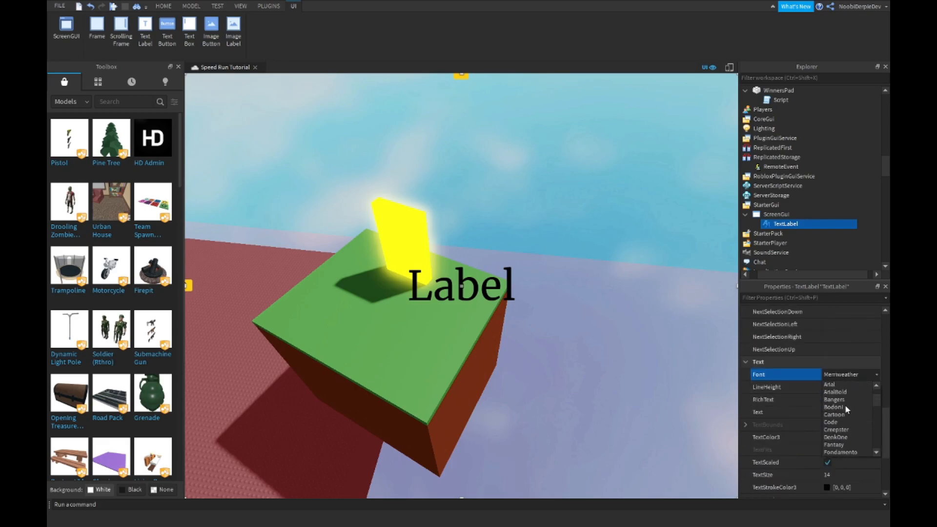
left_click(834, 400)
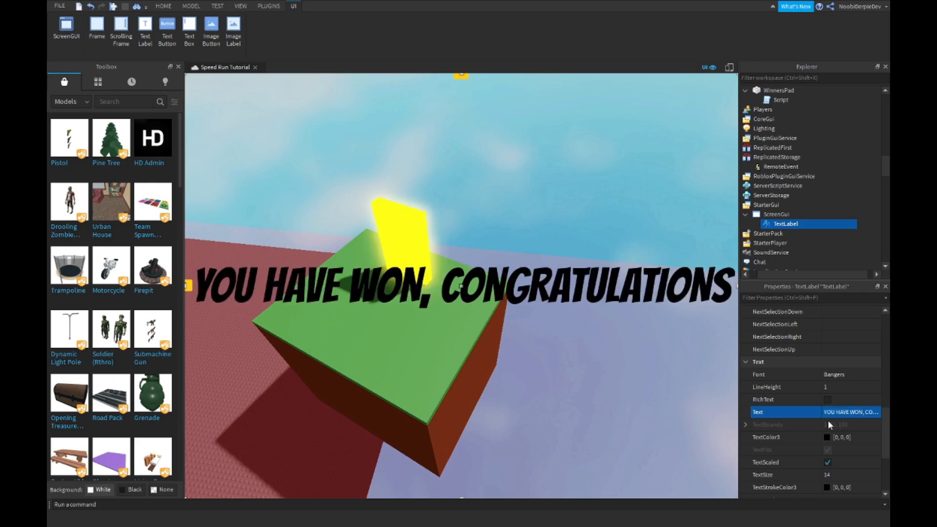
left_click(827, 437)
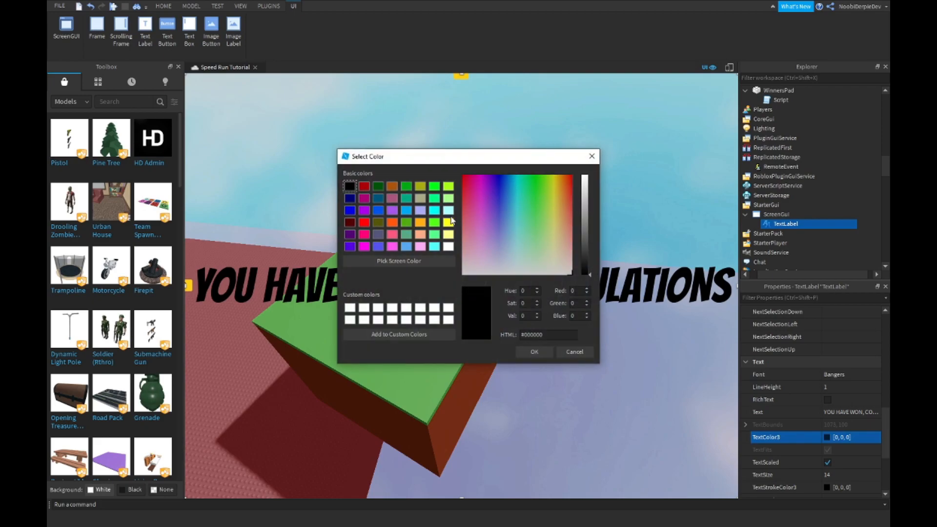
left_click(533, 351)
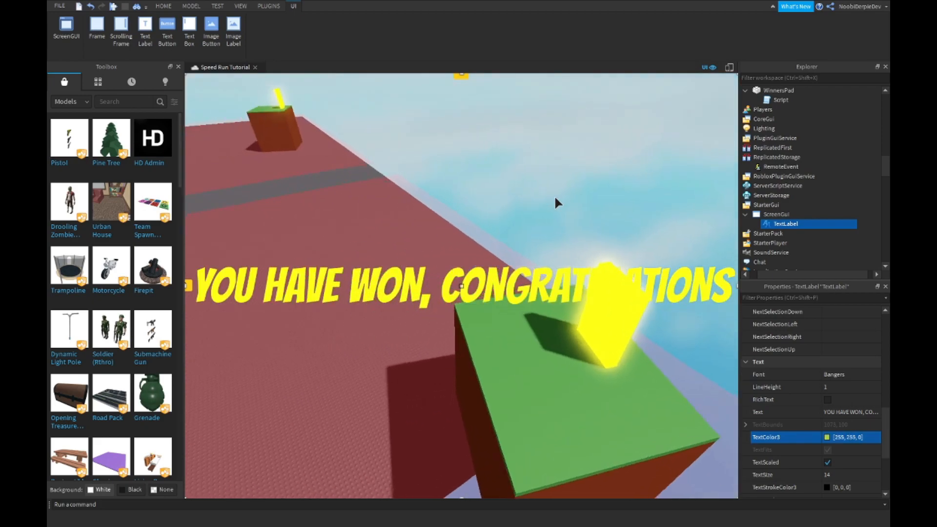
left_click(826, 437)
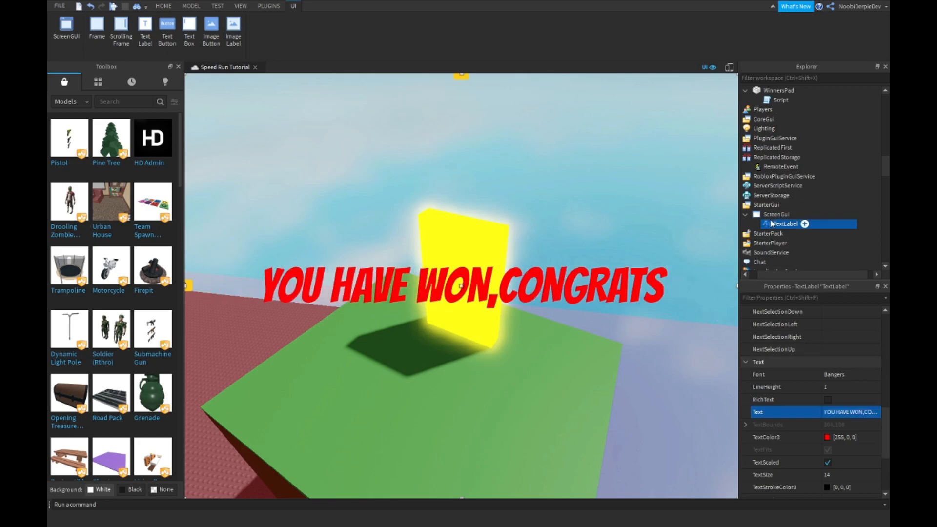
left_click(777, 214)
type("game.ReplicatedStorage")
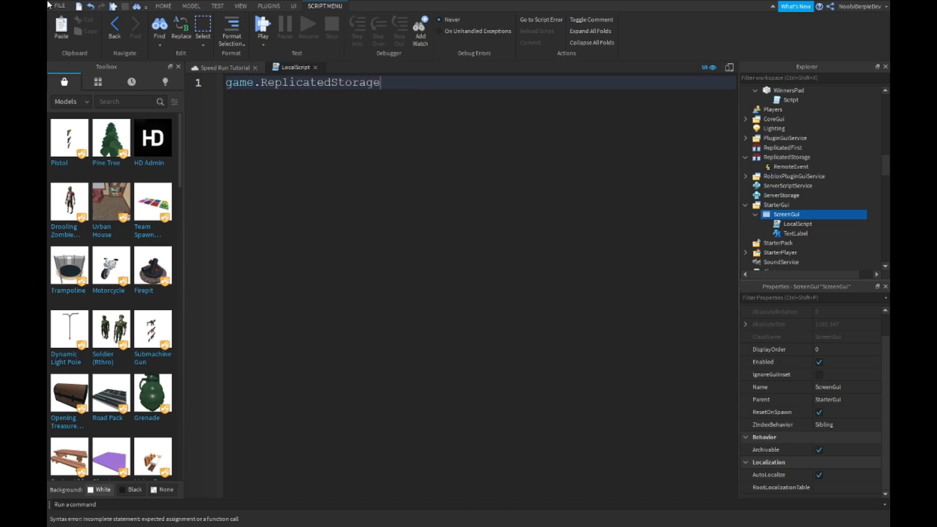
Script TextLabel to show on the RemoteEvent and hide after 3 seconds; untick Visible.
type(".")
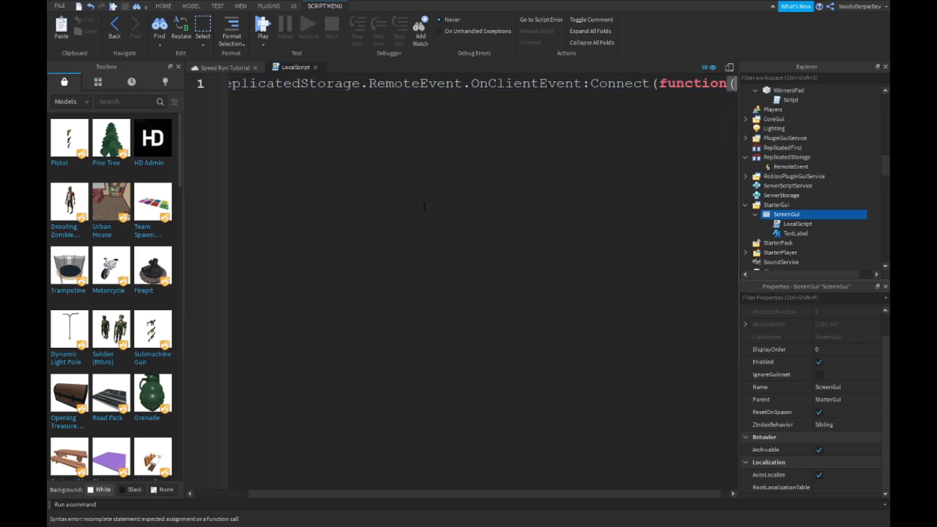
type("S")
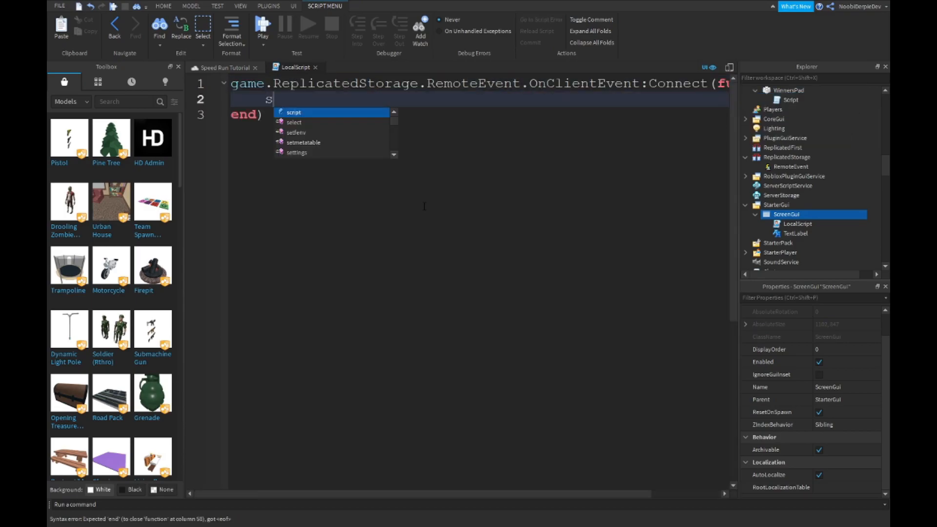
type("cript.Parent.")
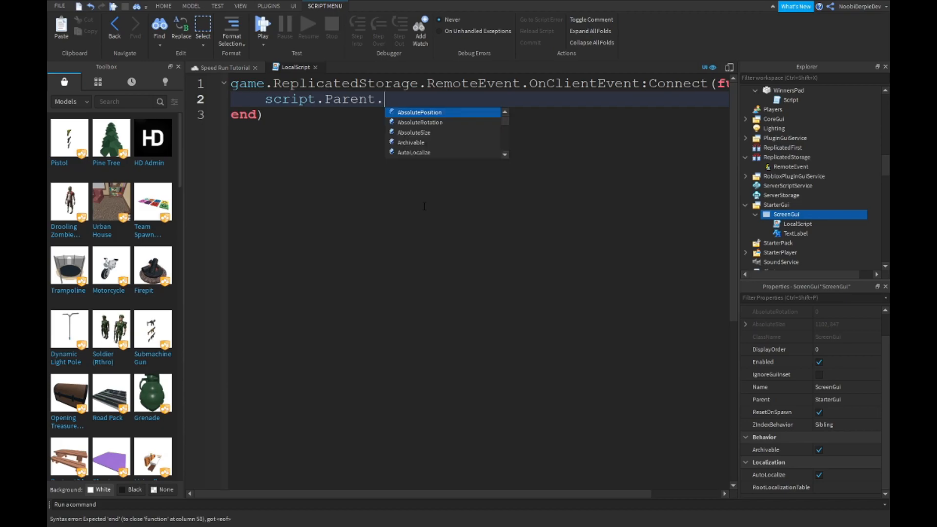
type("TextLabel.Vu")
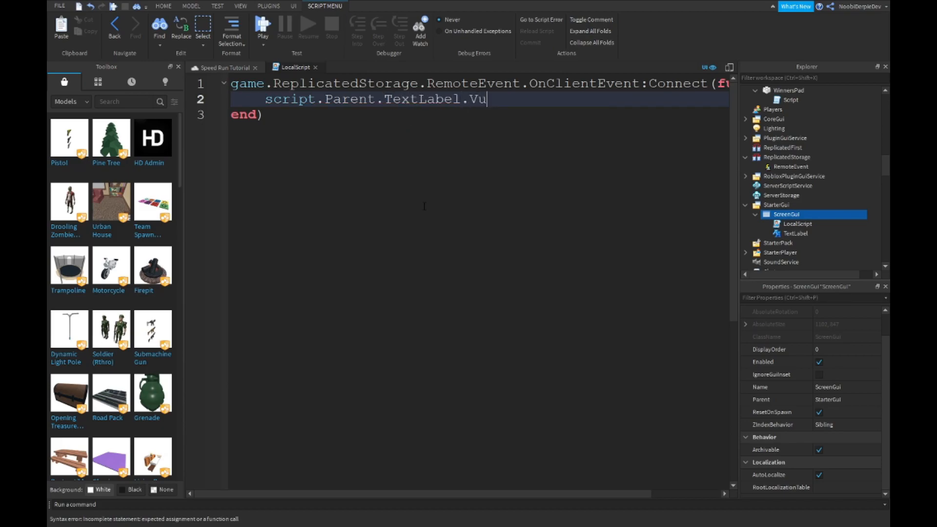
type("isible = true")
type("script.Parent.TextLabel")
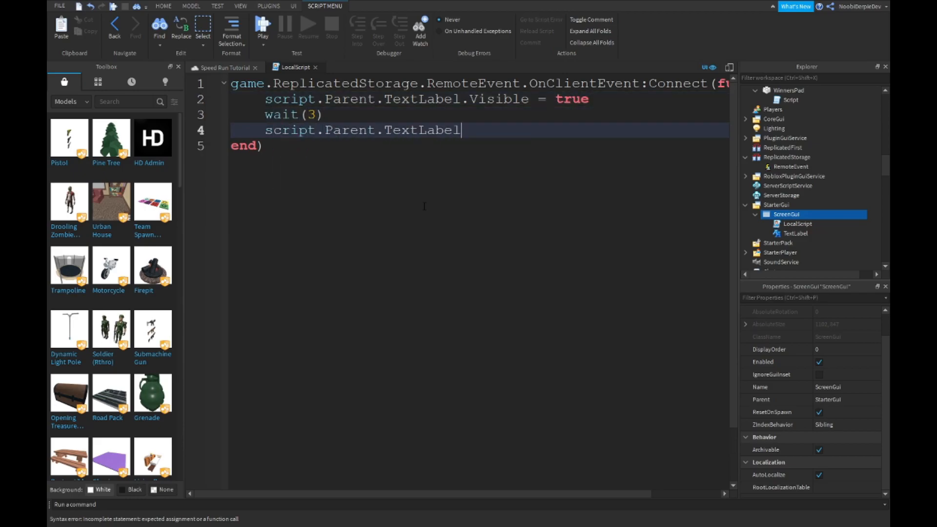
type(".Visible = false")
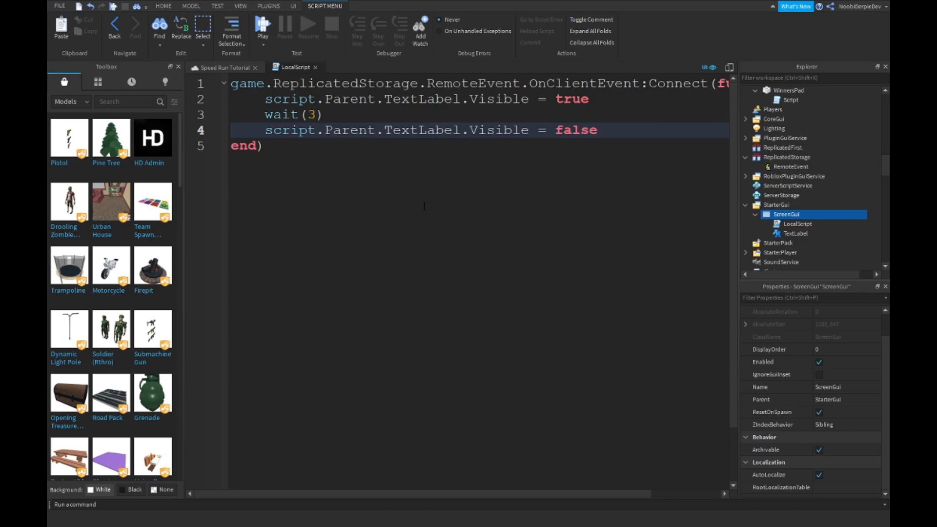
left_click(795, 233)
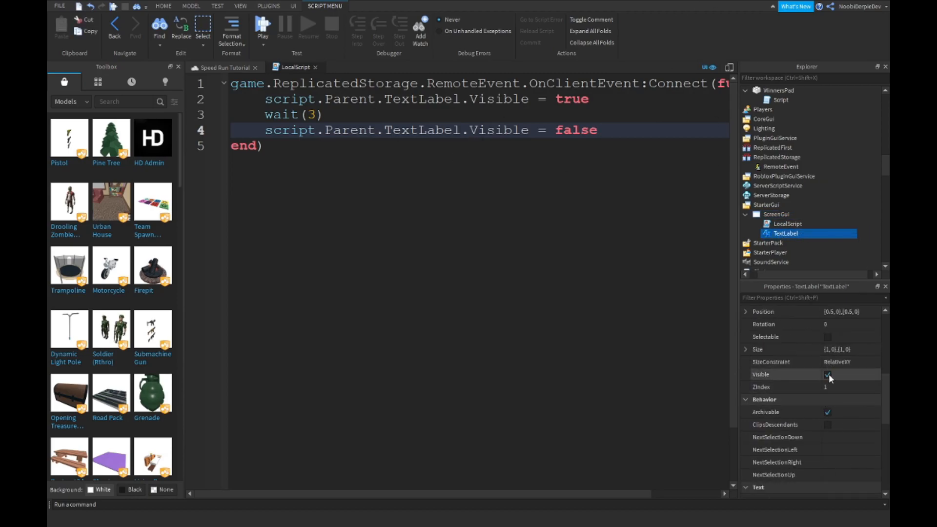
left_click(293, 6)
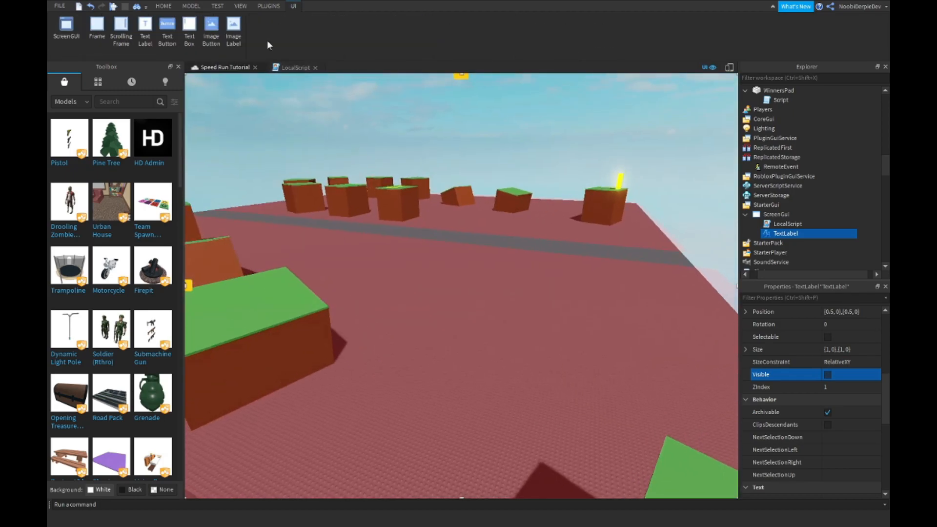
Launch a Play test of the speedrun obby from the Home tab.
left_click(163, 6)
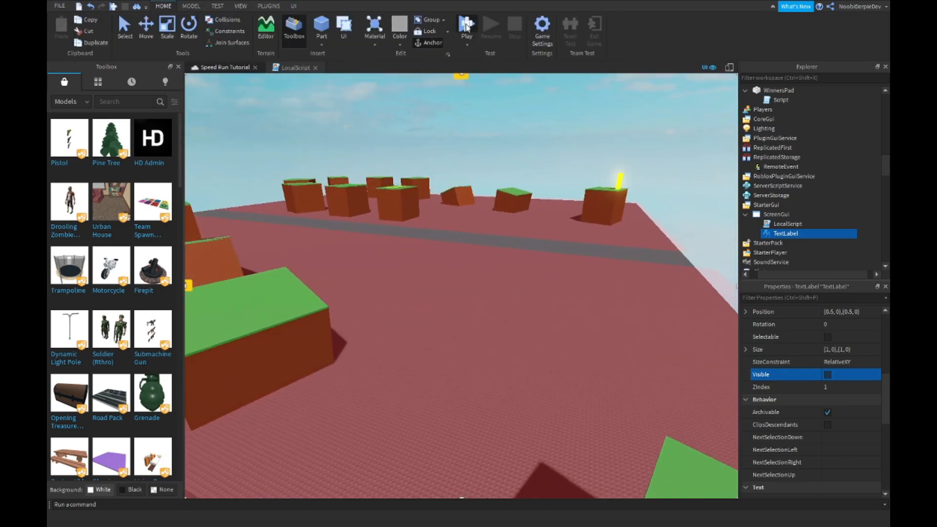
left_click(466, 27)
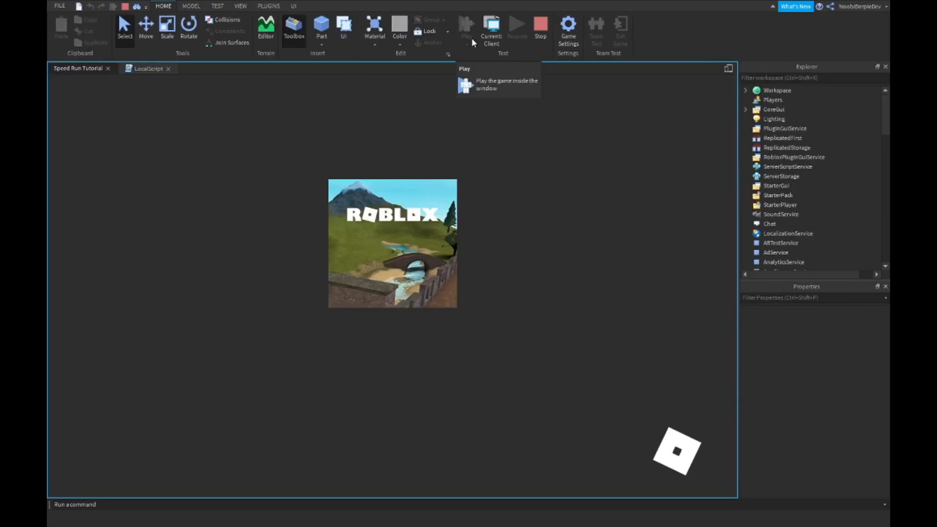
left_click(466, 27)
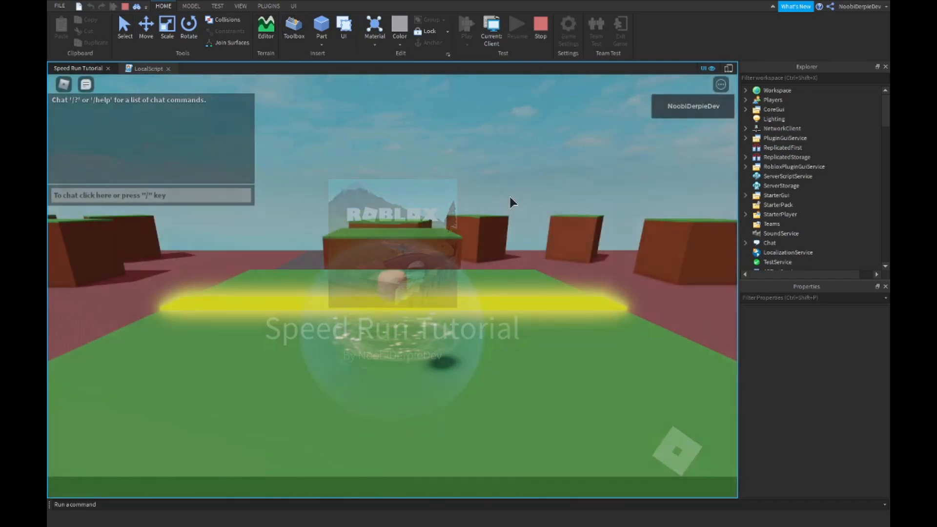